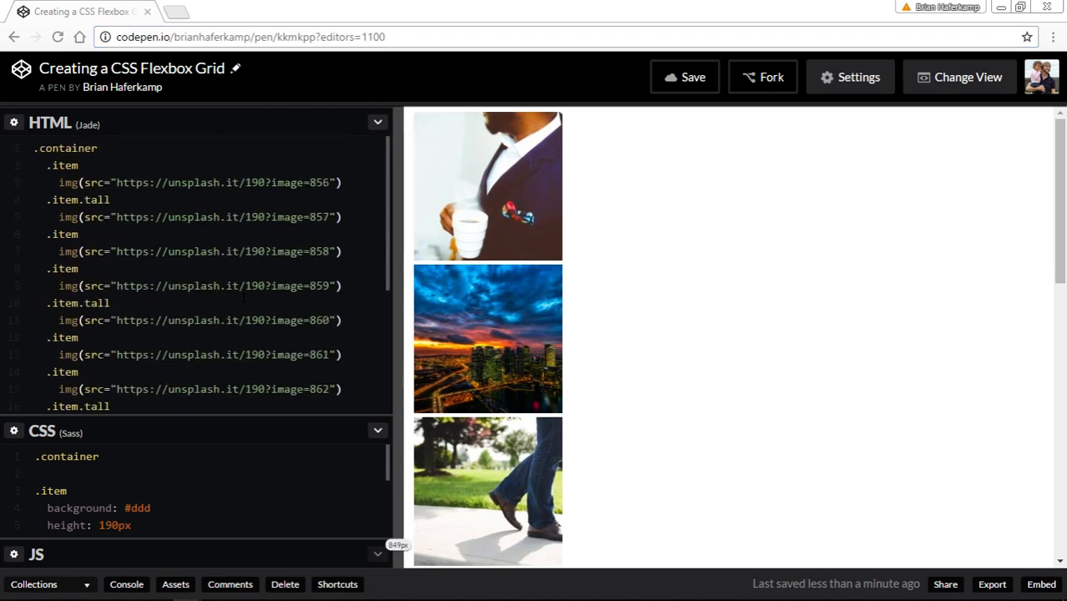
View the compiled HTML of the Jade markup, then switch back to the Jade source.
scroll("down", 3)
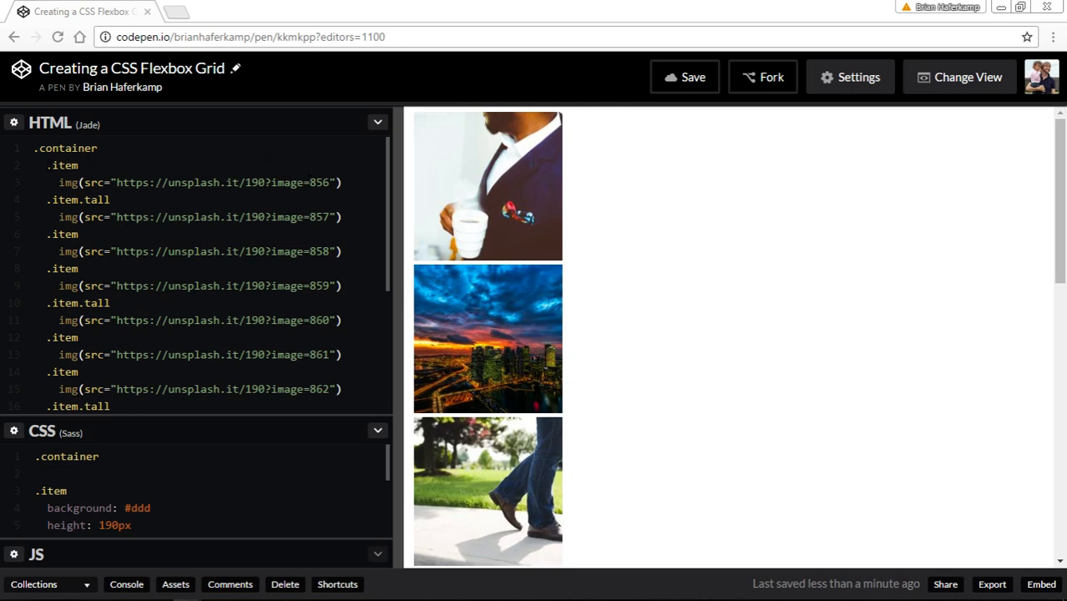
left_click(50, 146)
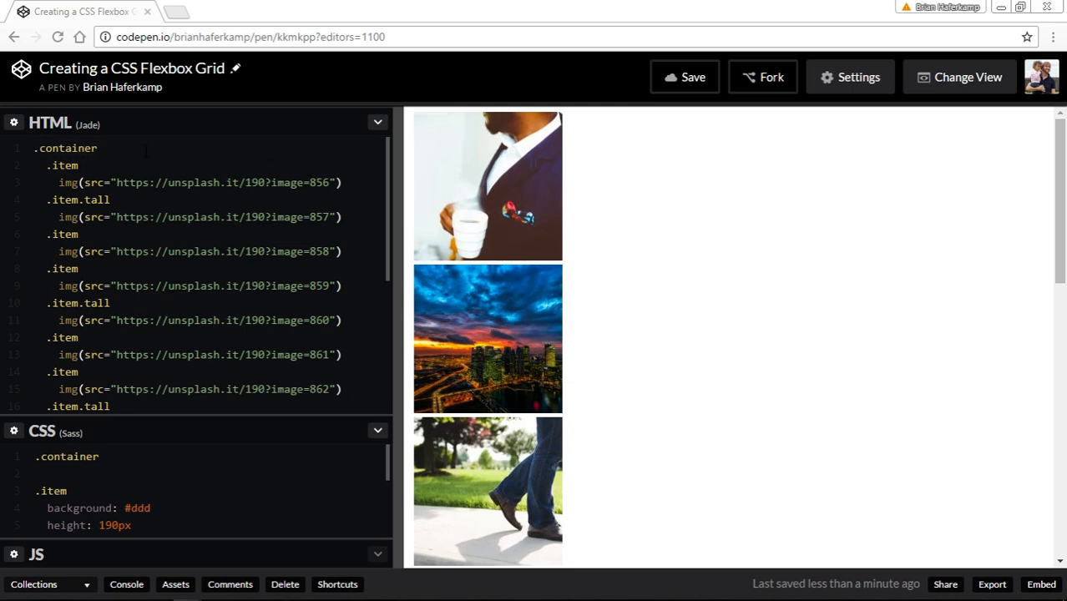
type("div")
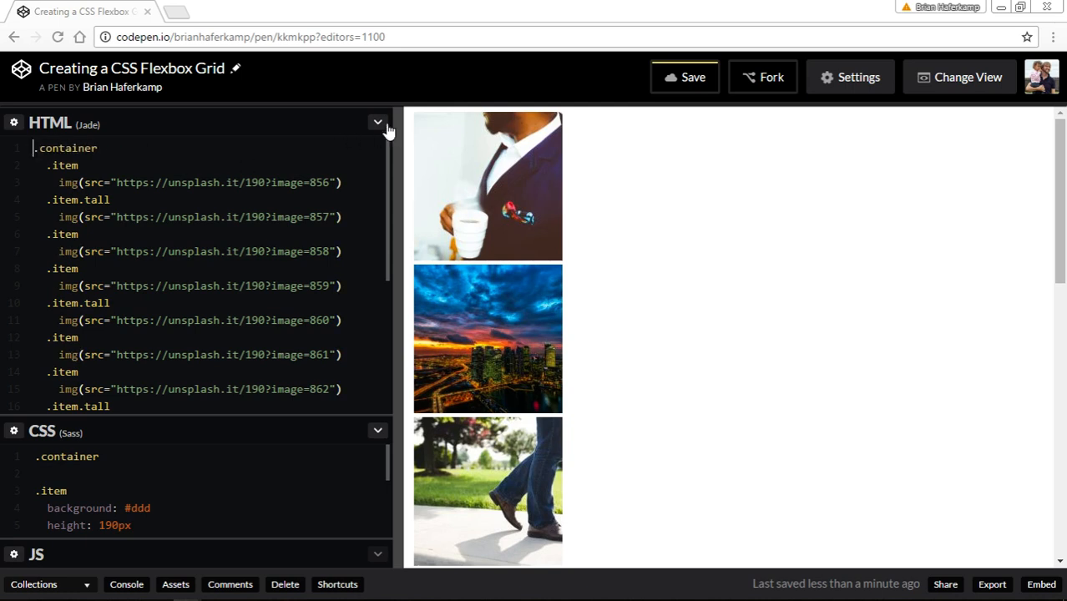
left_click(377, 123)
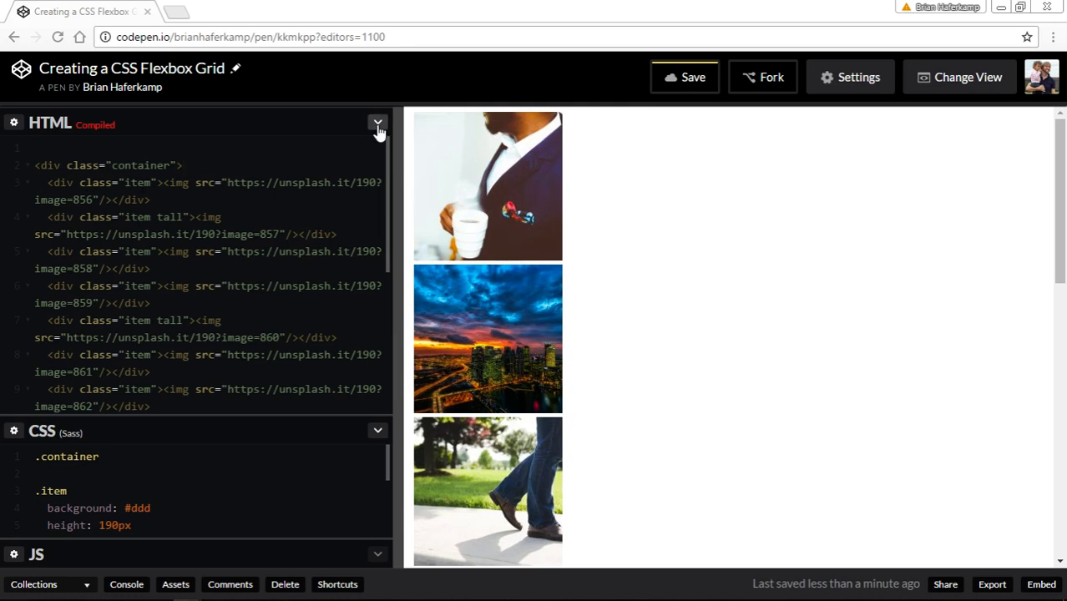
left_click(377, 123)
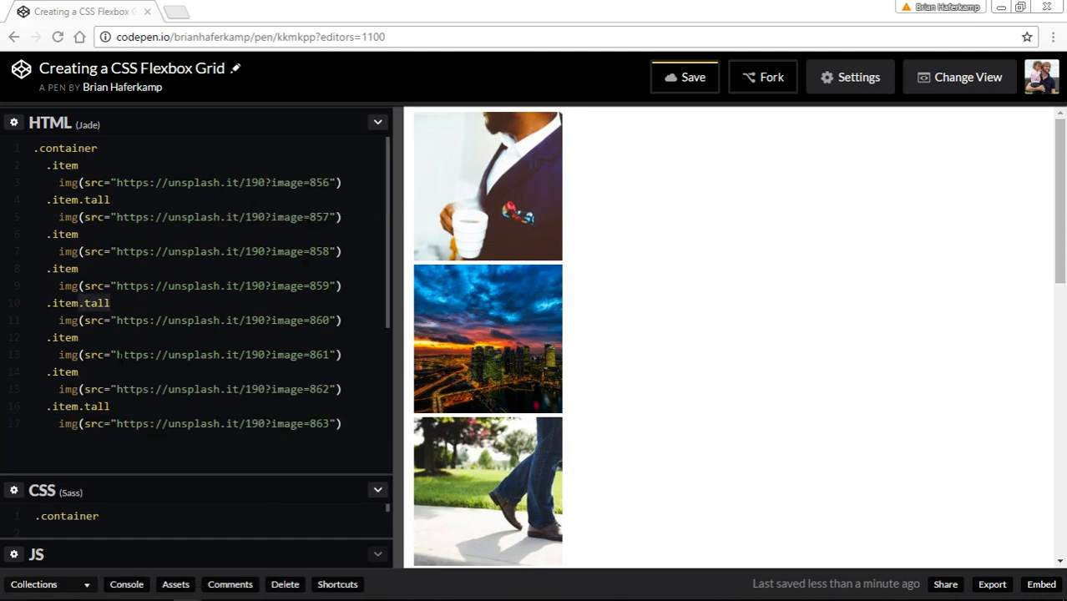
Expand the Sass stylesheet to full height, then show Jade and Sass together.
left_click(377, 122)
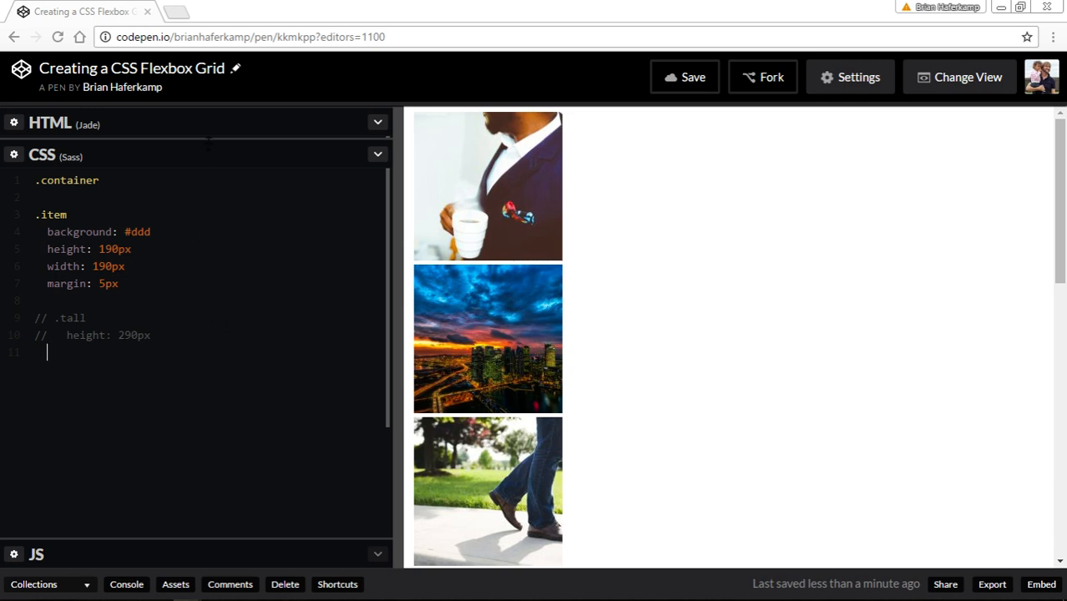
mouse_move(207, 142)
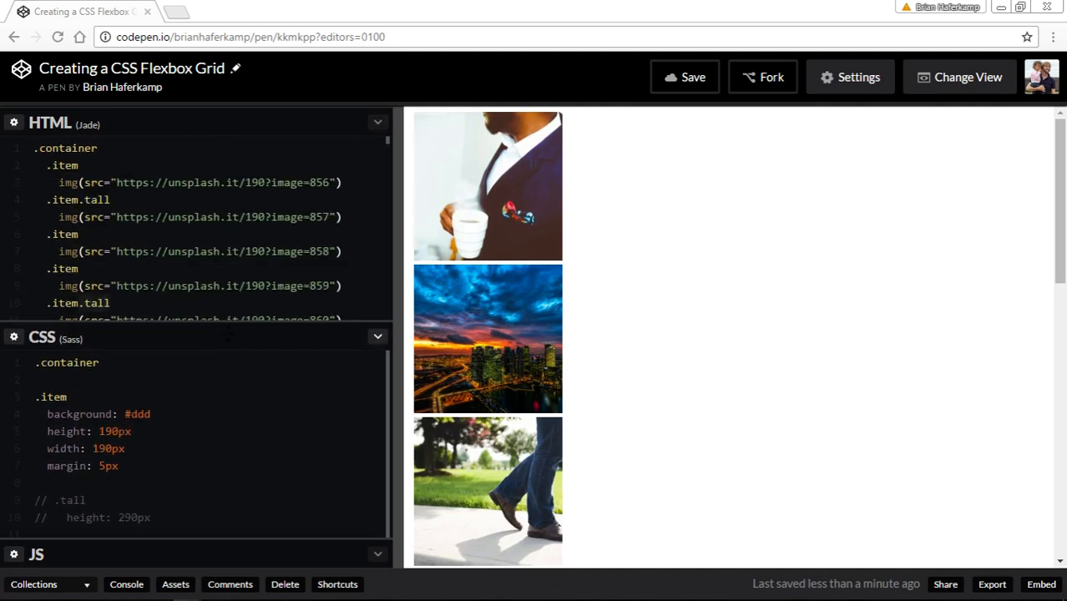
left_click(377, 123)
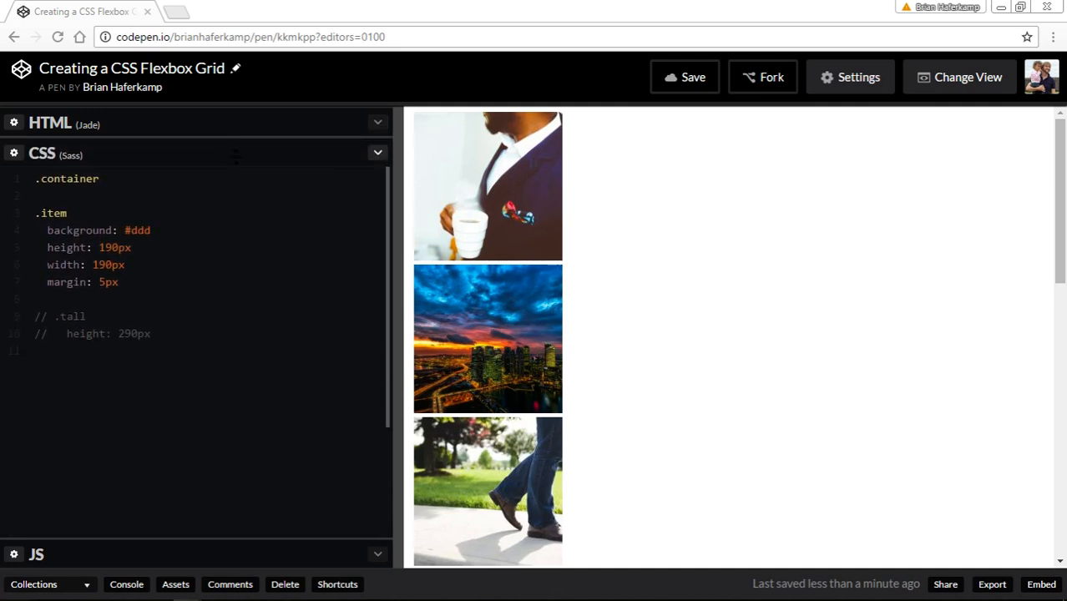
mouse_move(464, 210)
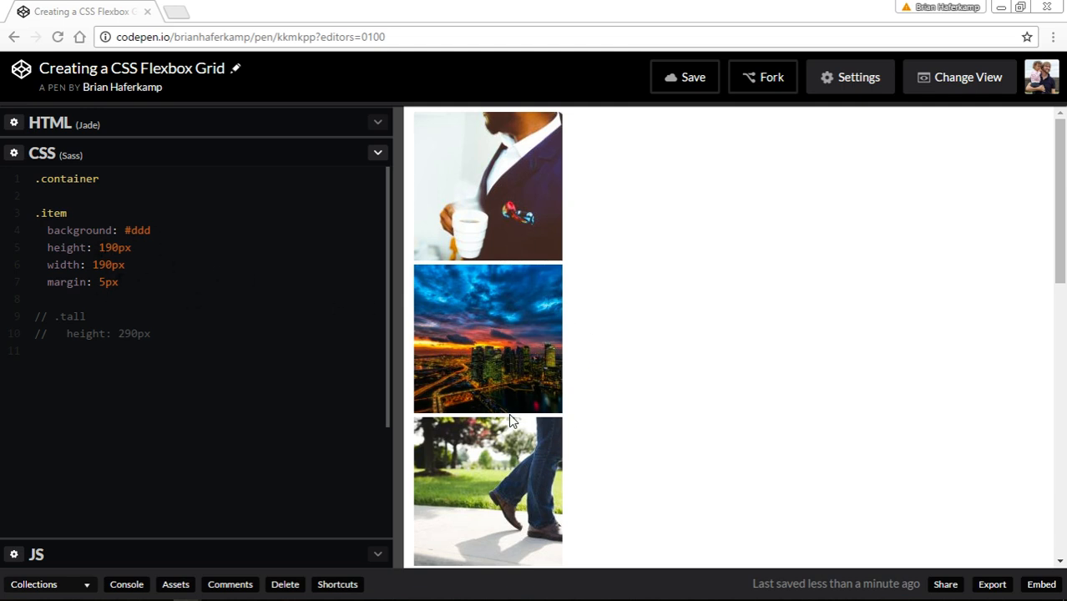
mouse_move(698, 305)
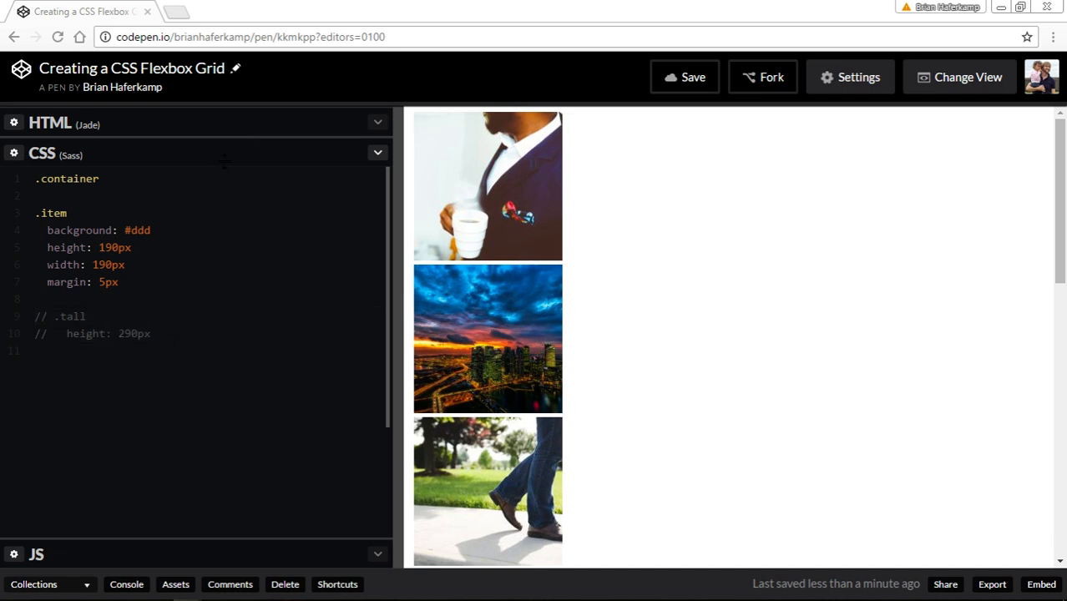
left_click(50, 124)
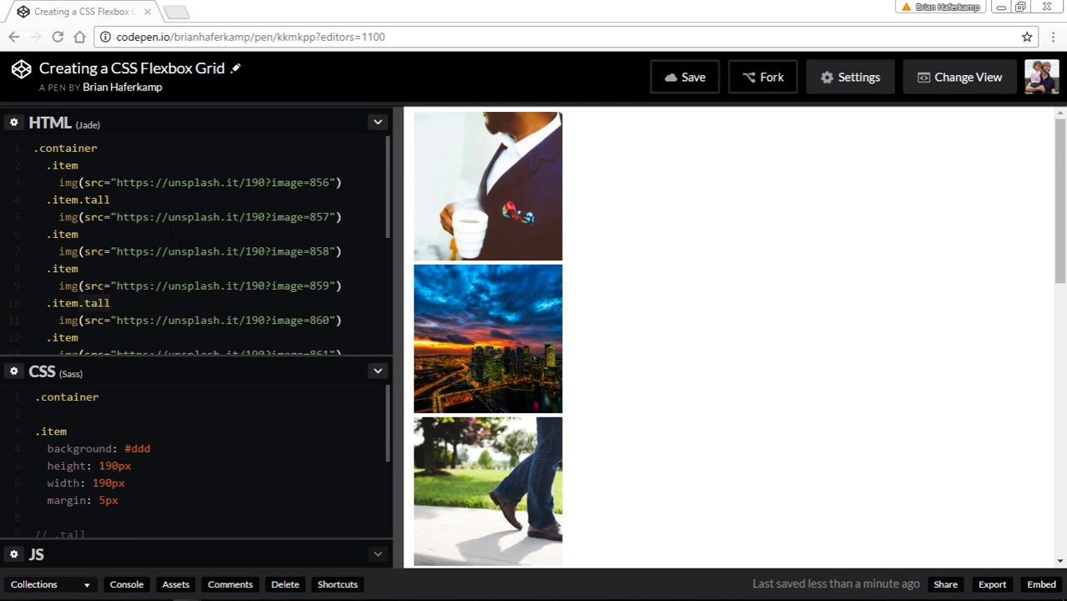
Select the .container class in the Jade and expand the Sass pane to edit its rule.
left_click(97, 147)
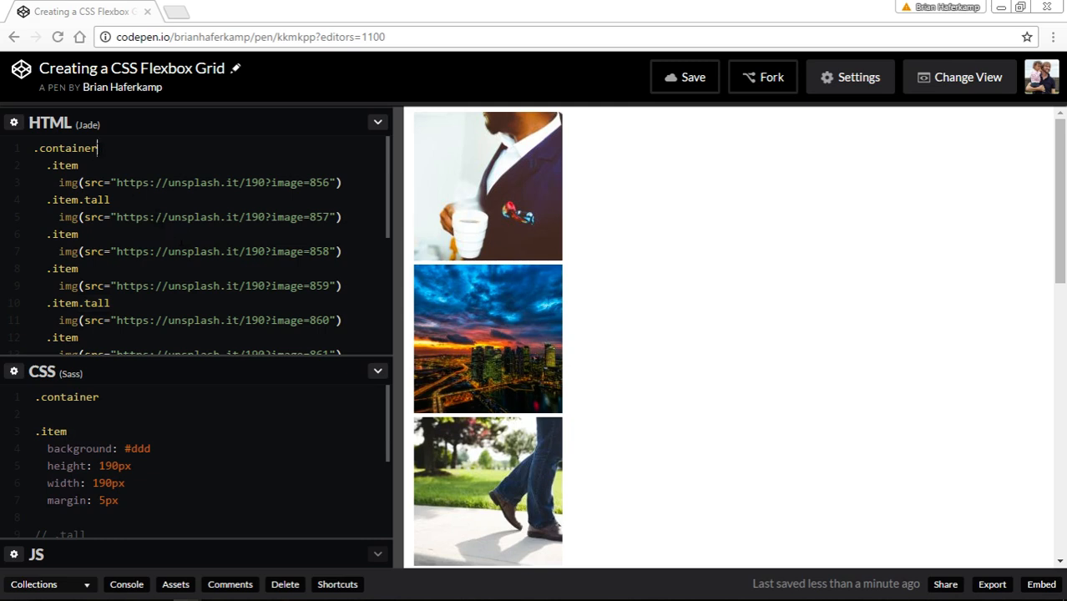
double_click(65, 147)
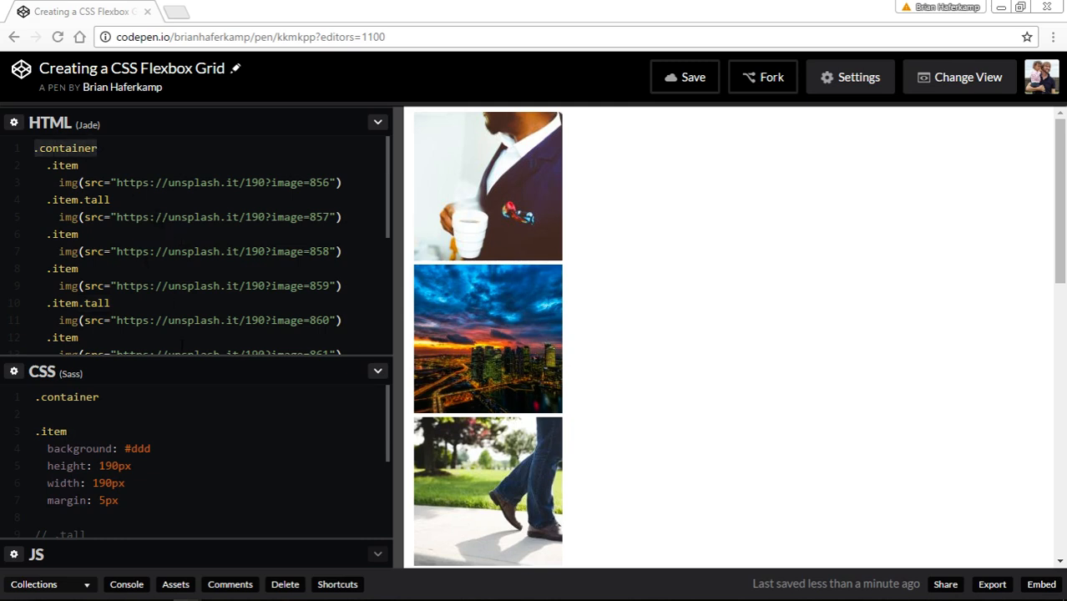
left_click(378, 122)
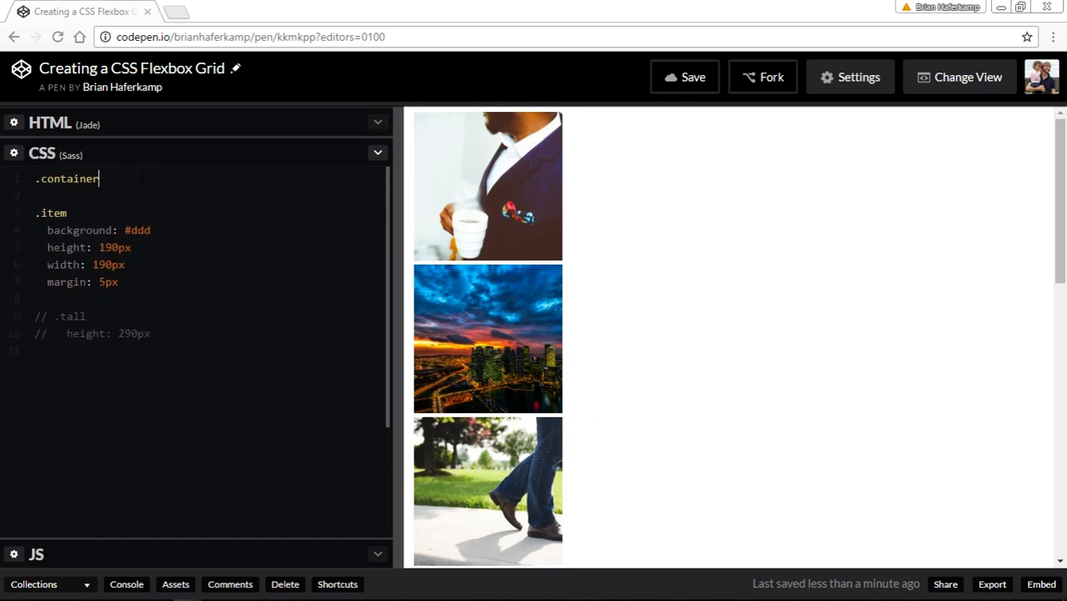
Add display: flex to the .container rule so tiles line up in one row.
type("display:")
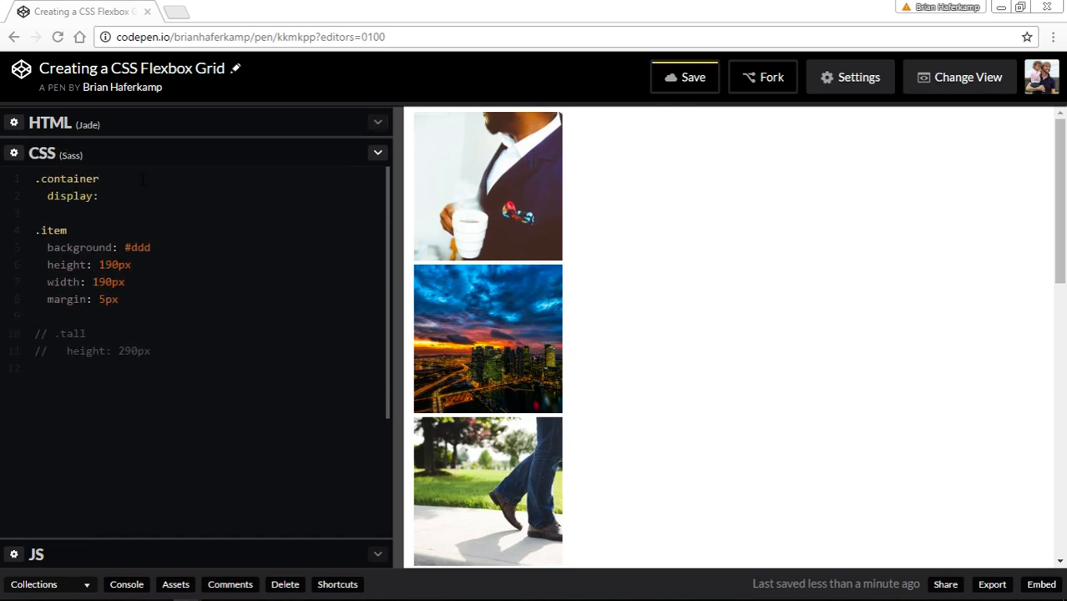
type("flex")
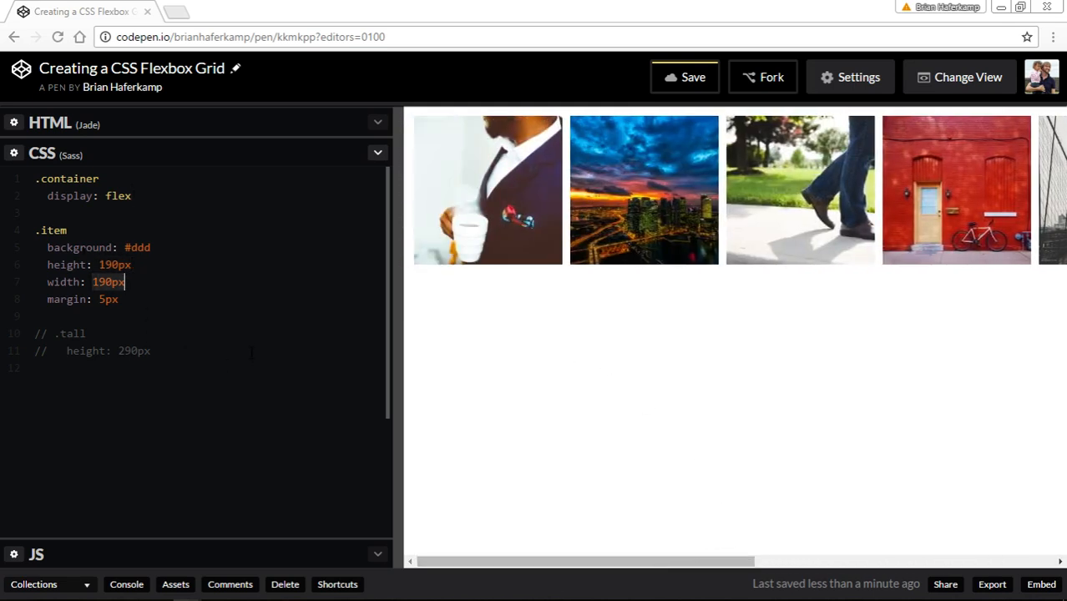
mouse_move(628, 219)
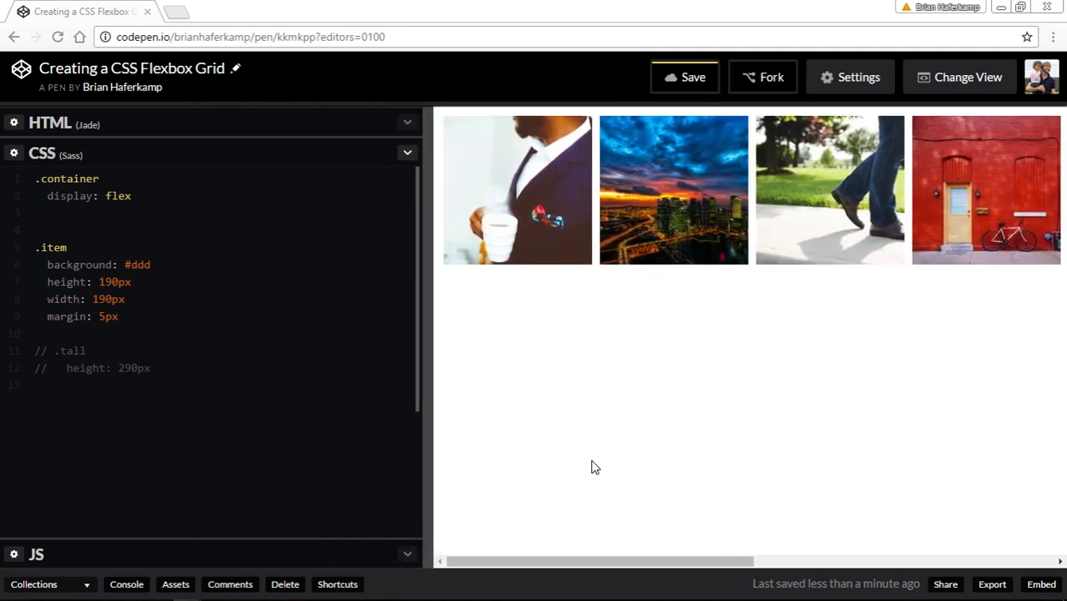
mouse_move(1036, 250)
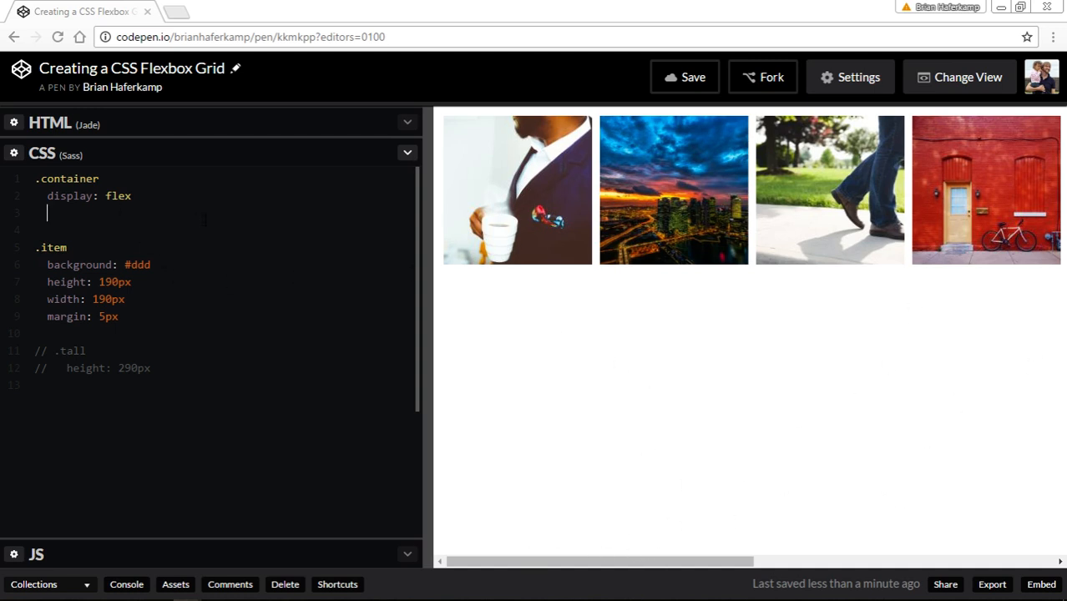
Add flex-wrap: wrap to .container so tiles flow onto multiple rows.
type("flex-")
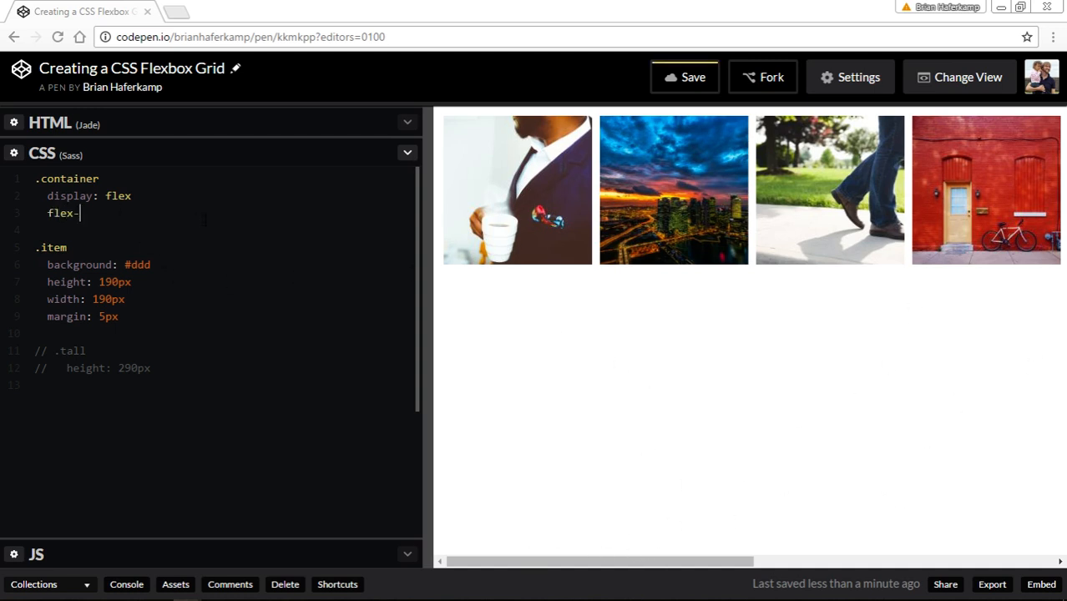
type("wrap: w")
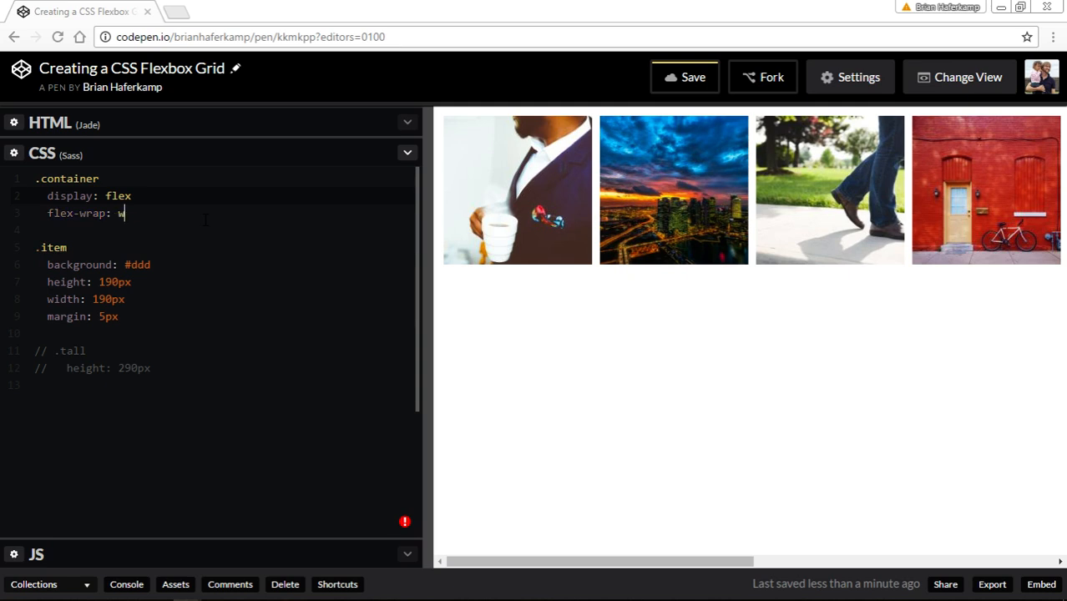
type("rap")
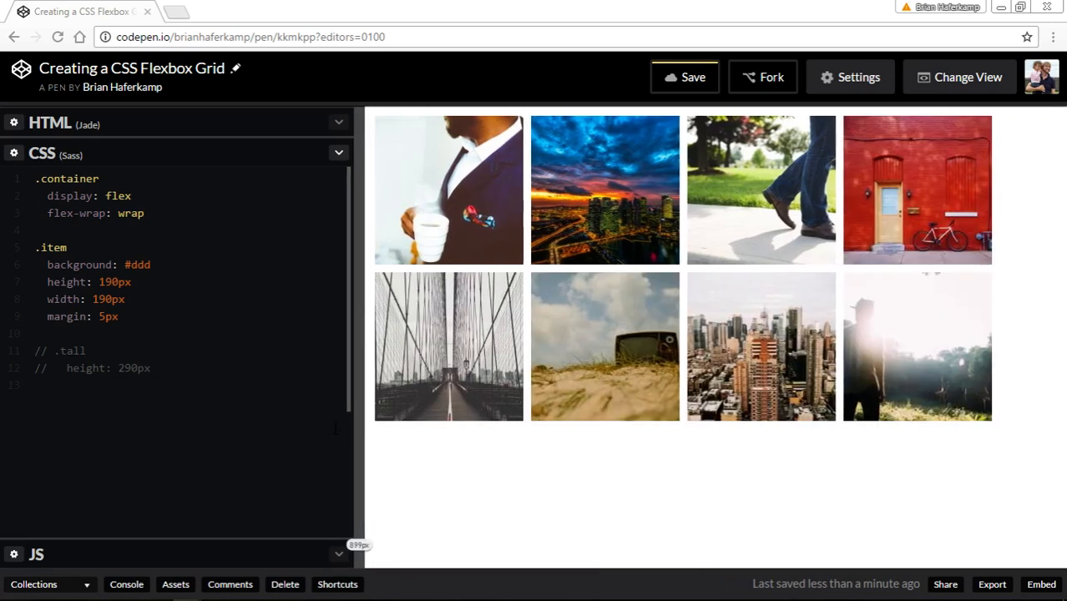
Resize the preview from wide down to a single tile column to watch the wrapping.
left_click_drag(354, 334, 169, 334)
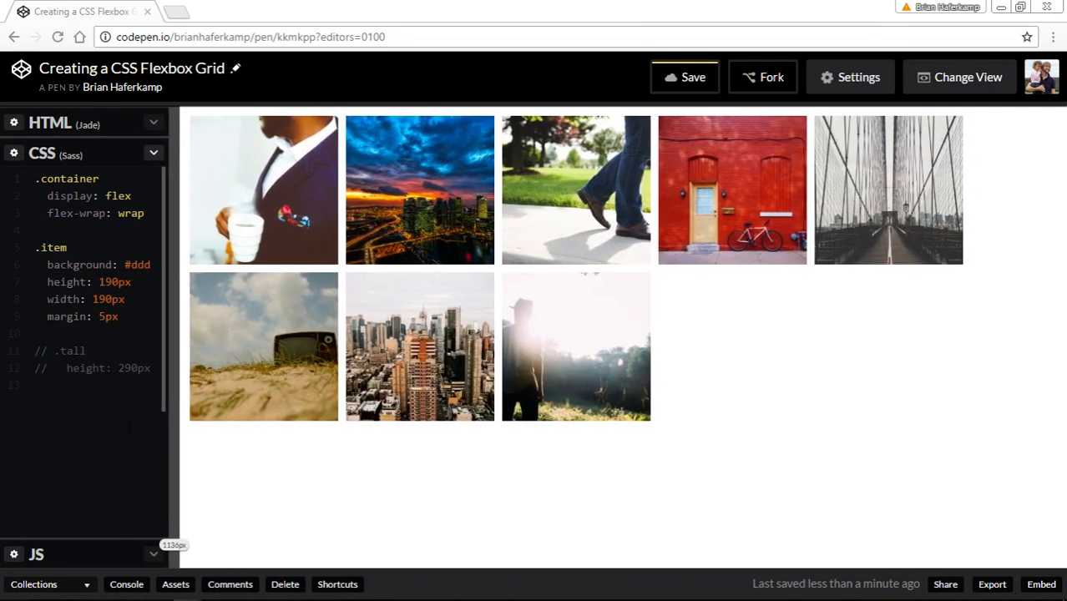
left_click_drag(167, 427, 478, 427)
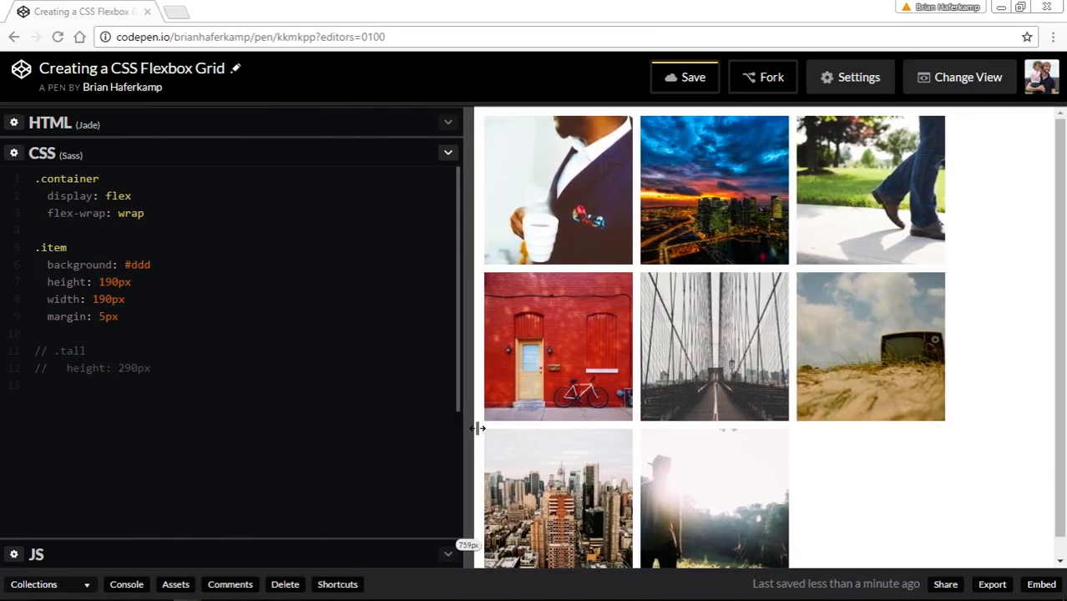
left_click_drag(478, 428, 721, 427)
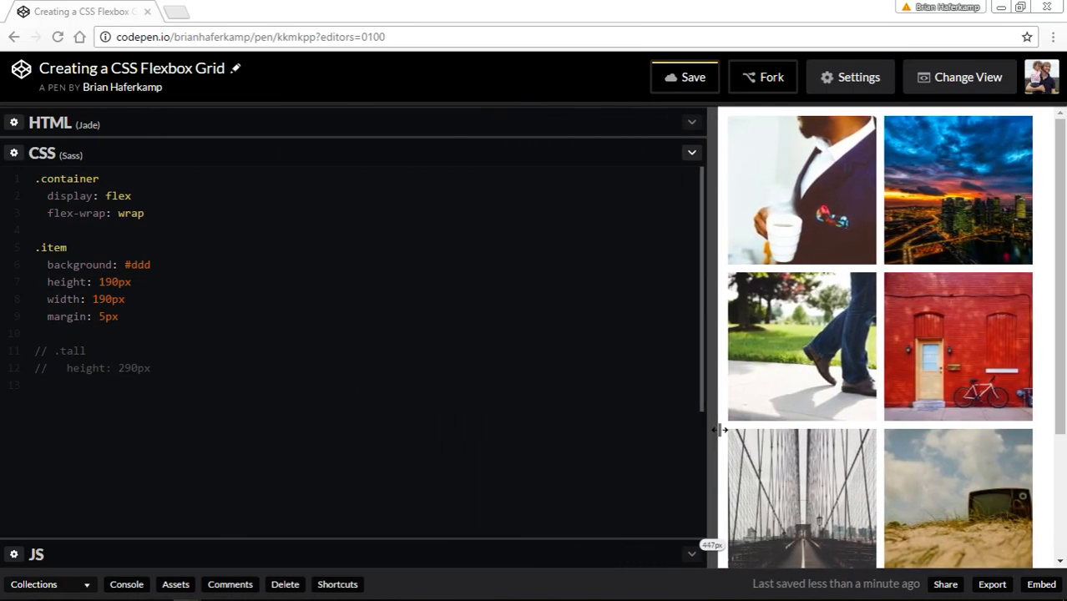
left_click_drag(716, 429, 888, 432)
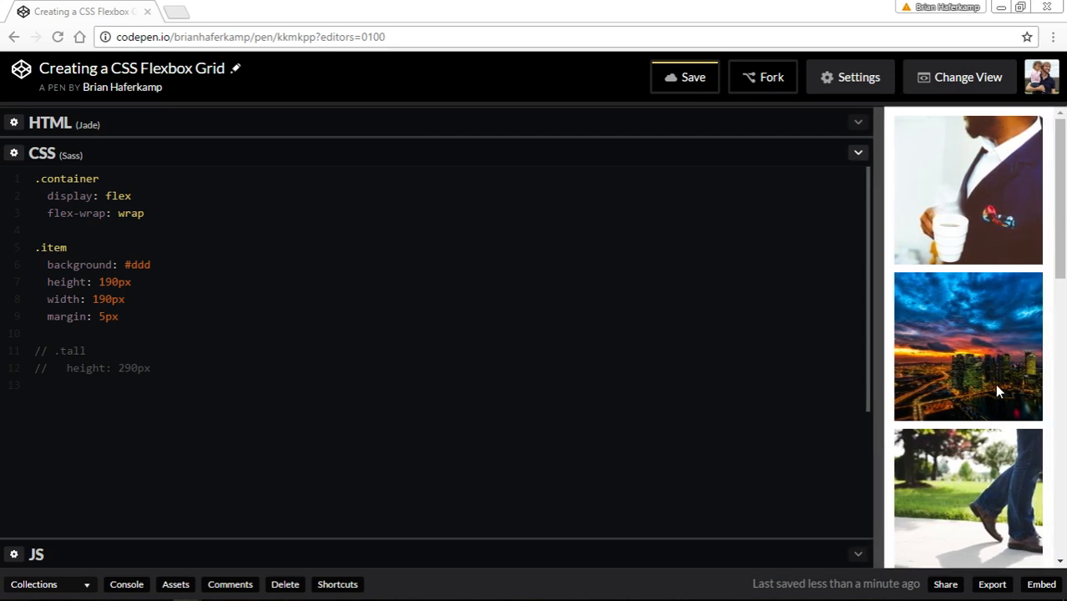
scroll("down", 3)
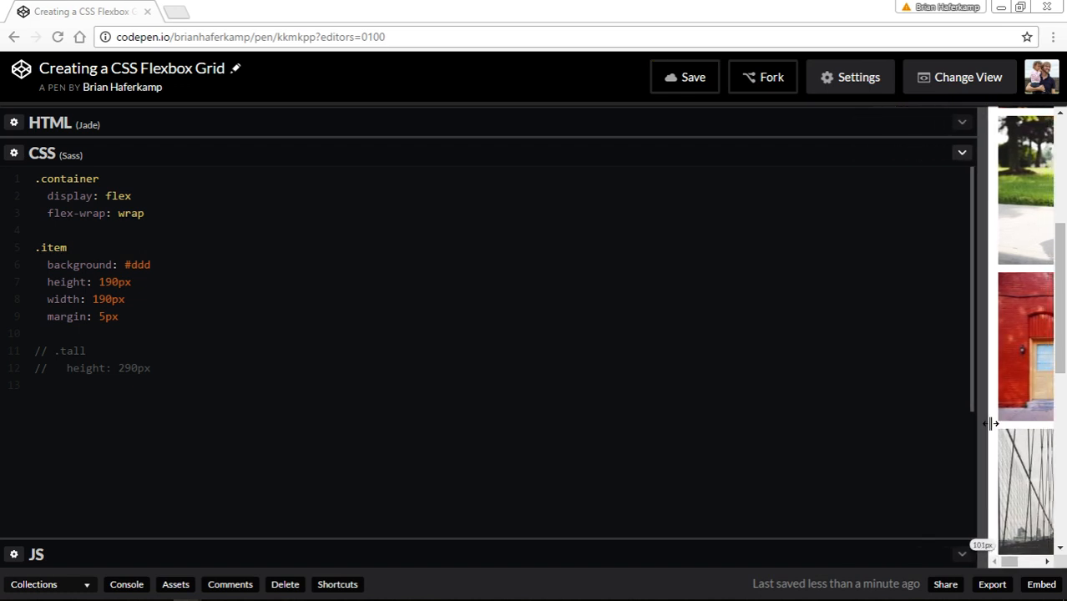
left_click_drag(991, 424, 868, 431)
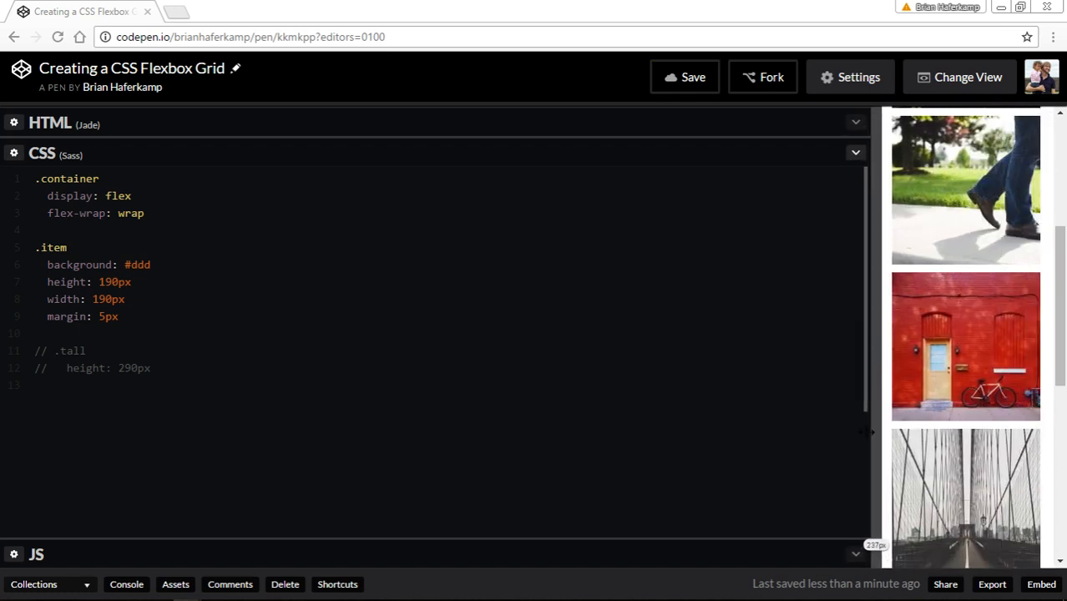
left_click_drag(865, 430, 875, 458)
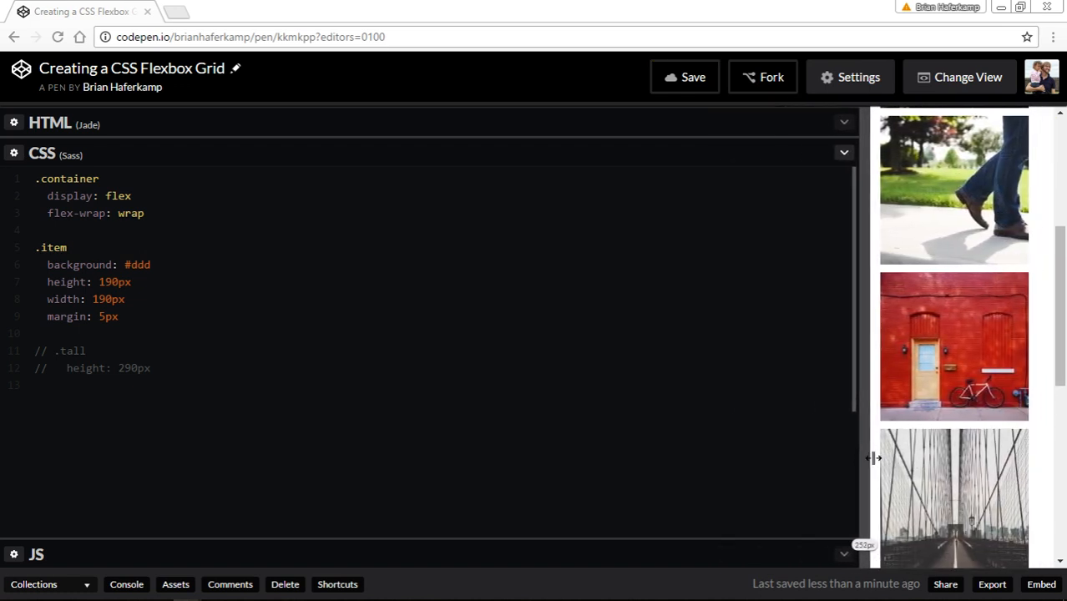
left_click_drag(874, 457, 885, 508)
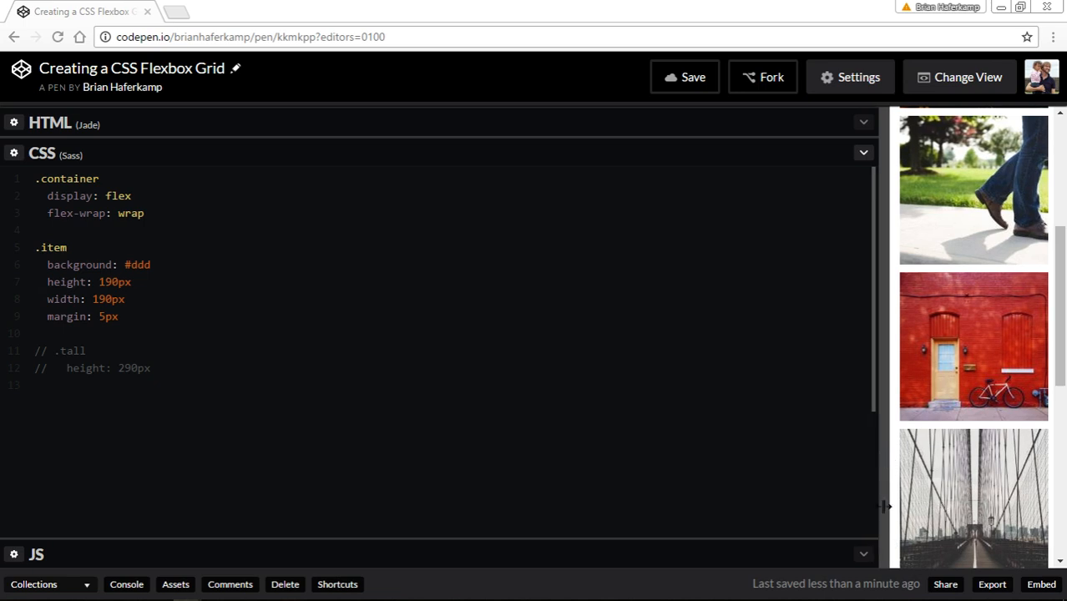
left_click_drag(887, 506, 781, 506)
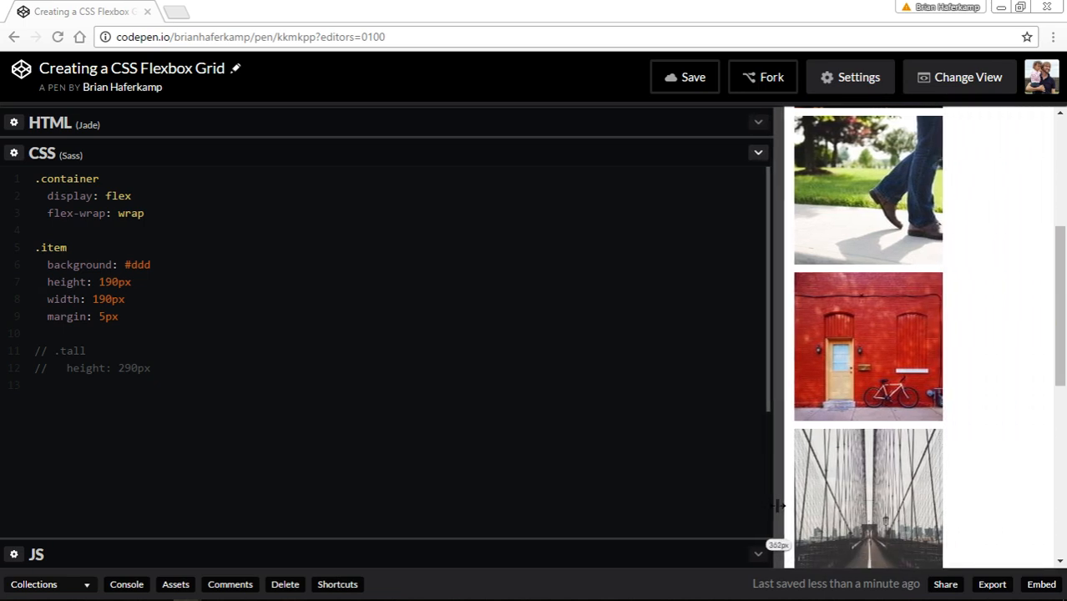
left_click_drag(781, 506, 805, 506)
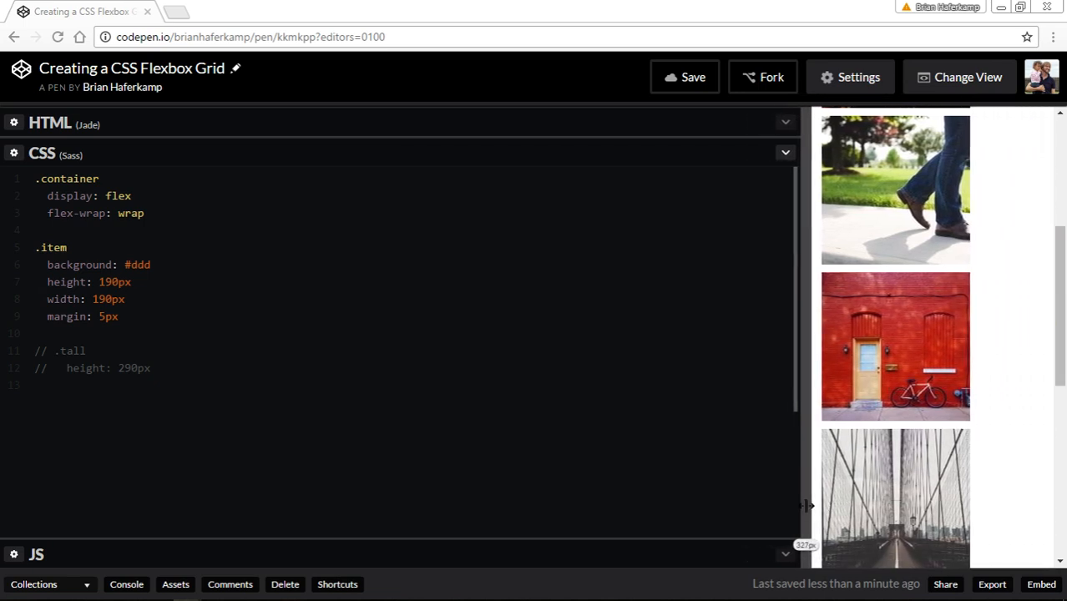
left_click_drag(807, 504, 817, 504)
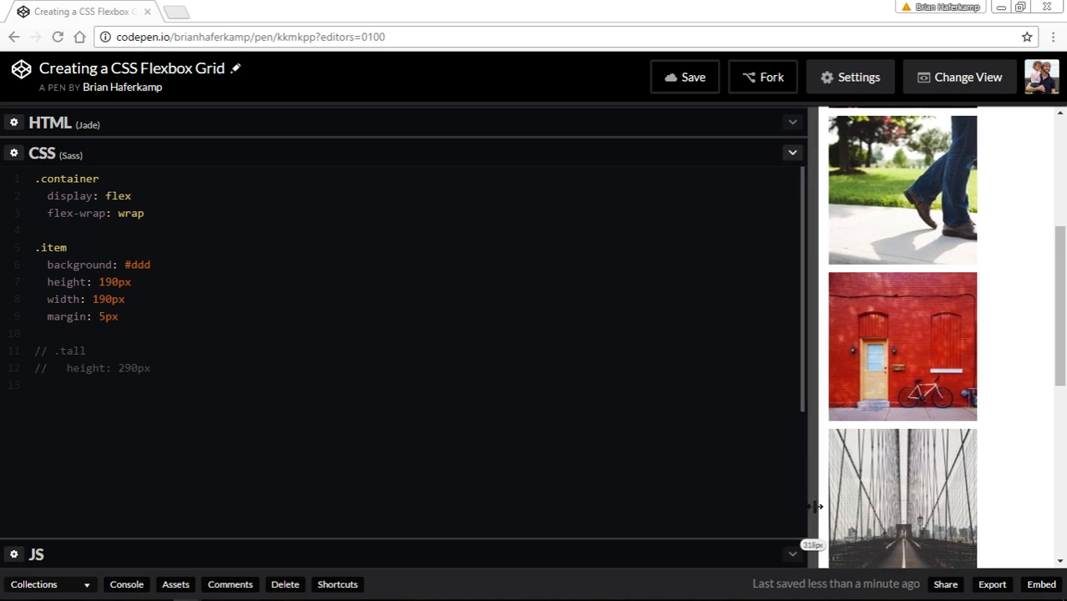
Widen the preview step by step until the tiles reflow into rows of four and five.
scroll("down", 3)
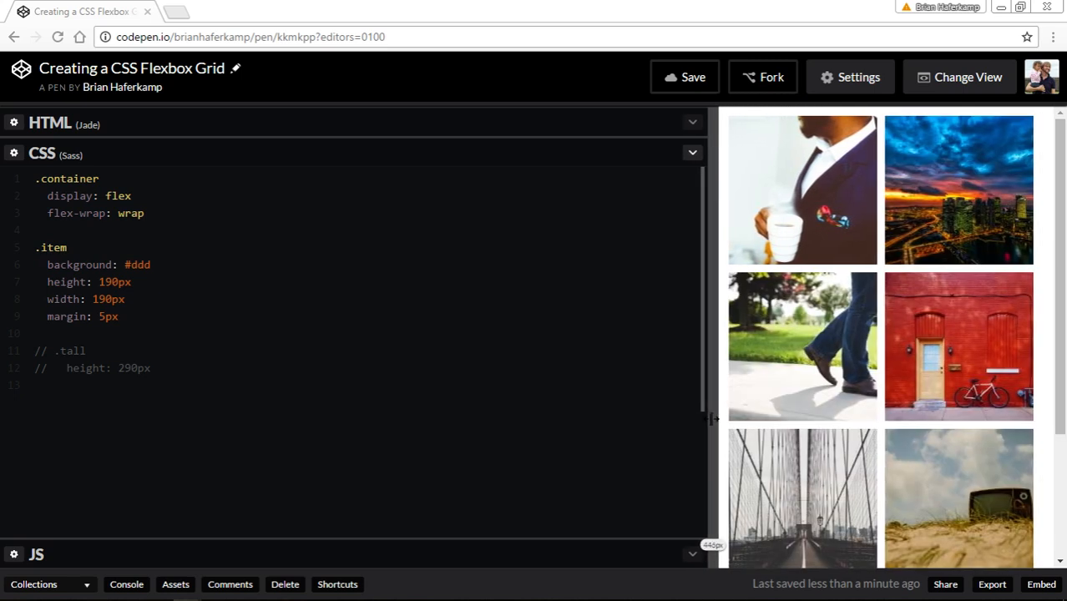
left_click_drag(715, 419, 665, 419)
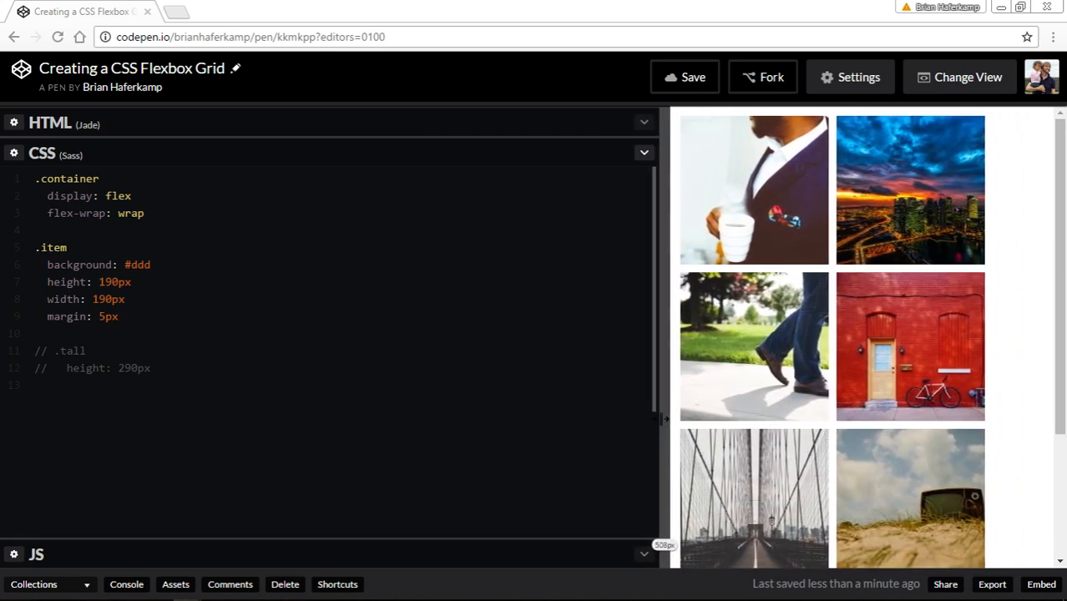
left_click_drag(664, 417, 558, 418)
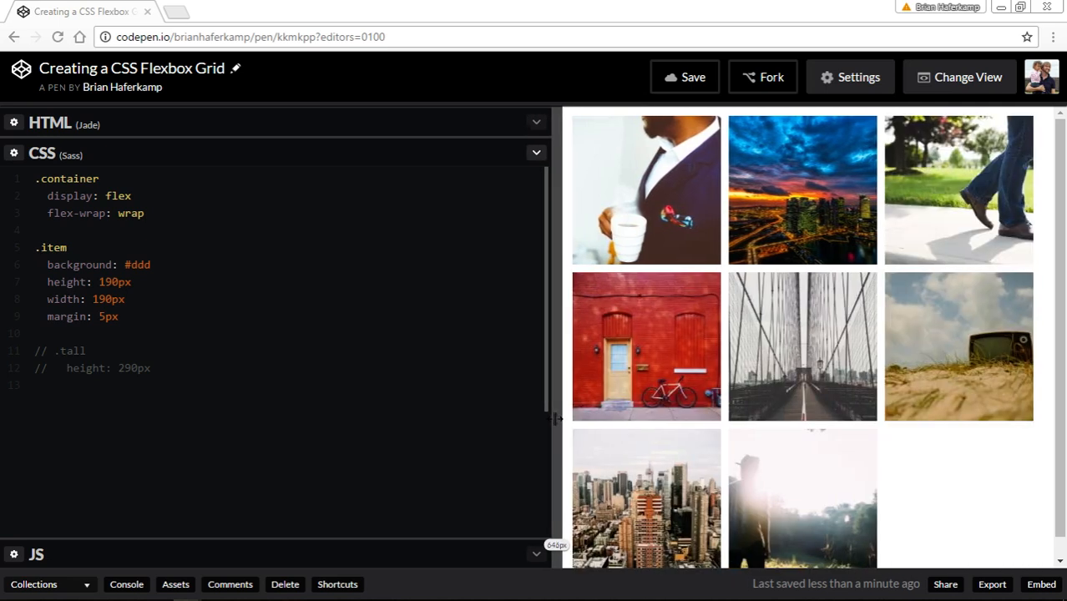
left_click_drag(557, 417, 491, 417)
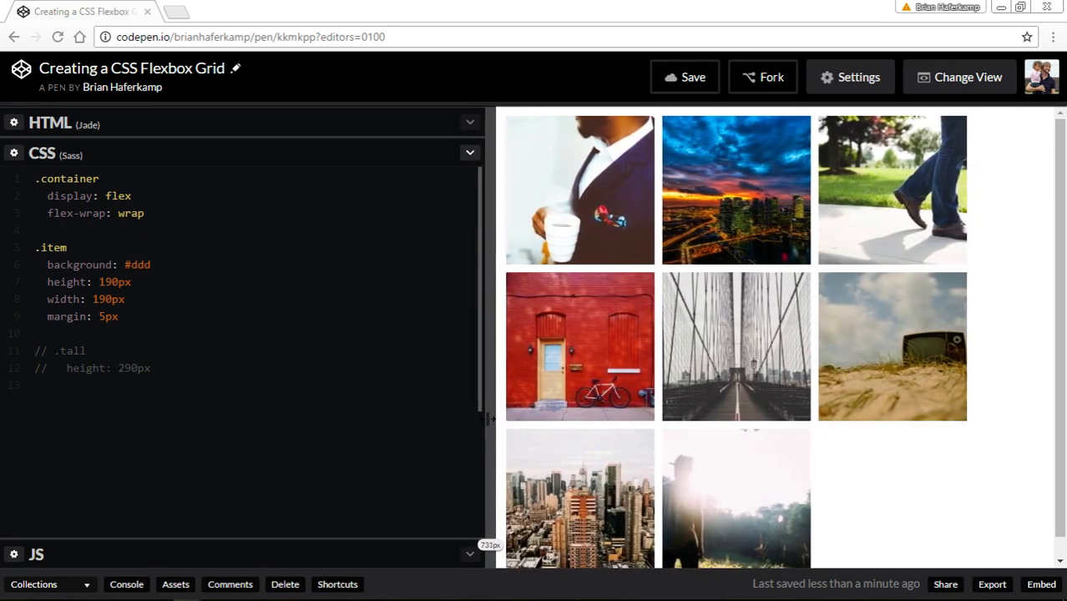
left_click_drag(491, 418, 467, 417)
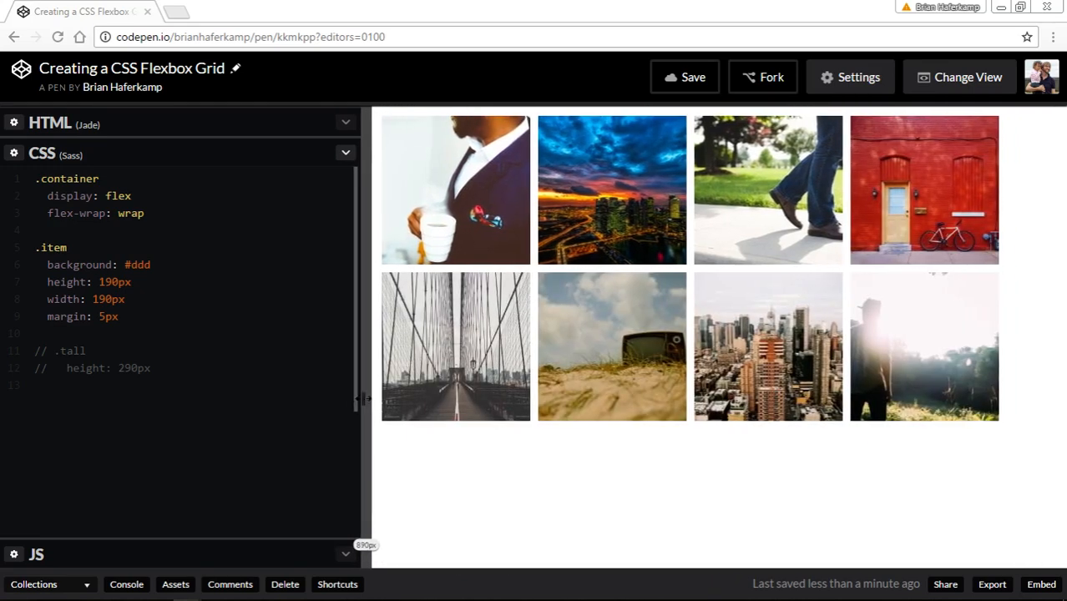
left_click_drag(364, 399, 274, 399)
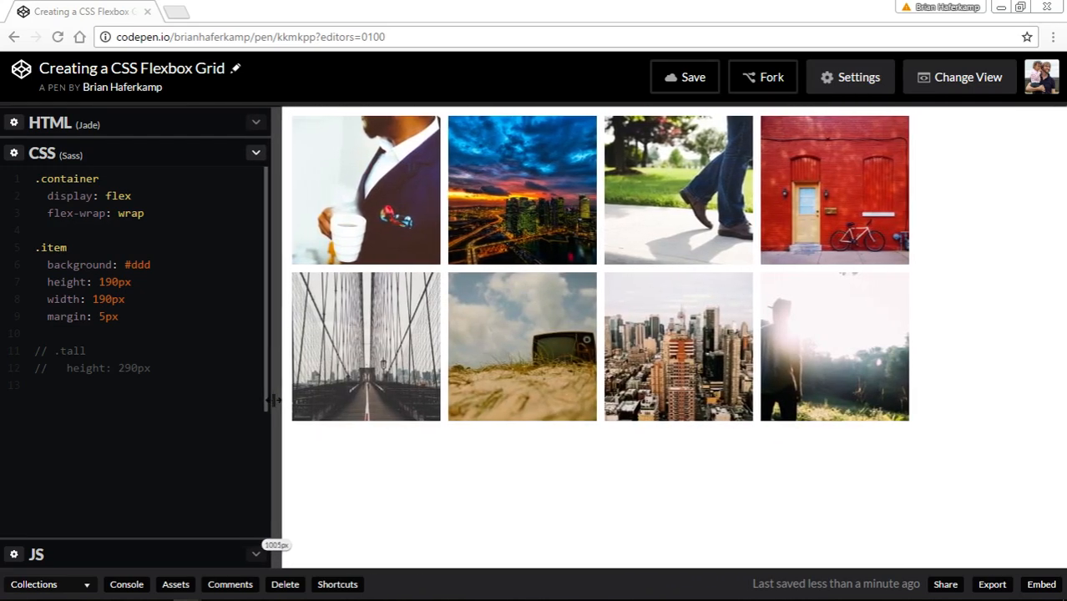
left_click_drag(273, 401, 207, 400)
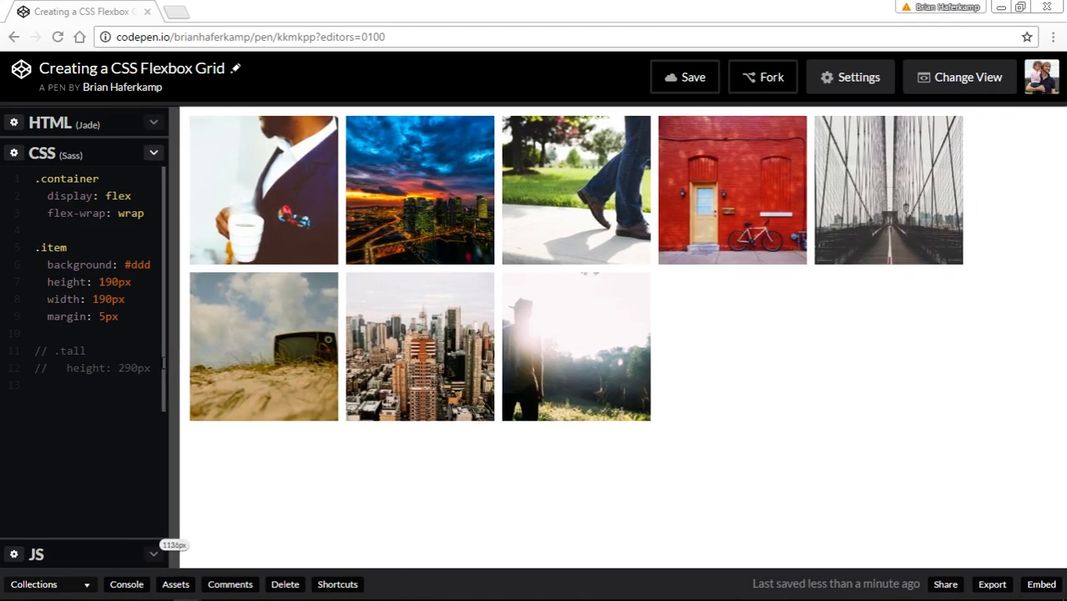
left_click_drag(167, 357, 332, 357)
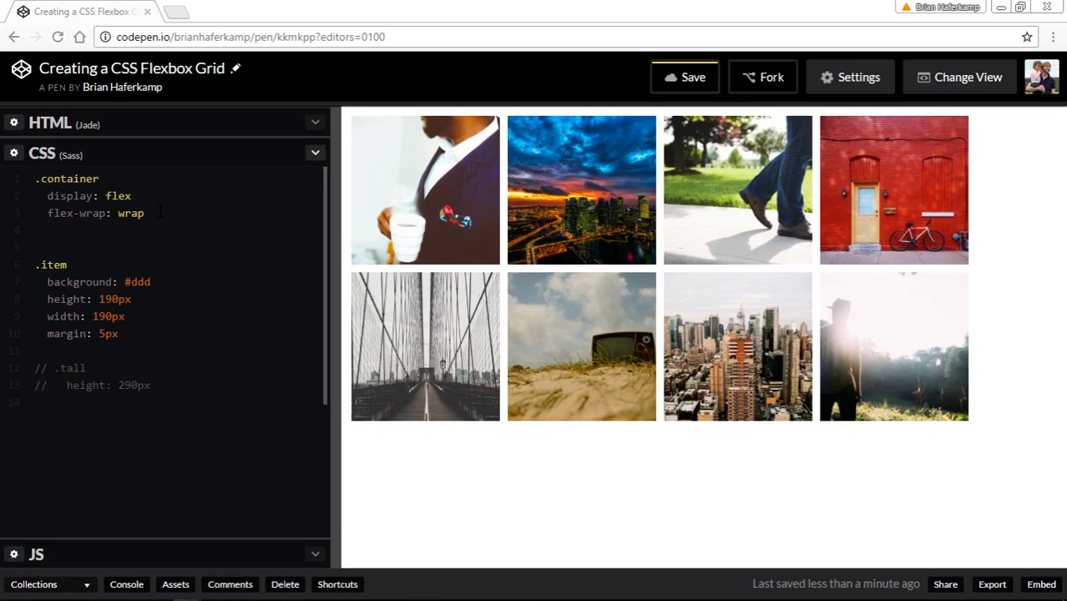
Add justify-content: center to .container so wrapped rows sit centred.
type("justify")
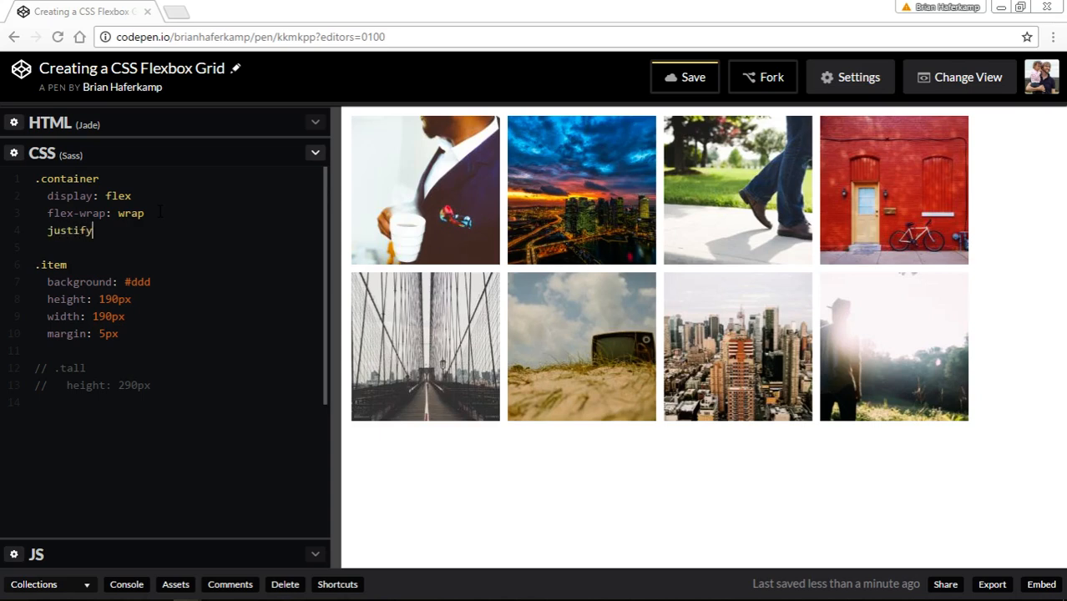
type("-content")
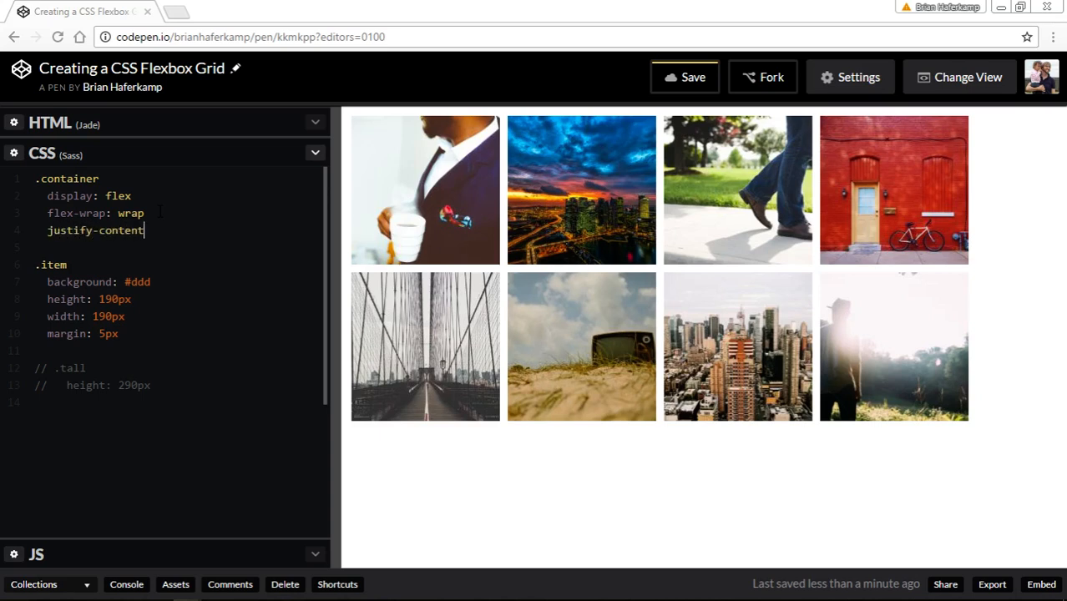
type(": center")
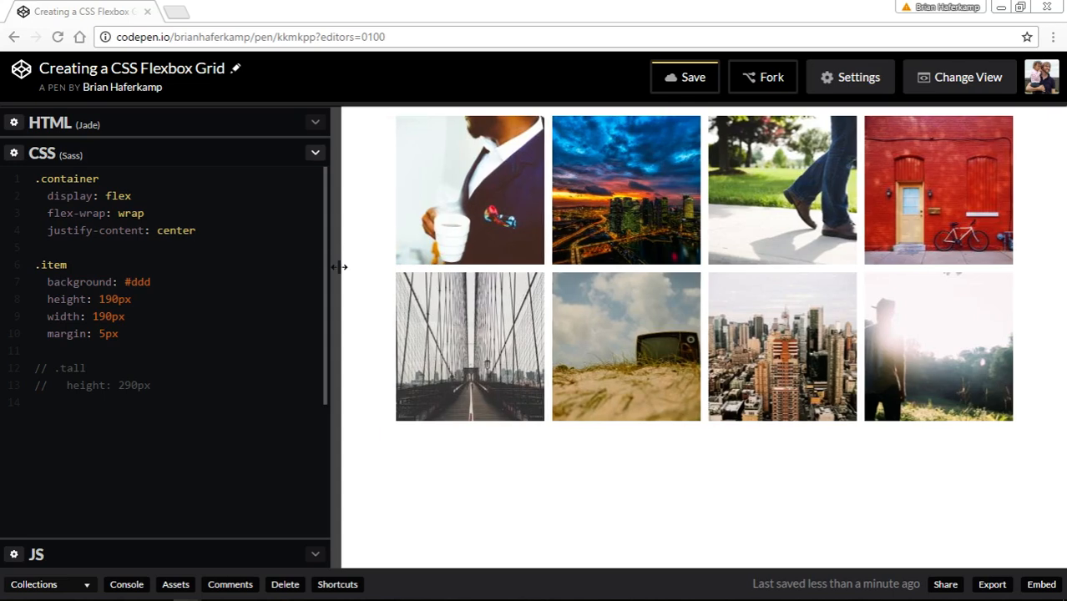
left_click_drag(337, 267, 299, 270)
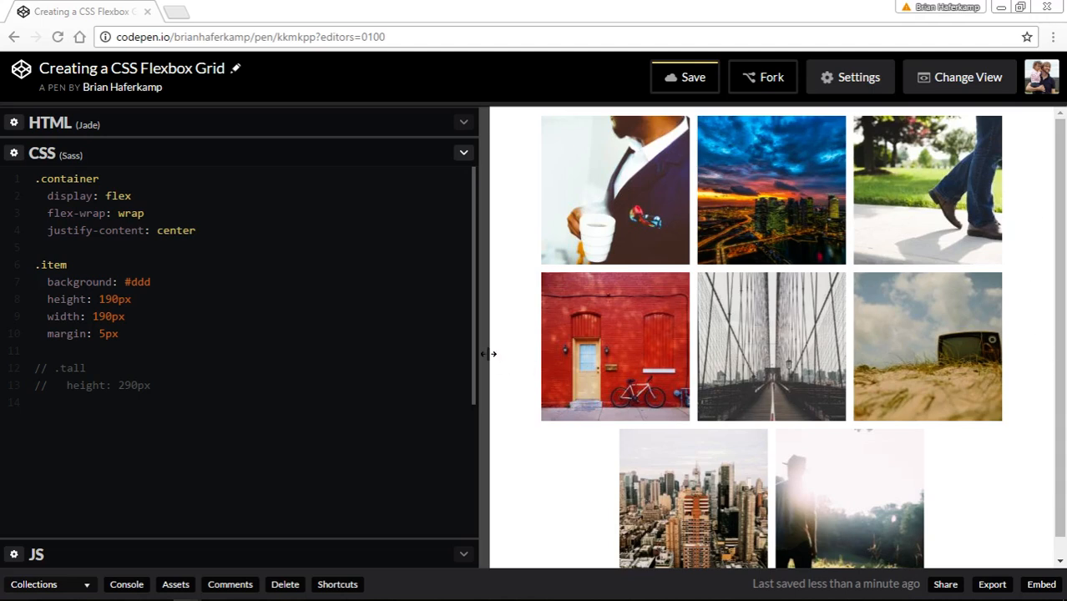
mouse_move(514, 338)
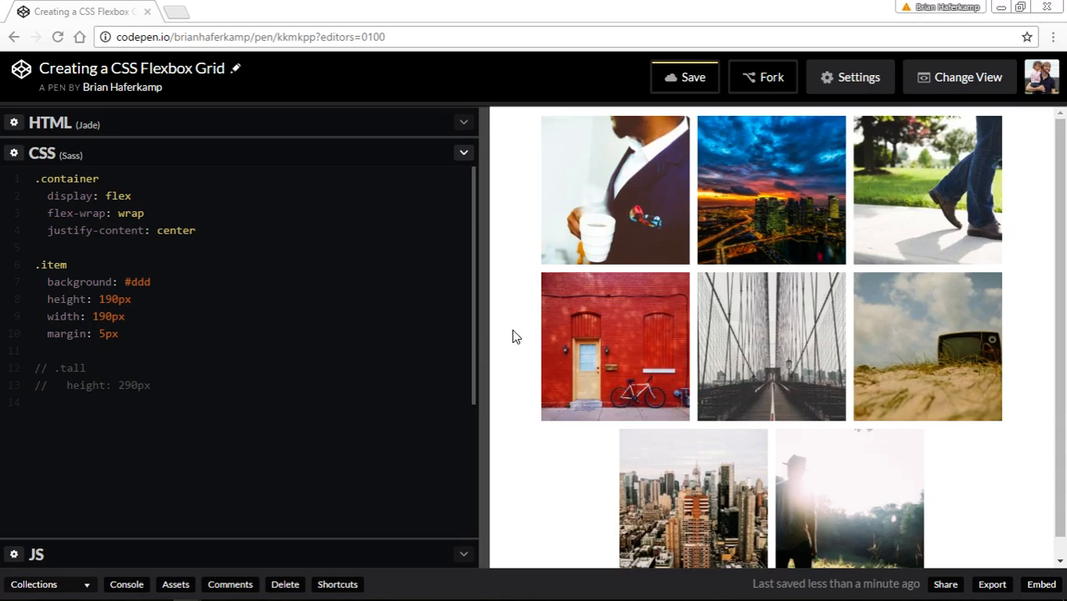
mouse_move(621, 215)
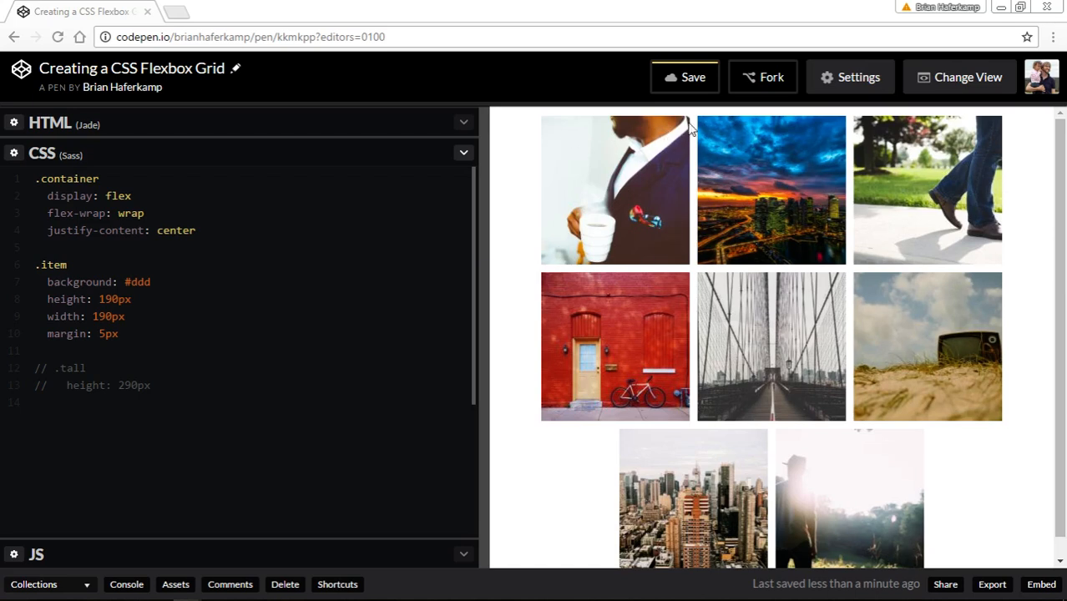
mouse_move(992, 267)
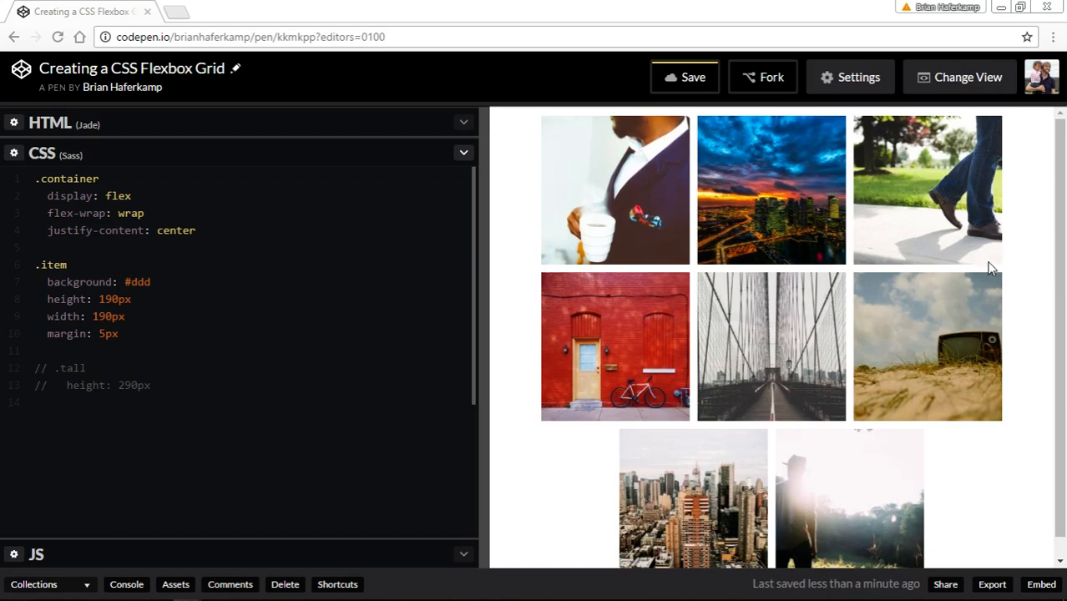
mouse_move(1027, 176)
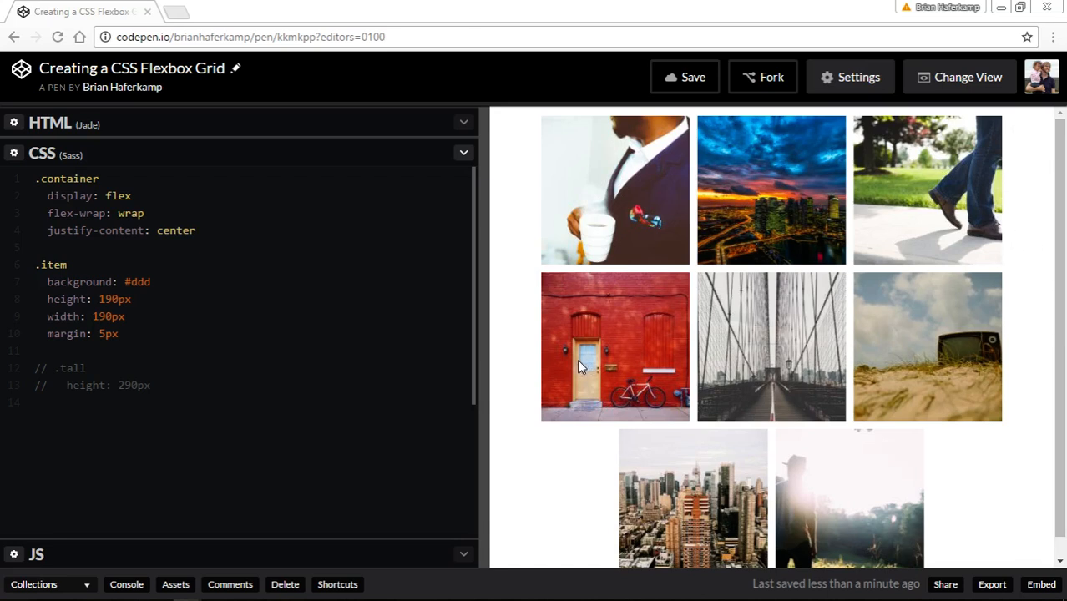
Resize the preview between two and four columns to check the centred partial row.
left_click_drag(481, 342, 431, 342)
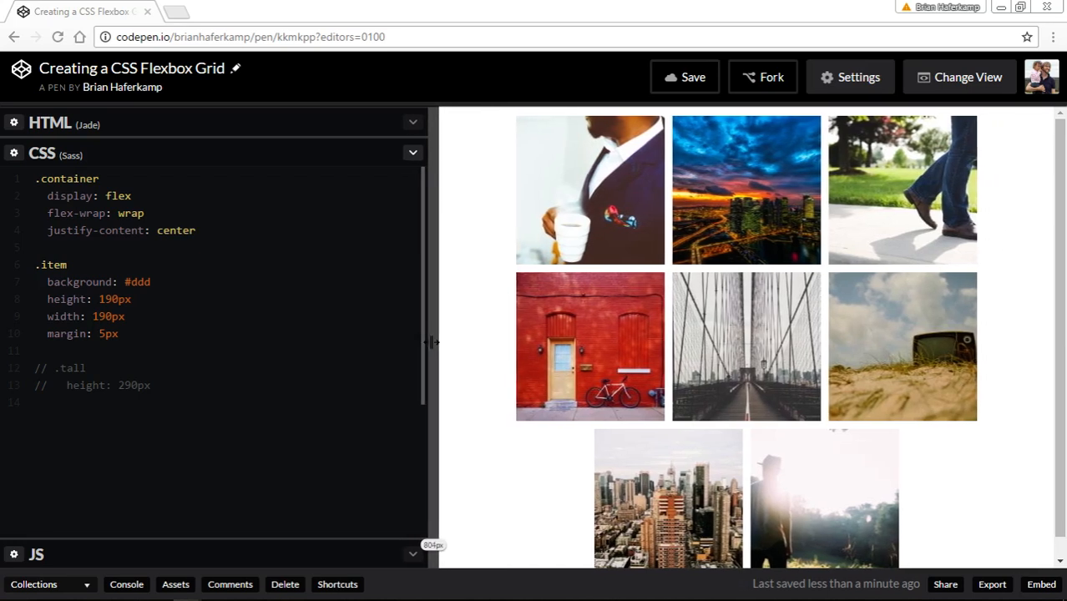
left_click_drag(427, 342, 434, 342)
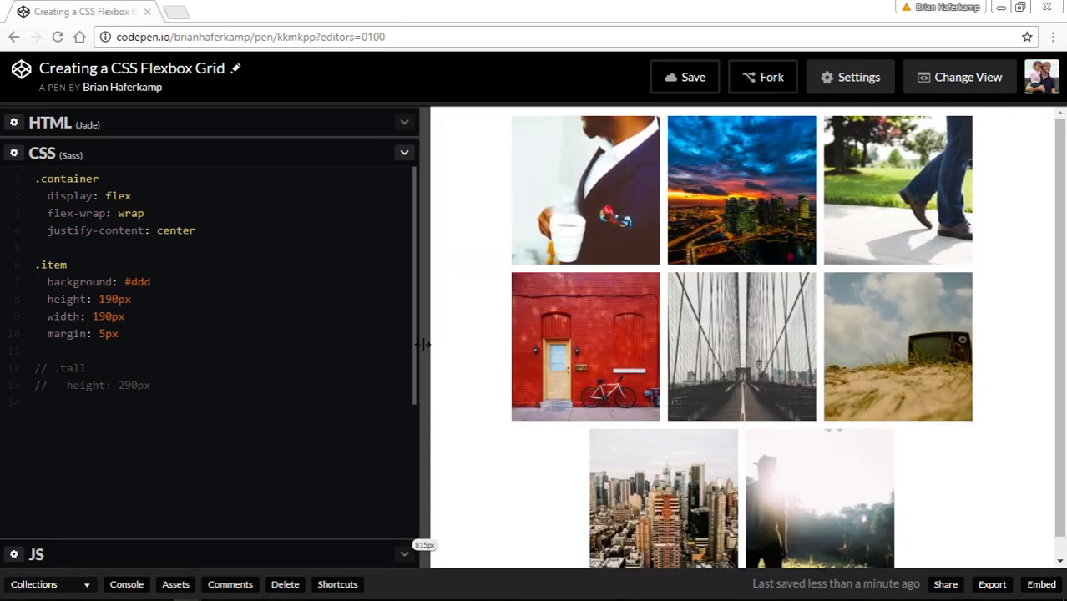
left_click_drag(424, 344, 401, 344)
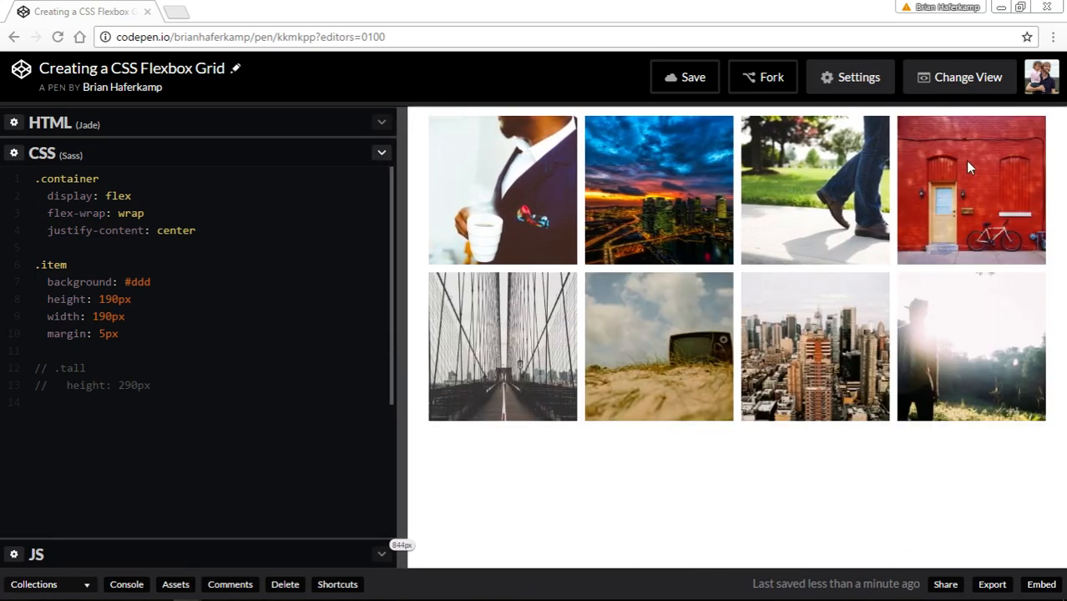
mouse_move(998, 167)
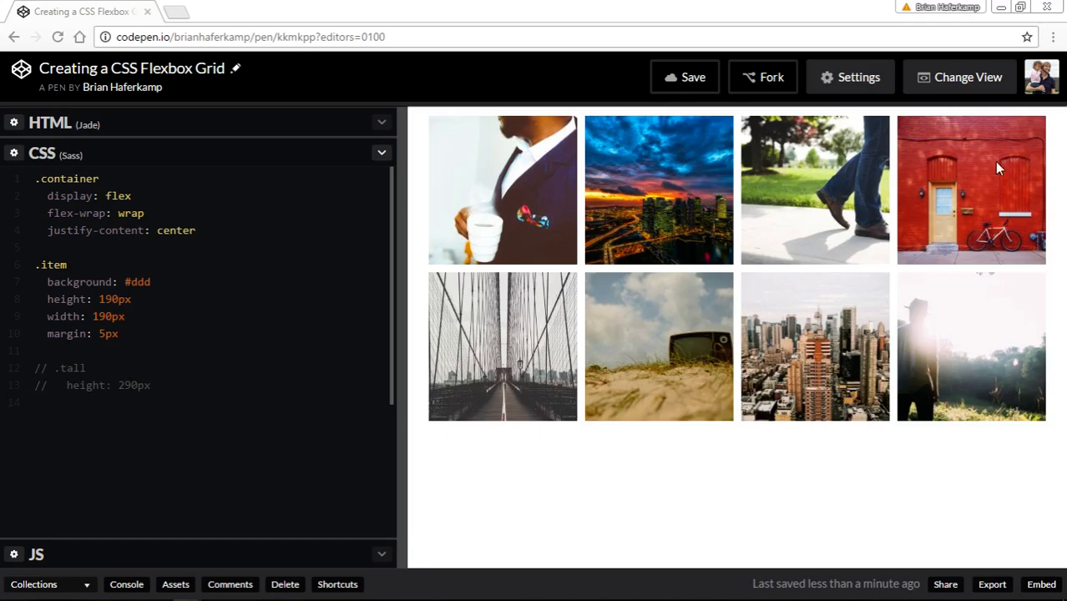
mouse_move(404, 335)
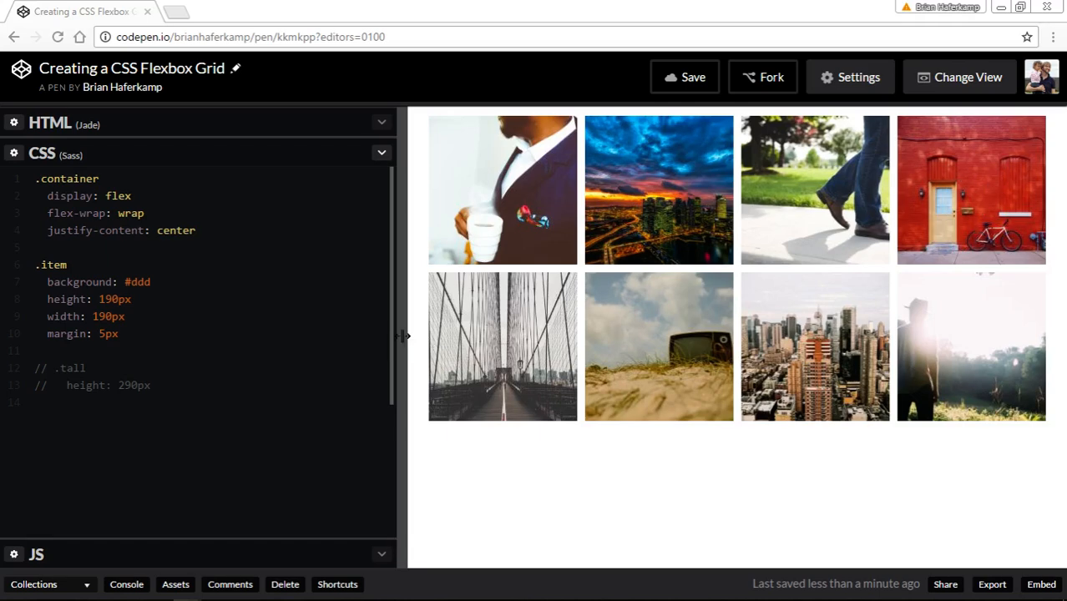
left_click_drag(402, 335, 608, 335)
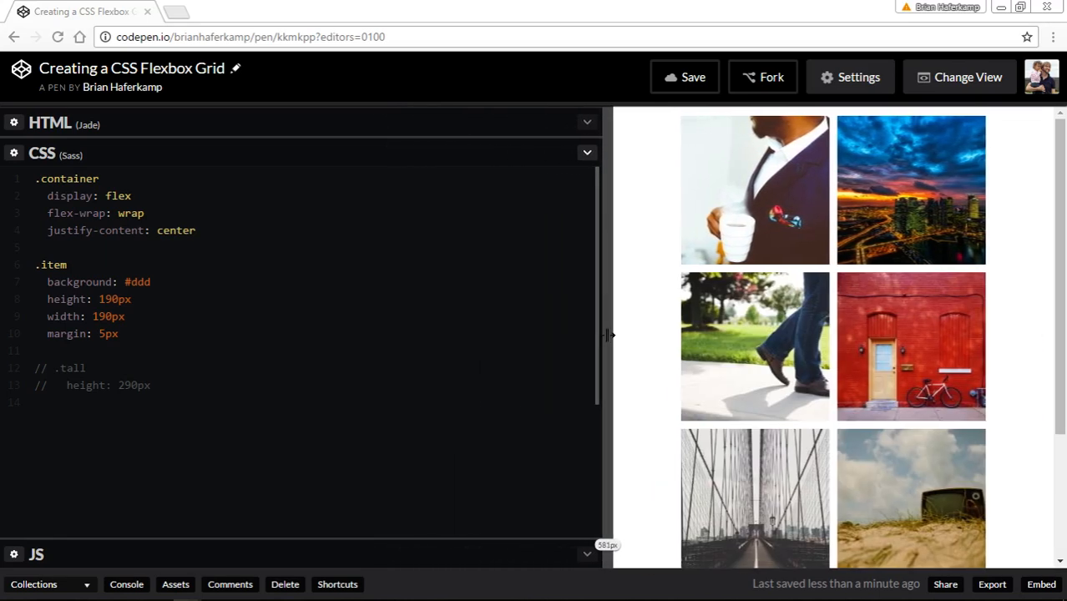
left_click_drag(610, 334, 328, 338)
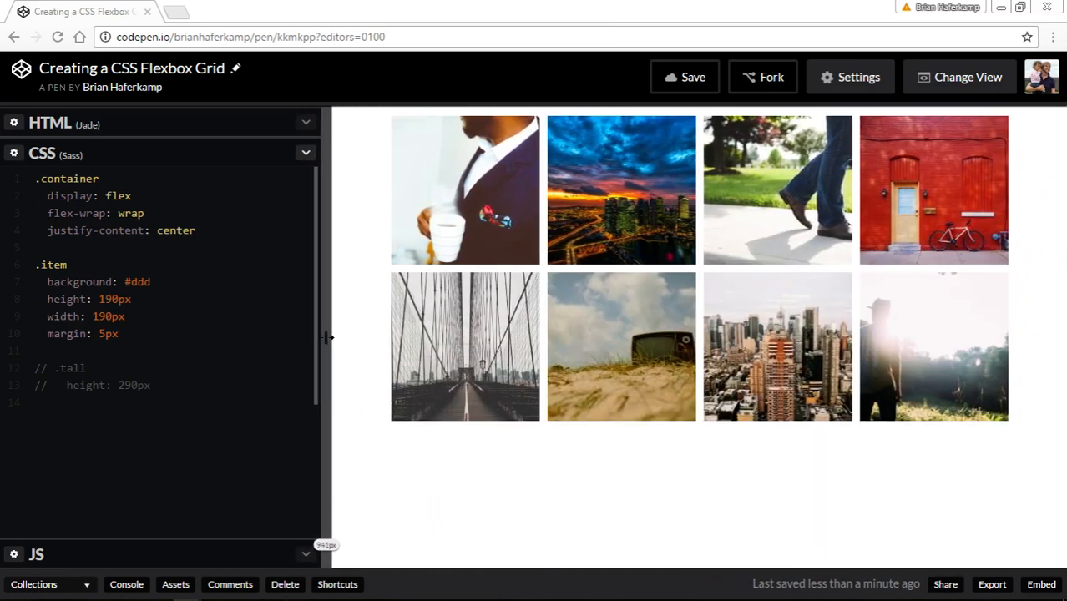
left_click_drag(331, 337, 511, 333)
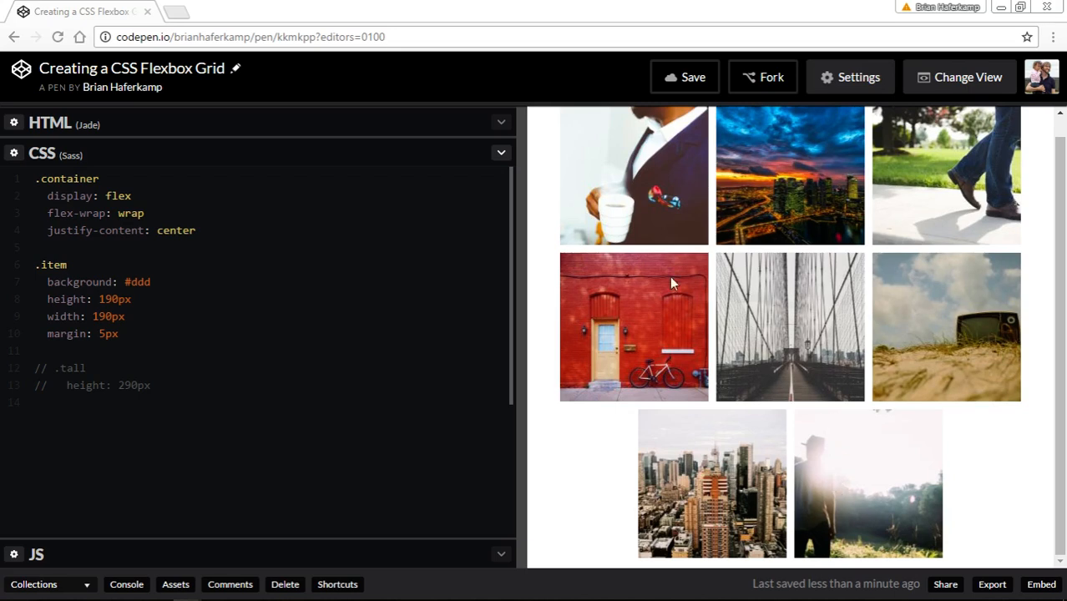
mouse_move(798, 521)
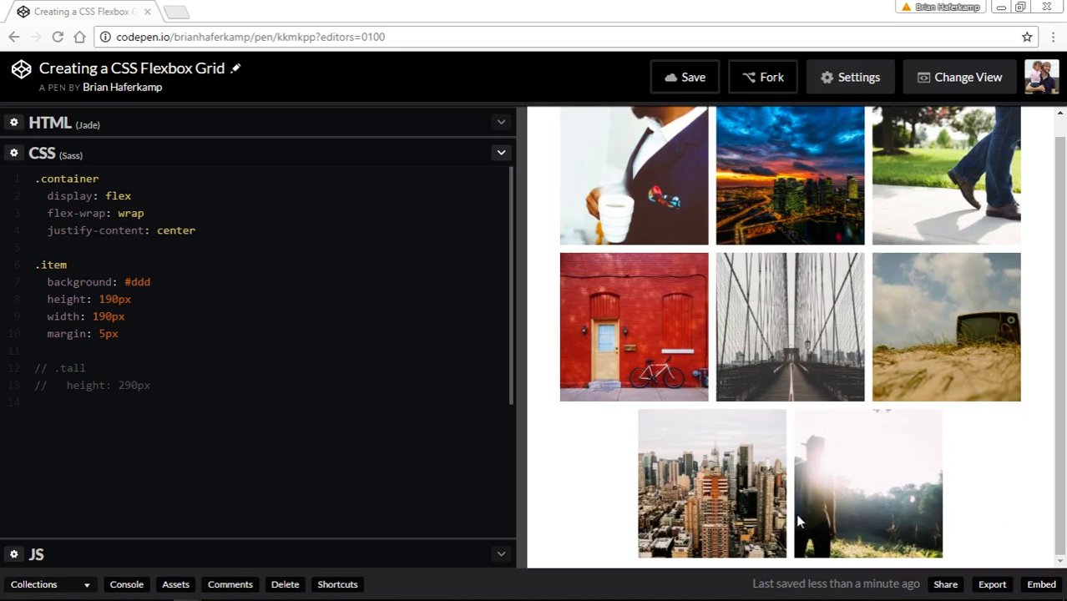
mouse_move(649, 521)
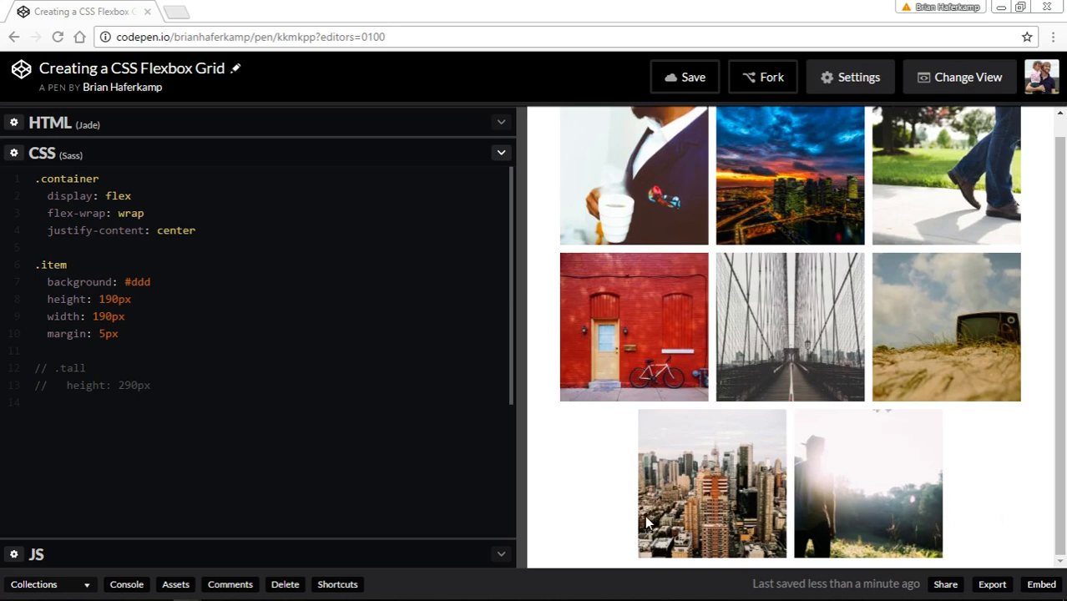
mouse_move(671, 487)
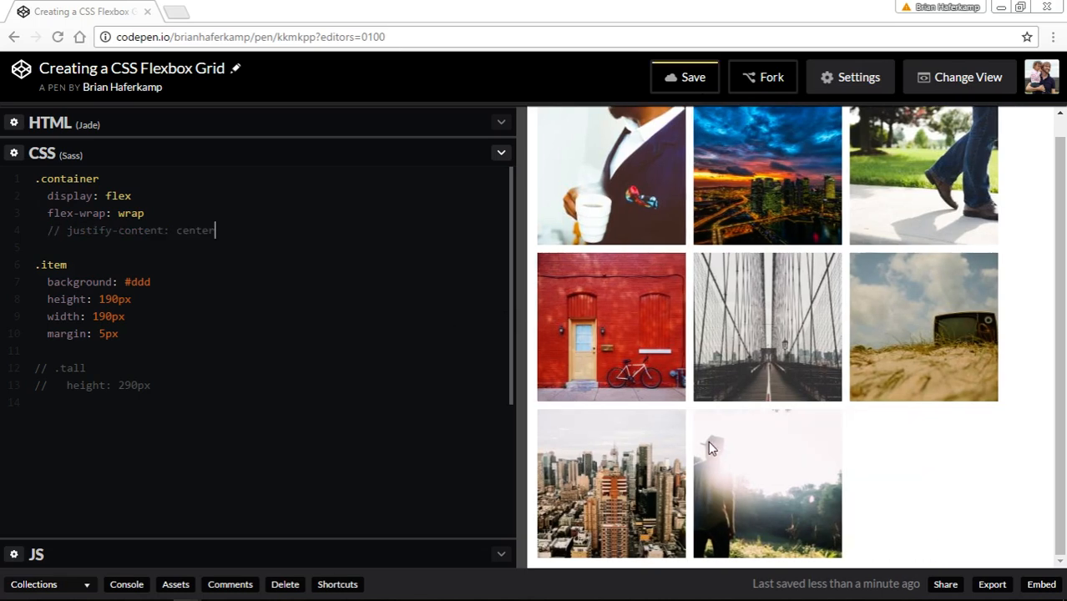
mouse_move(609, 501)
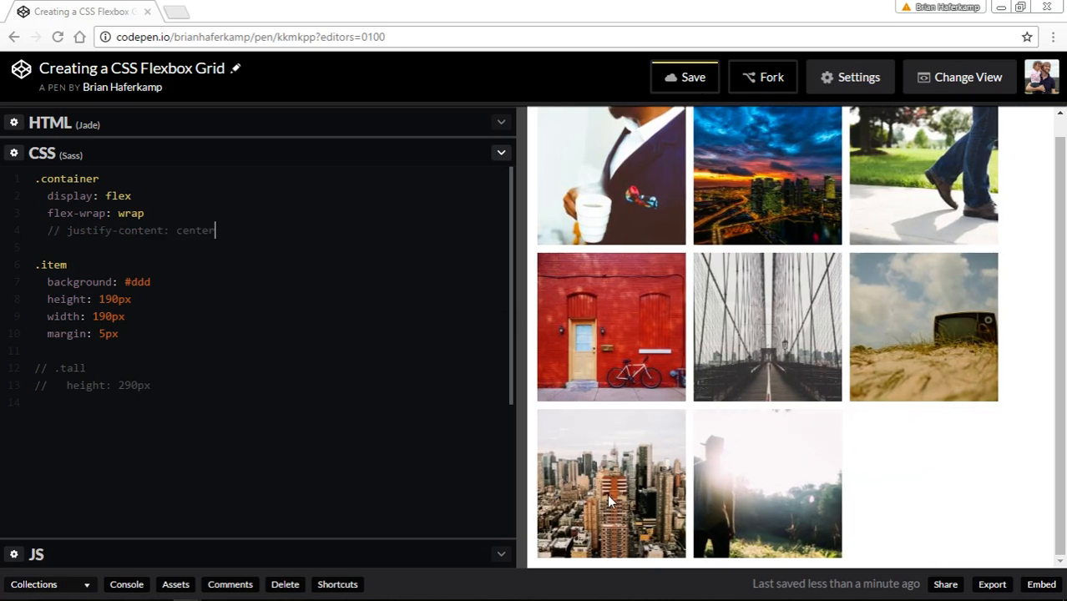
left_click_drag(517, 399, 550, 399)
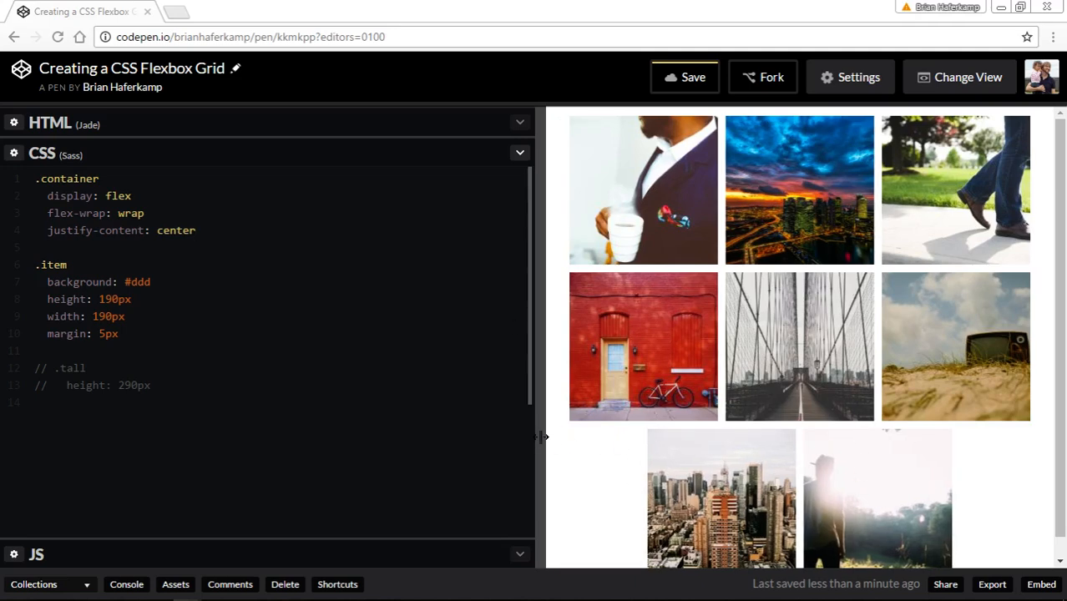
left_click_drag(538, 437, 447, 437)
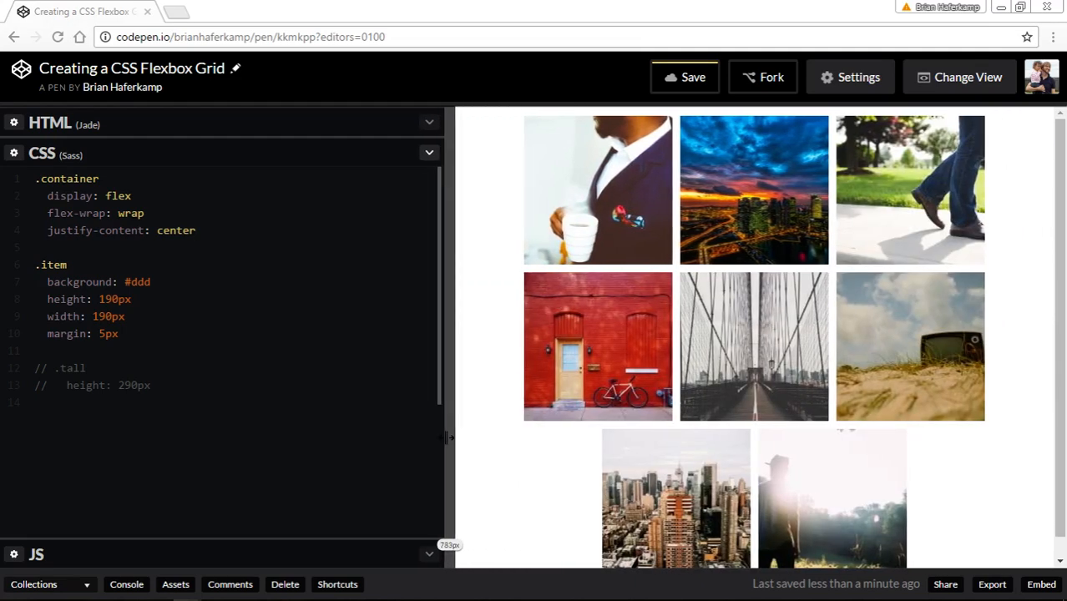
left_click_drag(447, 438, 375, 438)
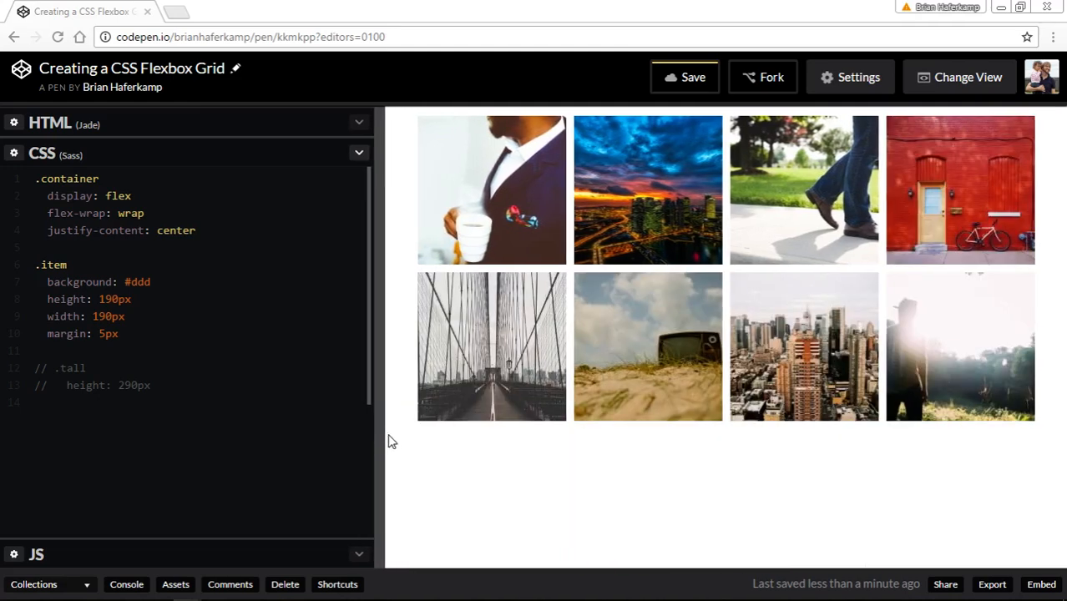
mouse_move(525, 411)
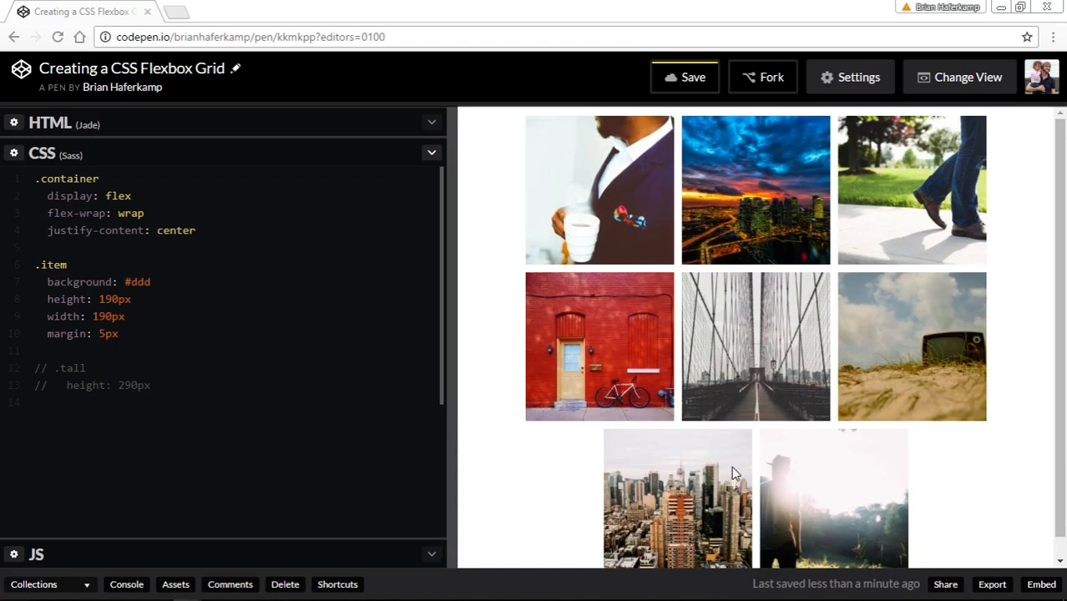
mouse_move(838, 170)
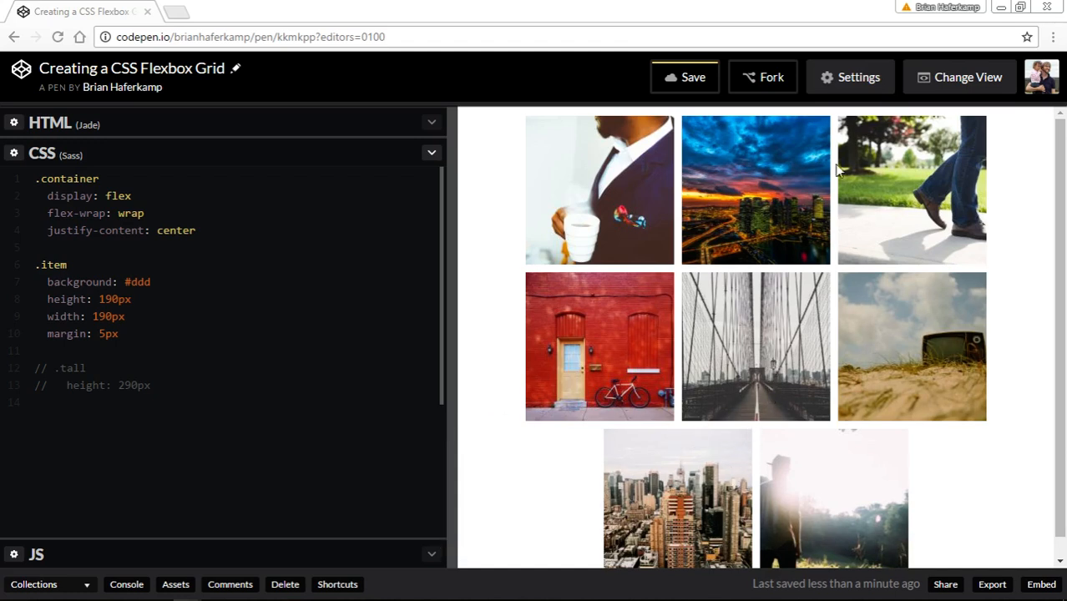
mouse_move(676, 465)
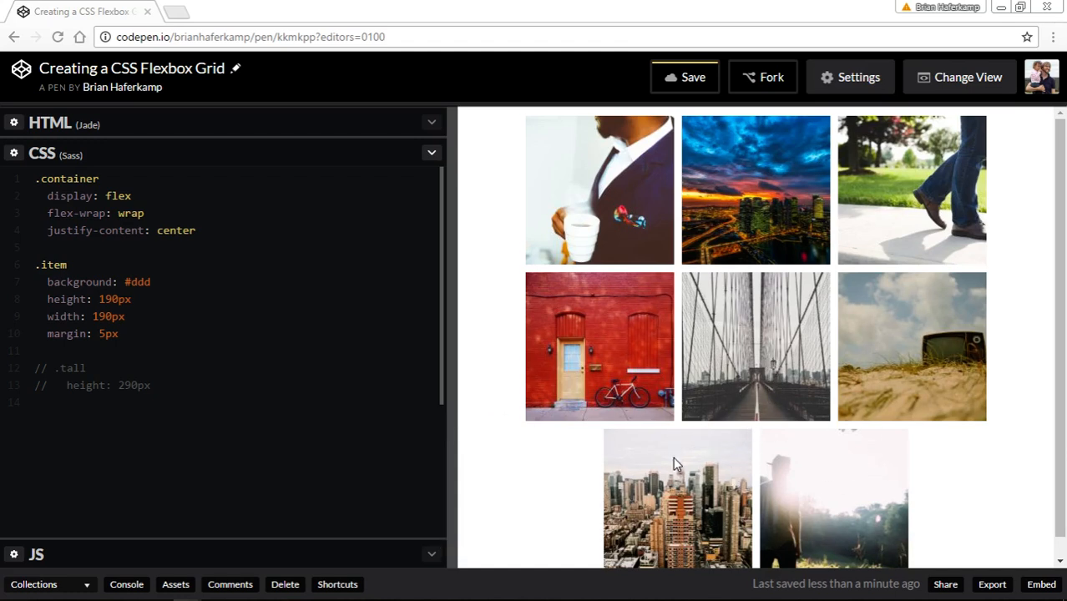
left_click_drag(447, 445, 604, 444)
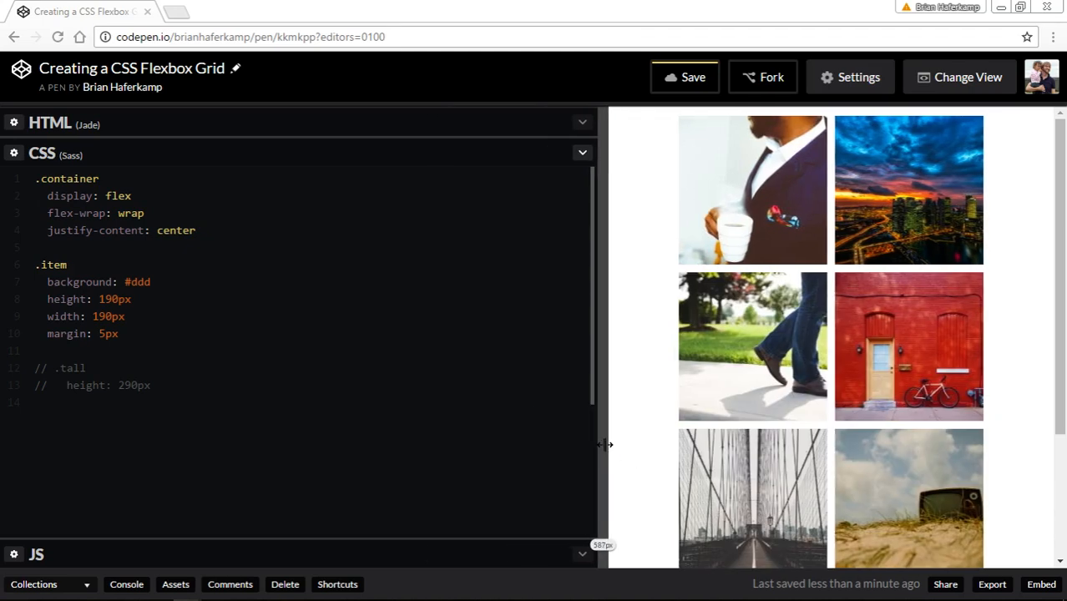
left_click_drag(603, 444, 497, 445)
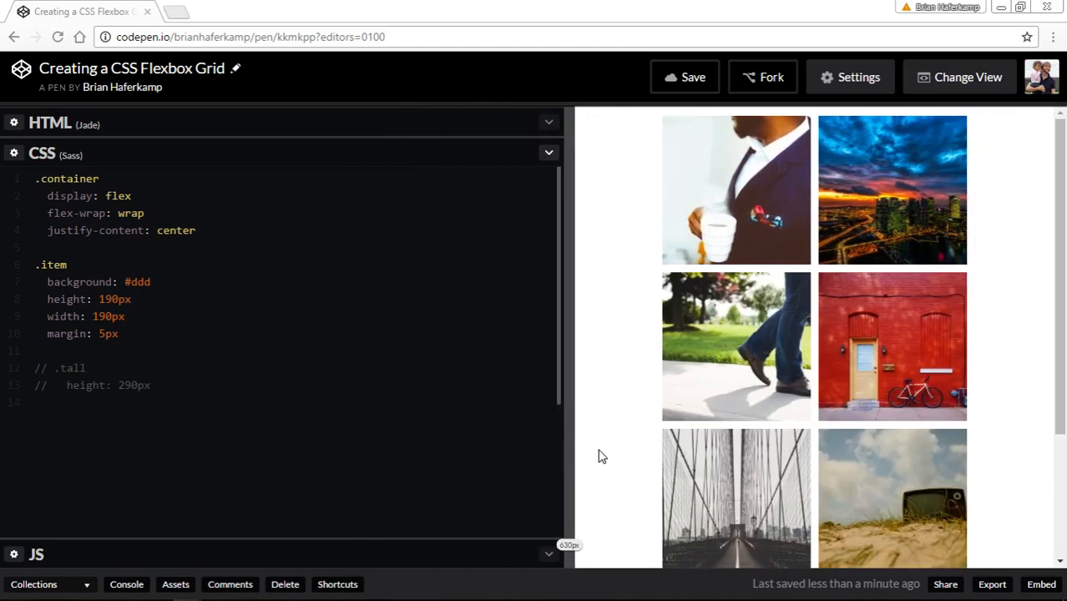
left_click_drag(566, 334, 466, 334)
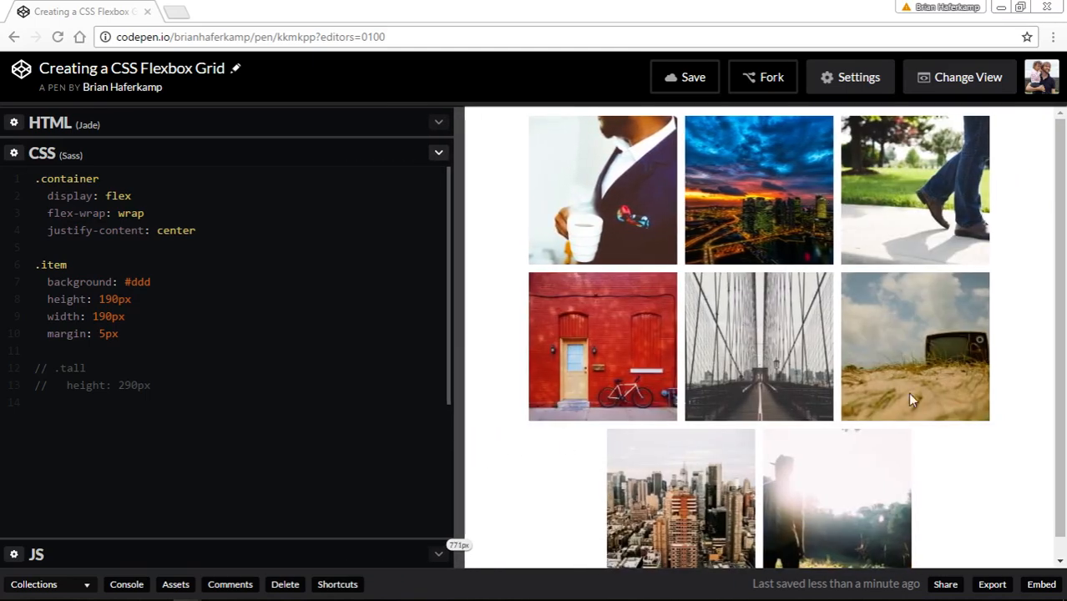
mouse_move(591, 440)
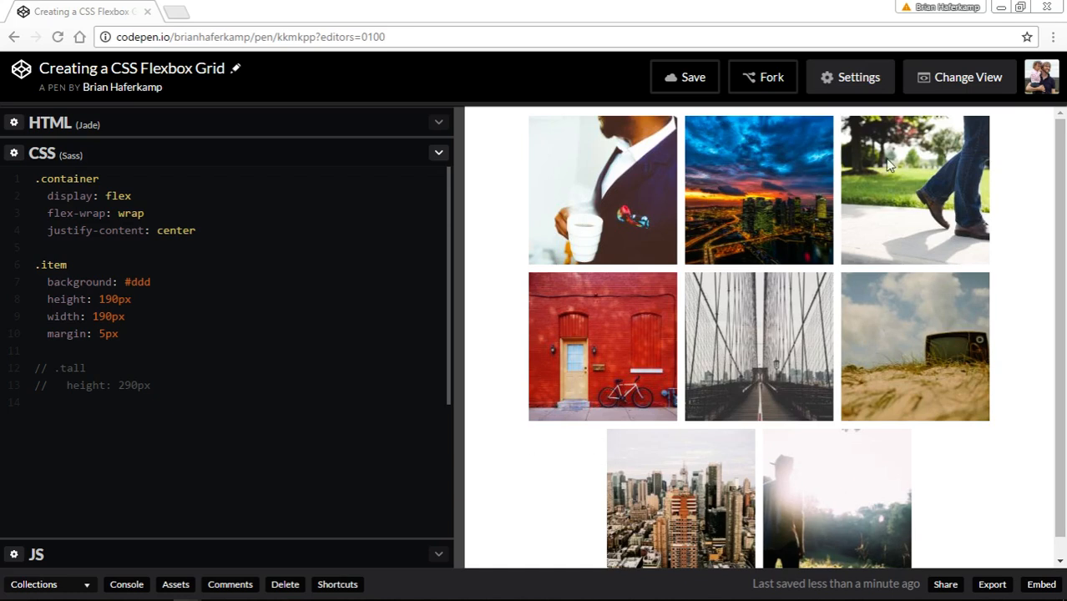
mouse_move(885, 440)
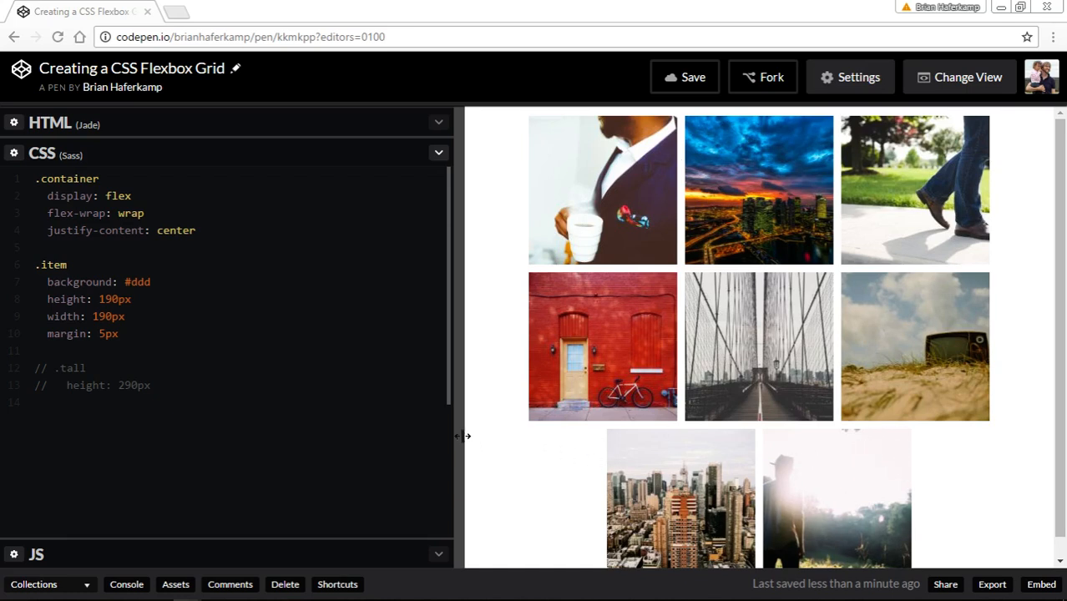
Change justify-content from center to flex-end so rows pack to the right.
left_click(197, 230)
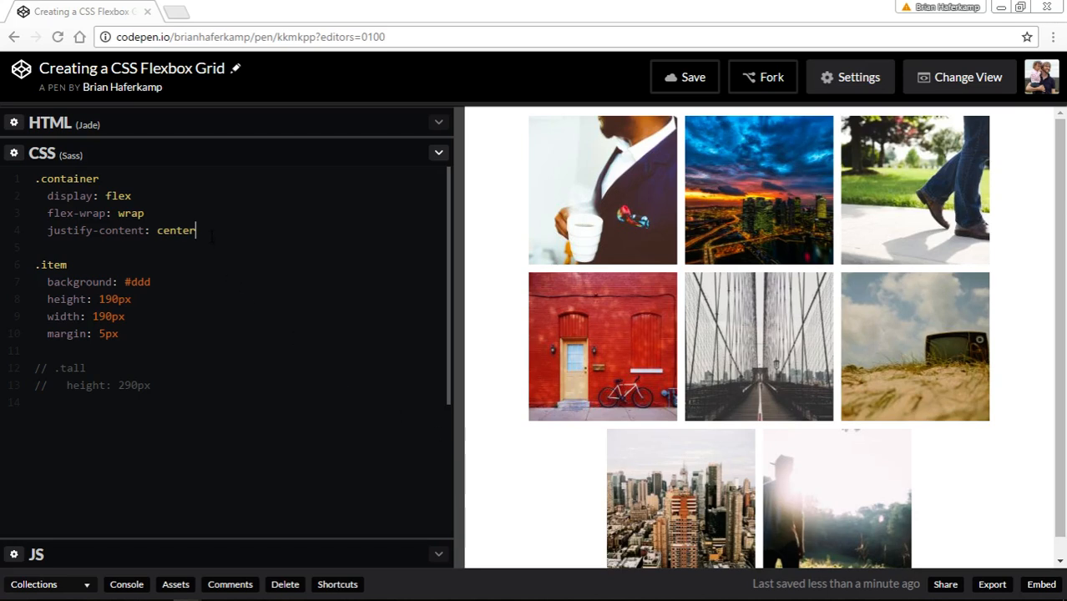
type("flex")
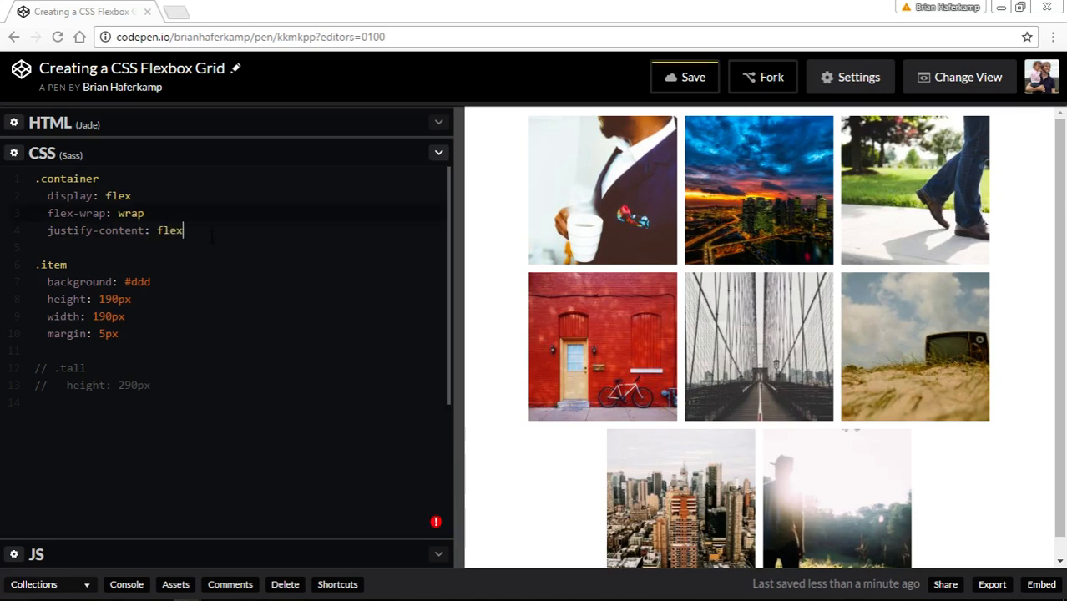
type("-edn")
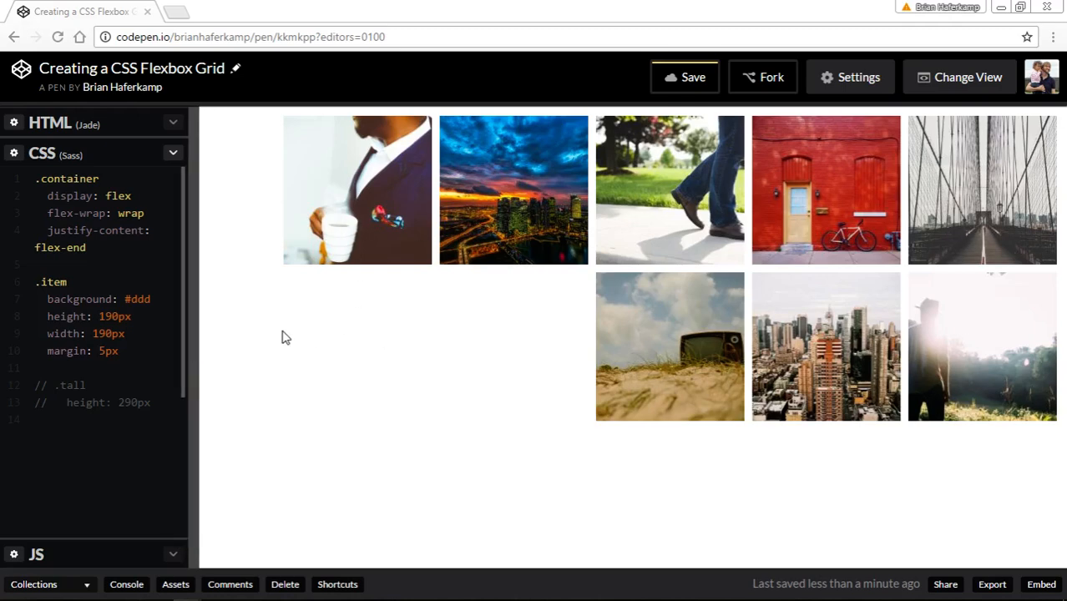
Resize the preview from one to several columns to check the right-aligned rows.
left_click_drag(198, 334, 476, 334)
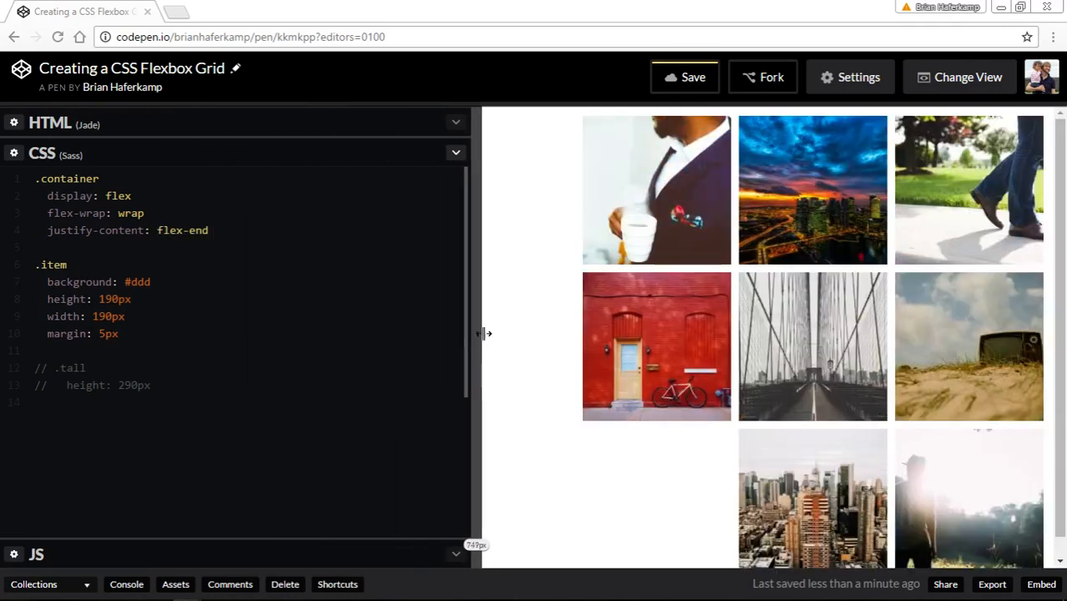
left_click_drag(483, 334, 755, 337)
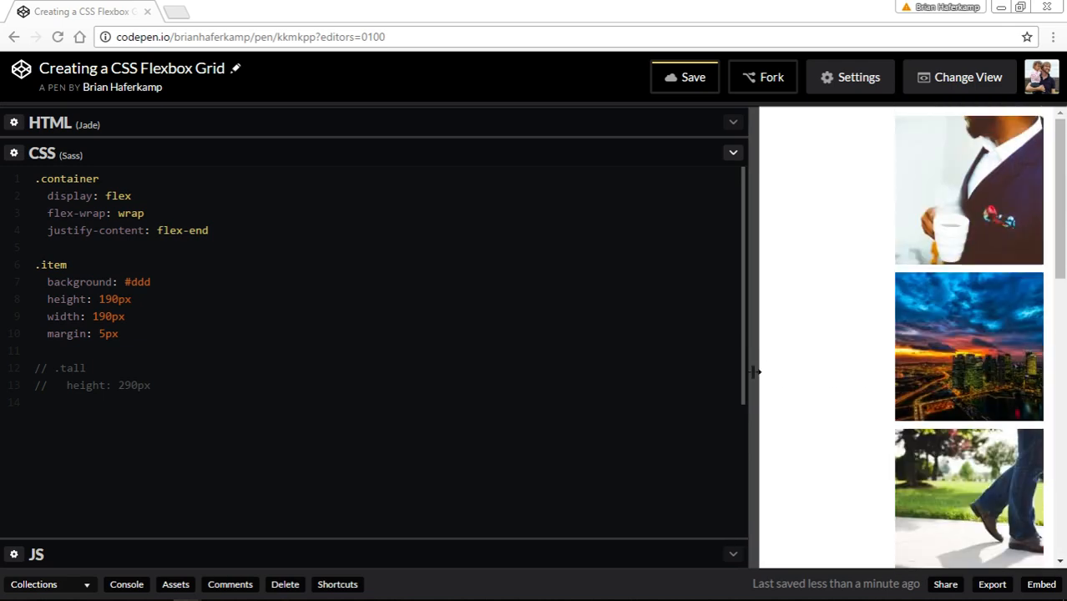
left_click_drag(754, 371, 543, 371)
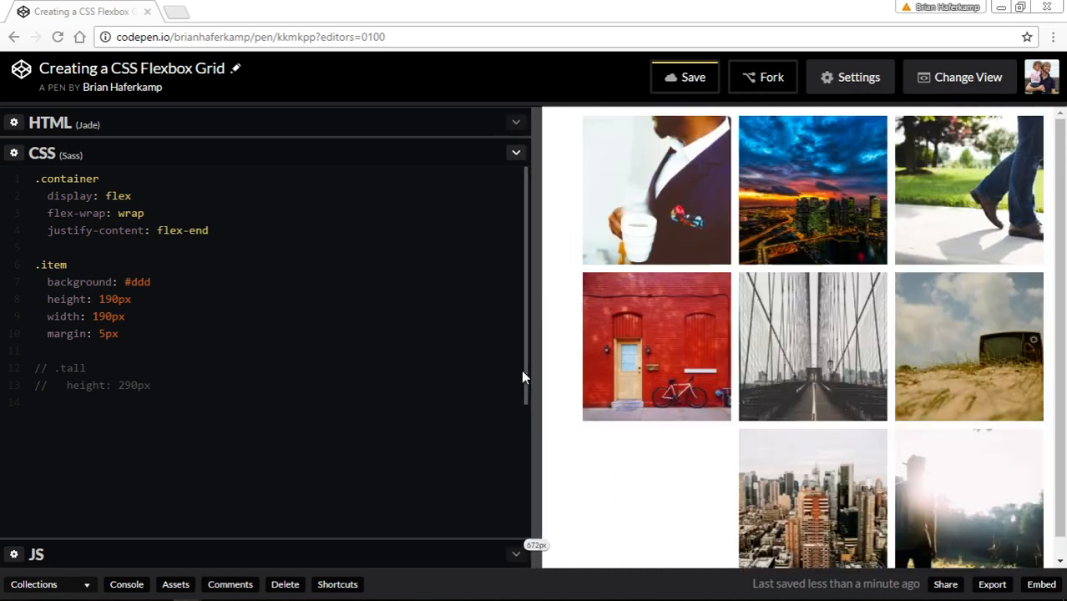
left_click_drag(543, 363, 231, 364)
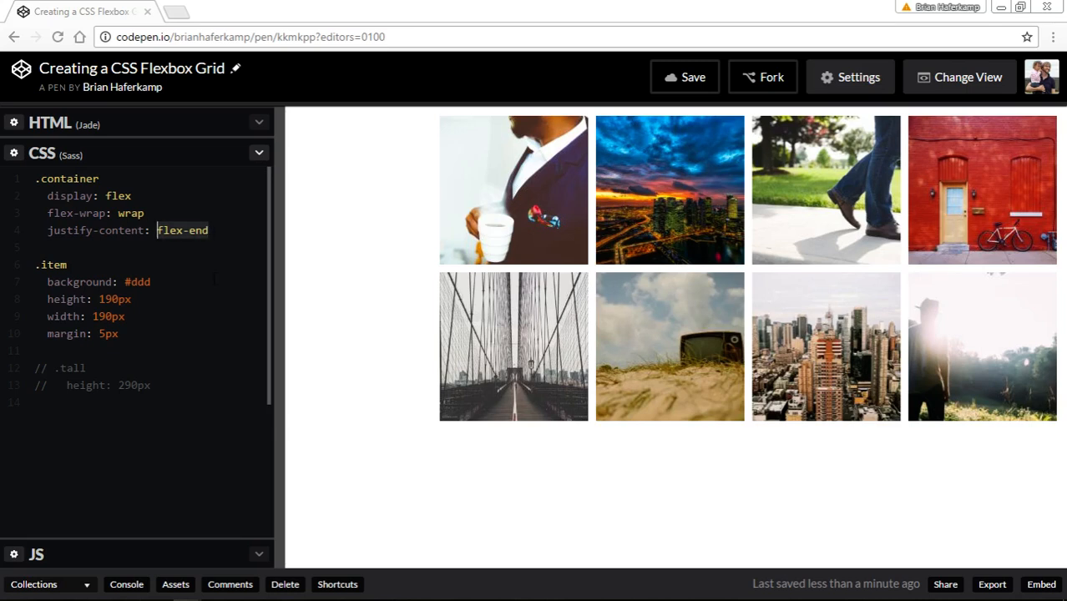
Change justify-content to space-around and check the evenly spaced rows.
type("space-around")
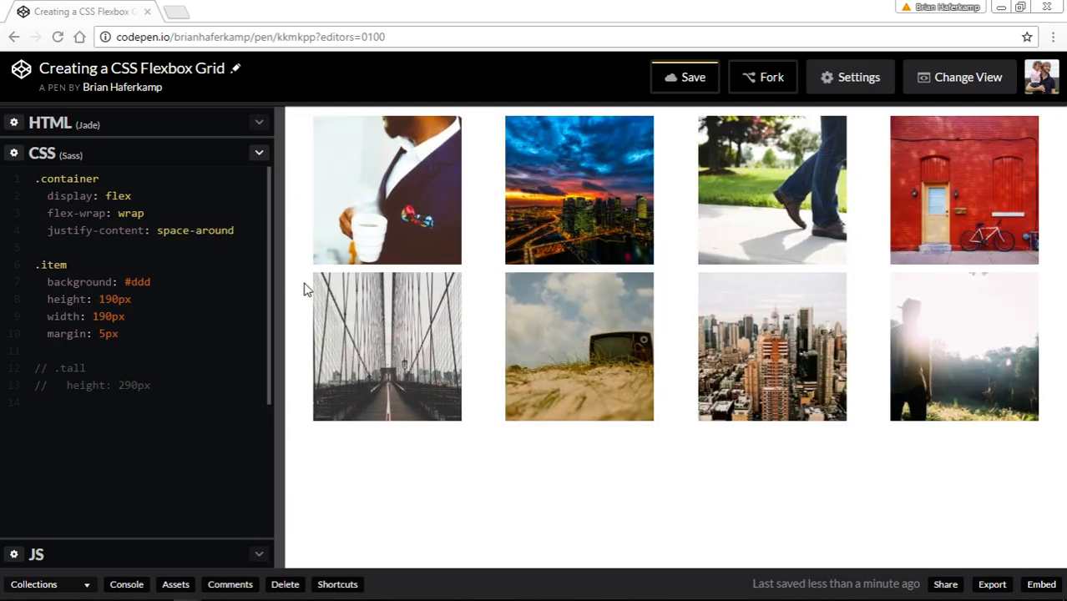
mouse_move(334, 117)
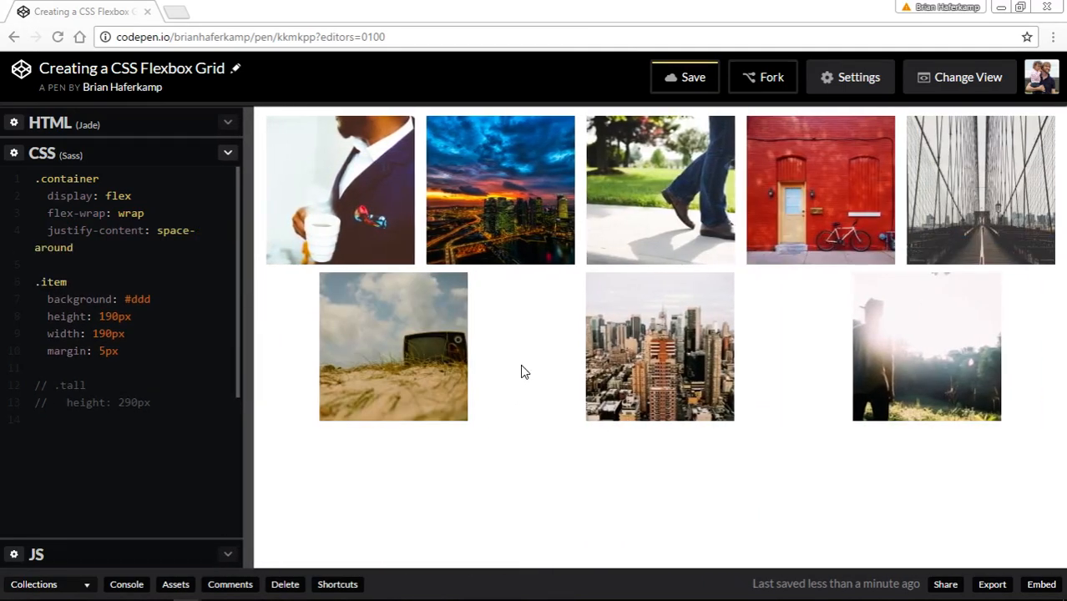
mouse_move(272, 337)
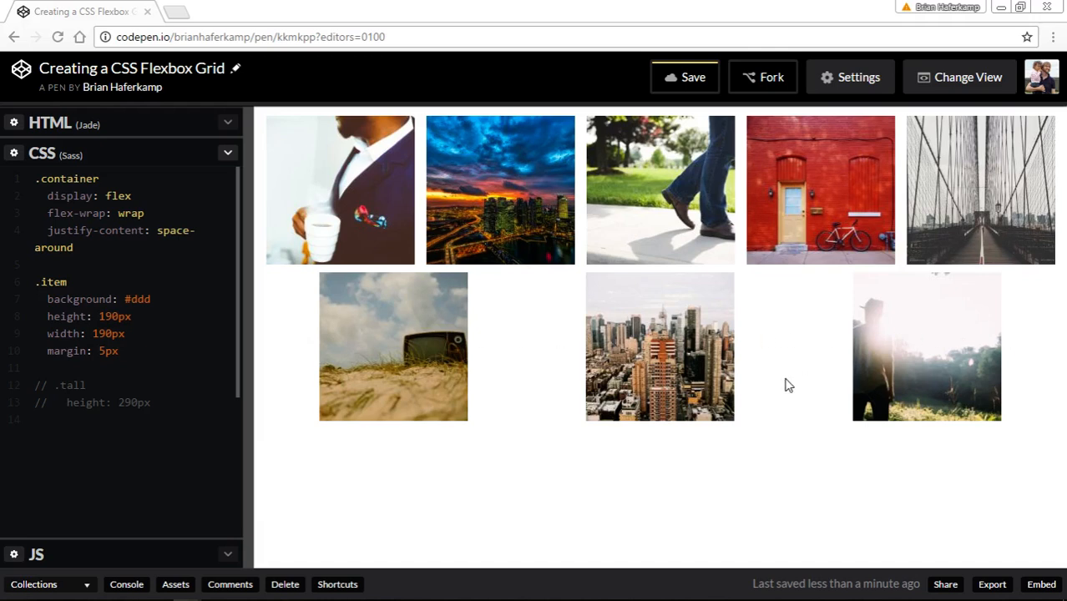
mouse_move(557, 334)
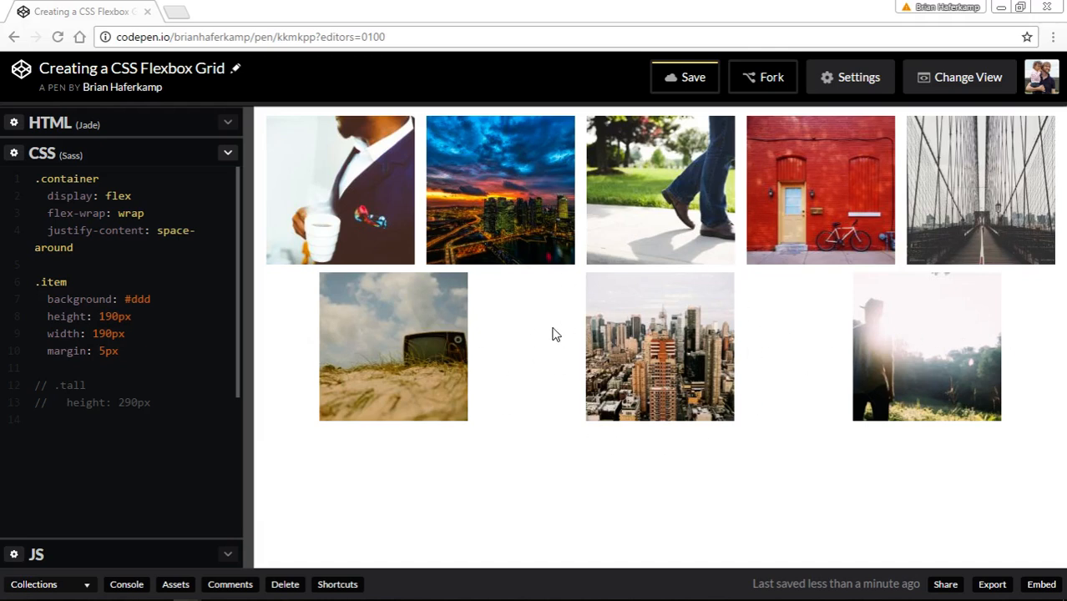
mouse_move(568, 197)
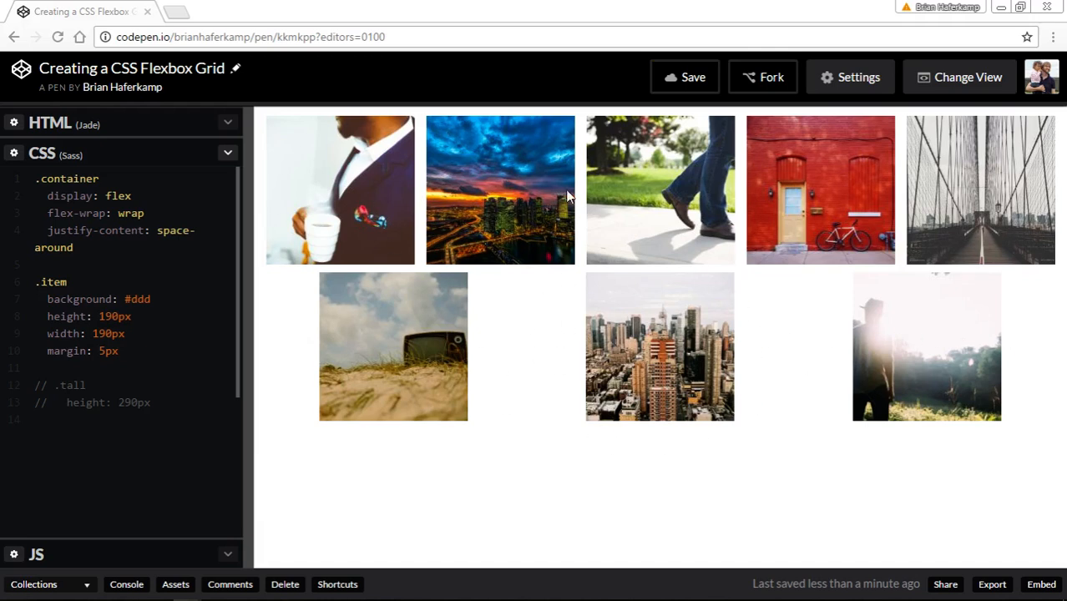
mouse_move(464, 335)
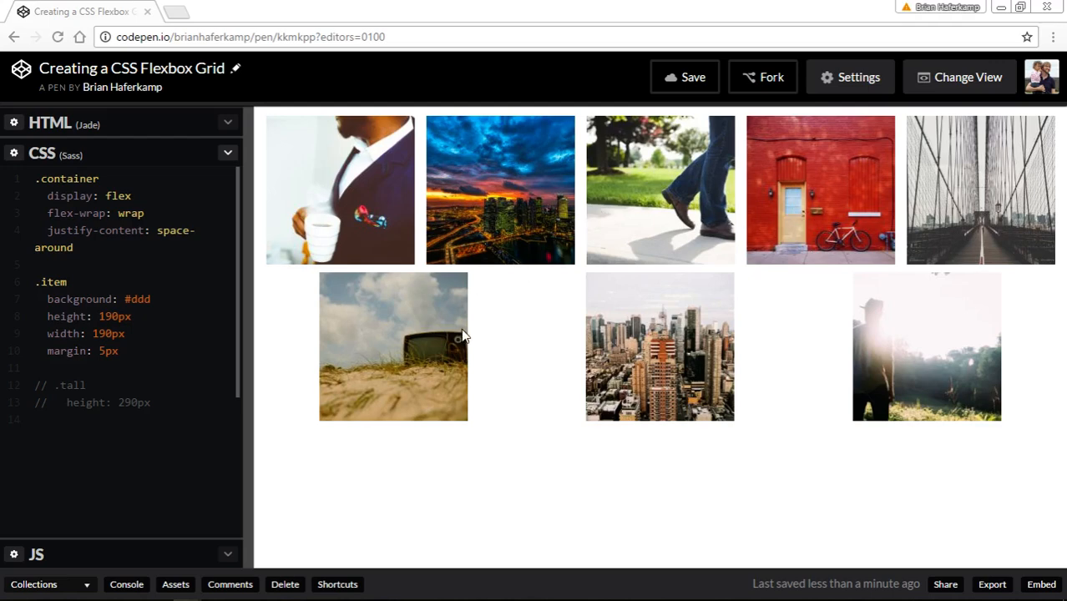
mouse_move(325, 397)
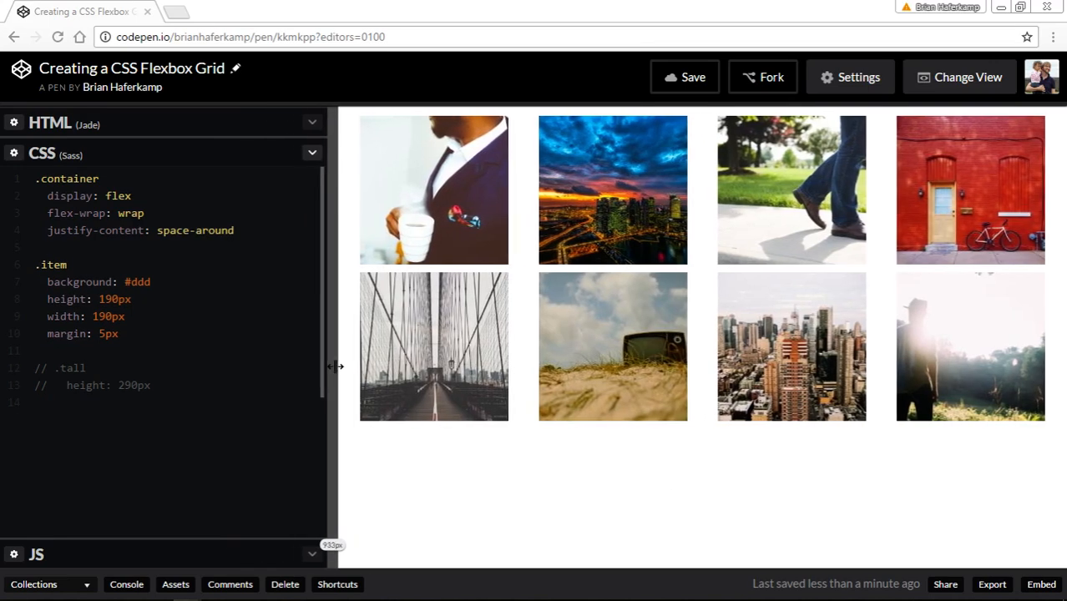
left_click_drag(337, 366, 467, 371)
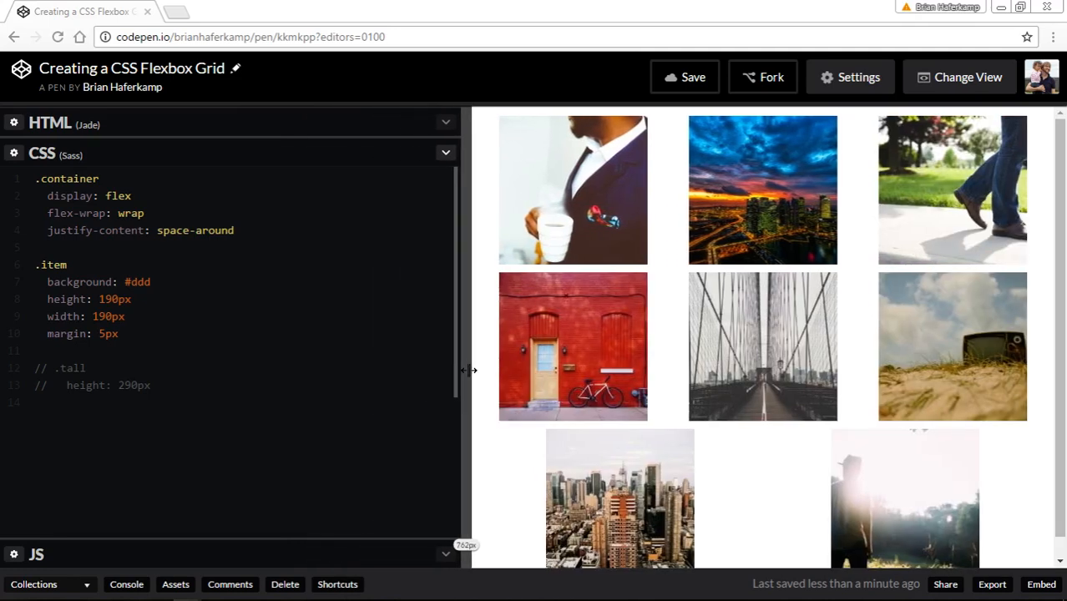
scroll("down", 3)
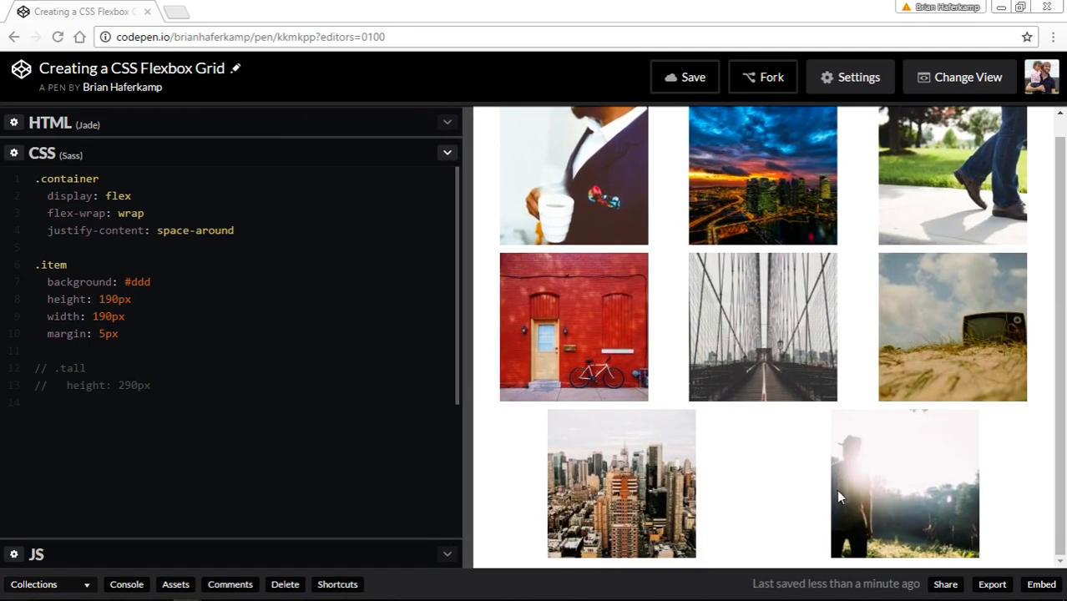
left_click_drag(470, 446, 497, 446)
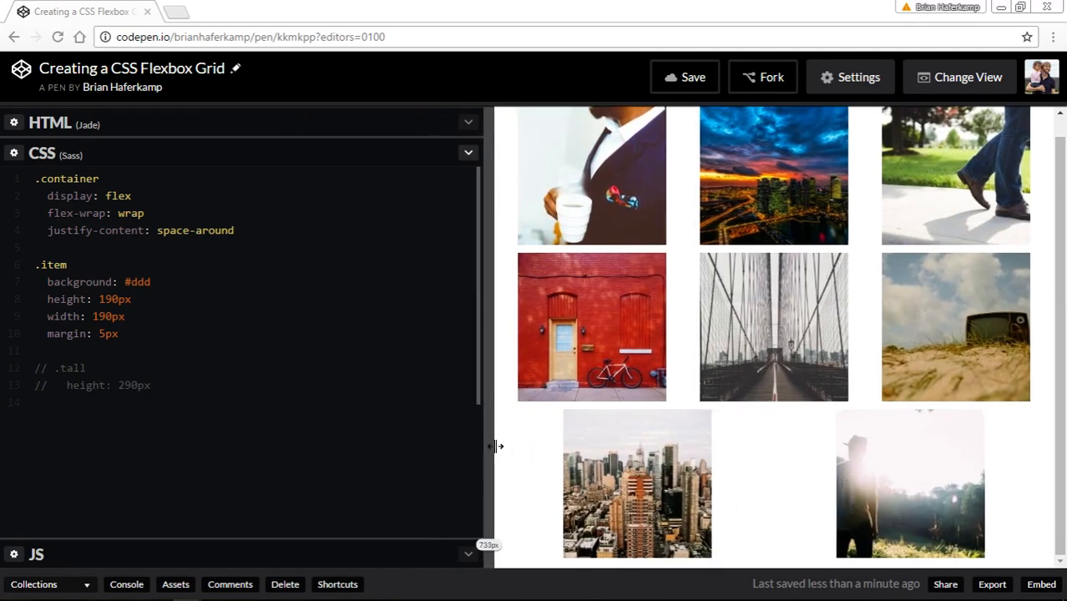
Shrink the preview to two columns and a single column to check the spacing.
left_click_drag(493, 447, 684, 450)
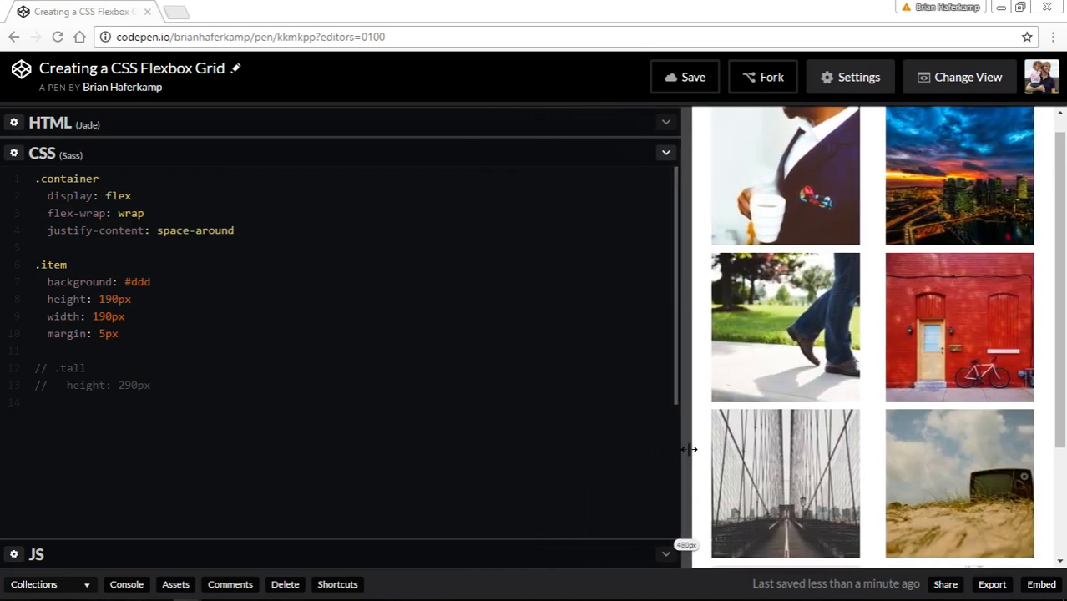
left_click_drag(688, 449, 808, 449)
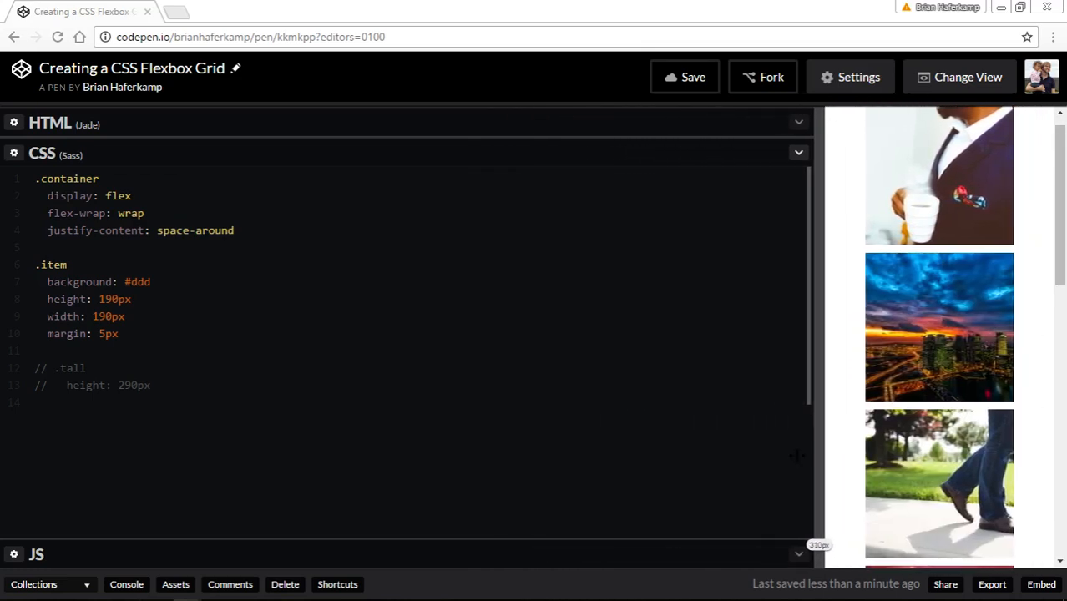
left_click_drag(798, 454, 826, 454)
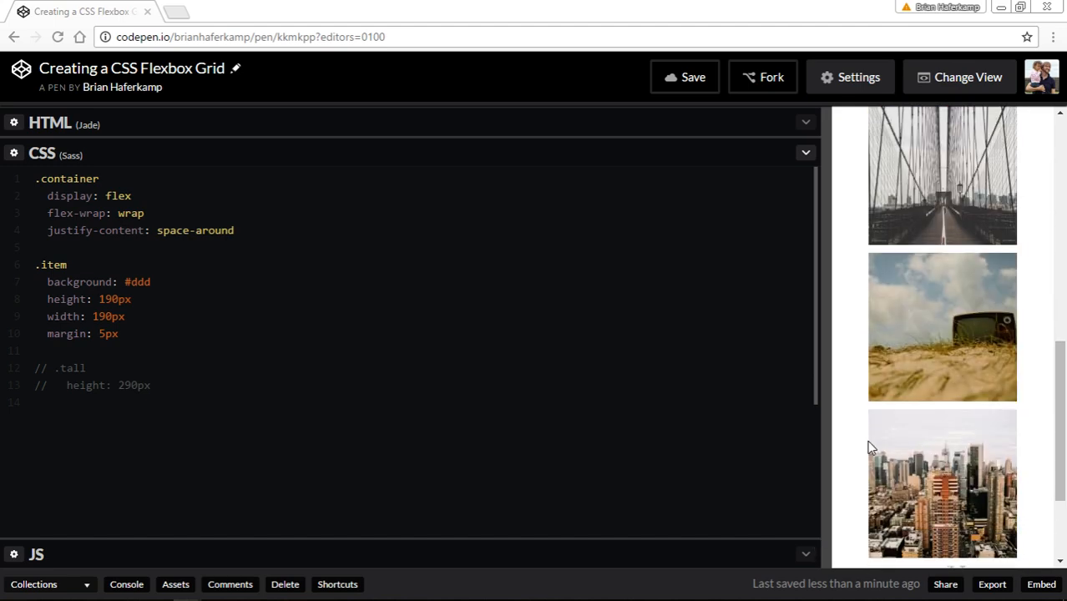
left_click_drag(821, 424, 875, 424)
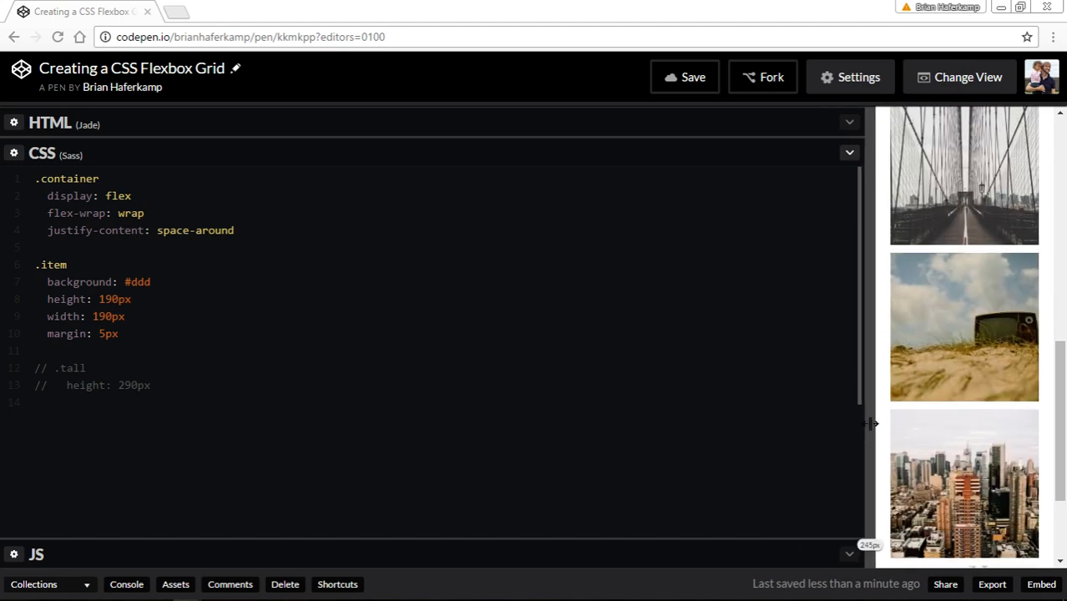
left_click_drag(873, 424, 794, 427)
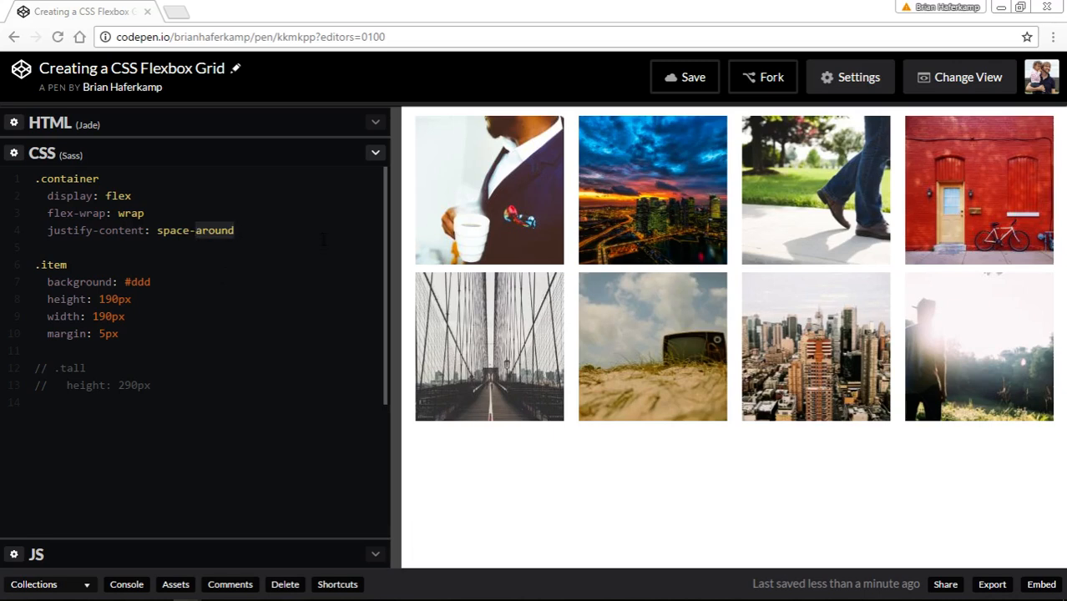
Change justify-content to space-between and resize the preview to see the edge-to-edge gaps.
type("space-between")
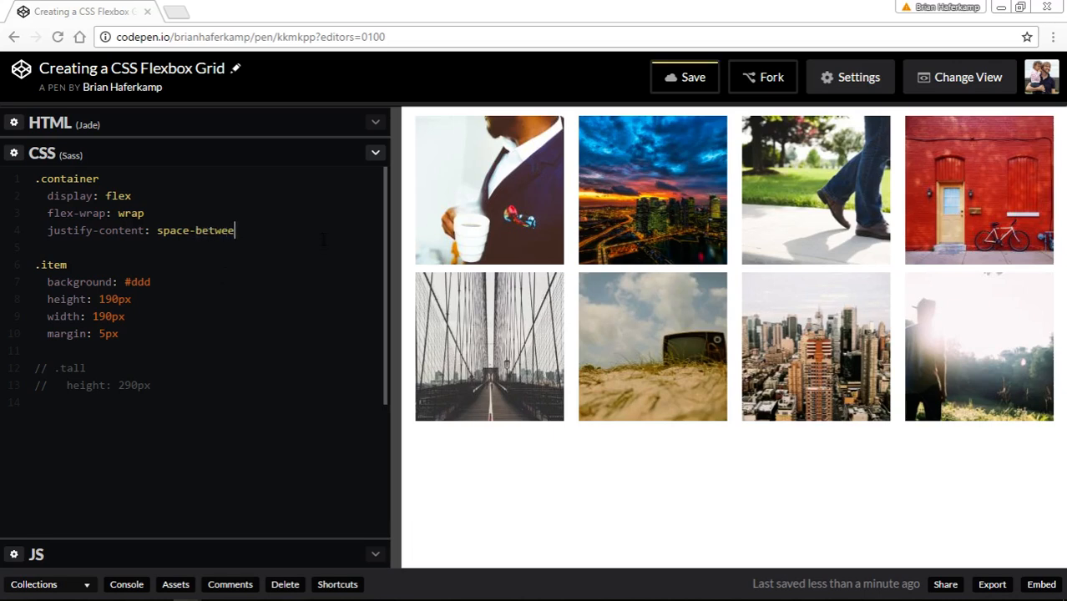
type("n")
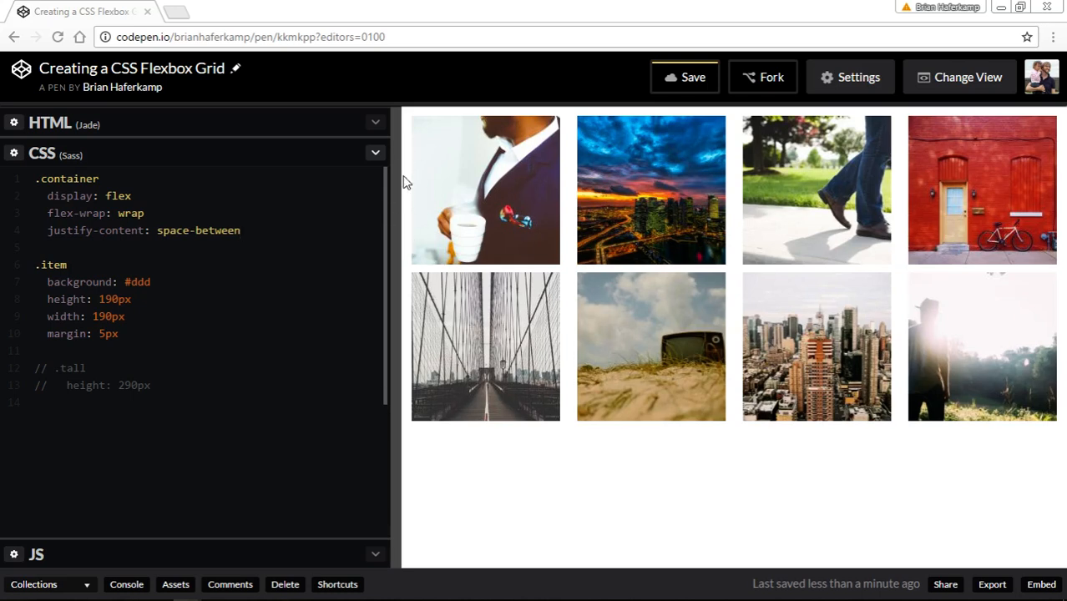
mouse_move(811, 165)
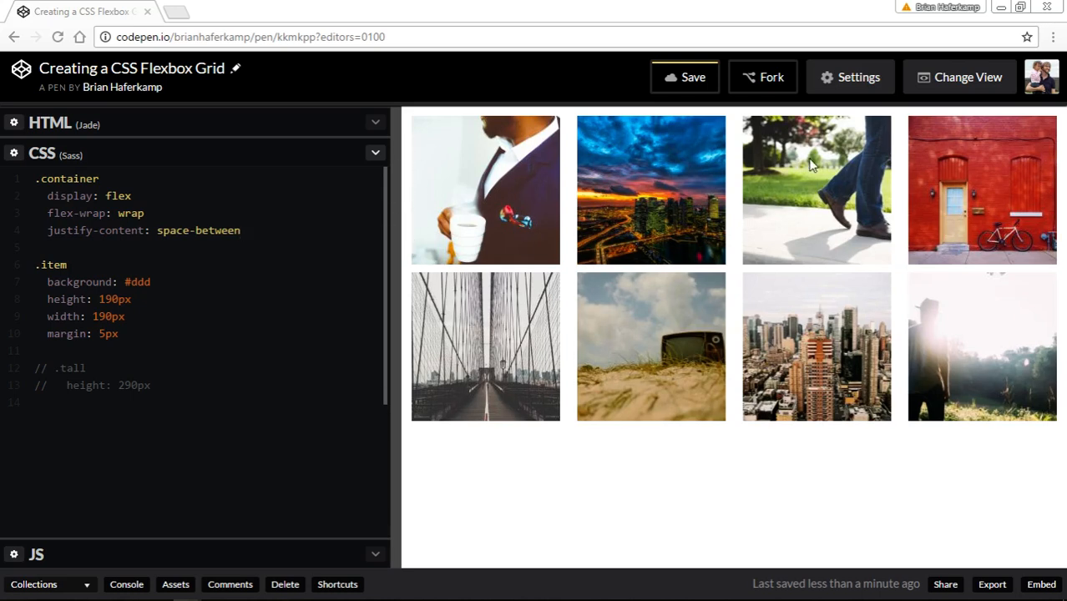
left_click_drag(388, 314, 356, 314)
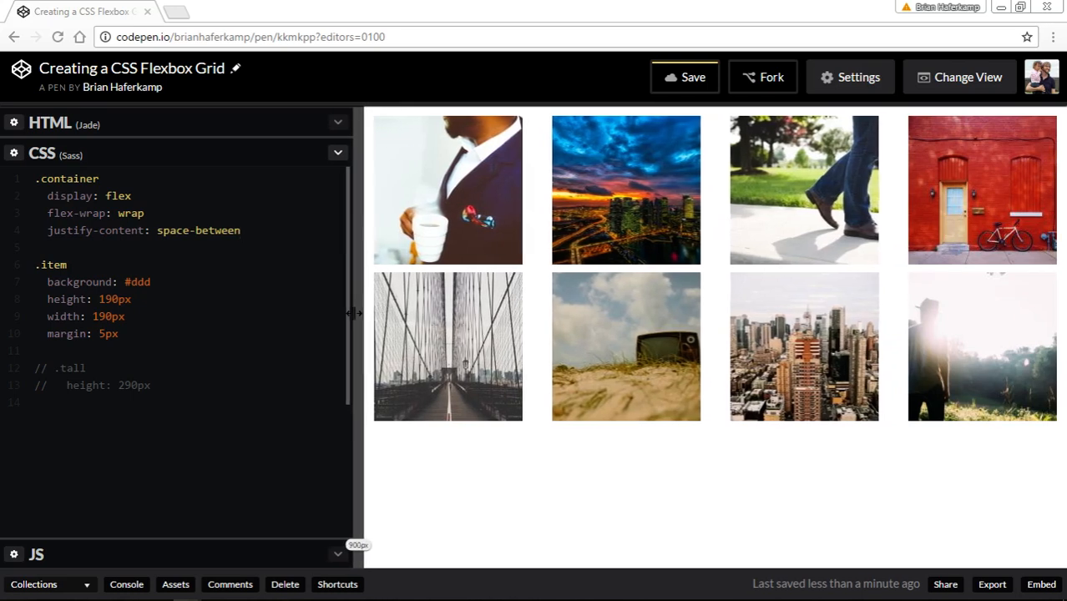
left_click_drag(356, 314, 225, 316)
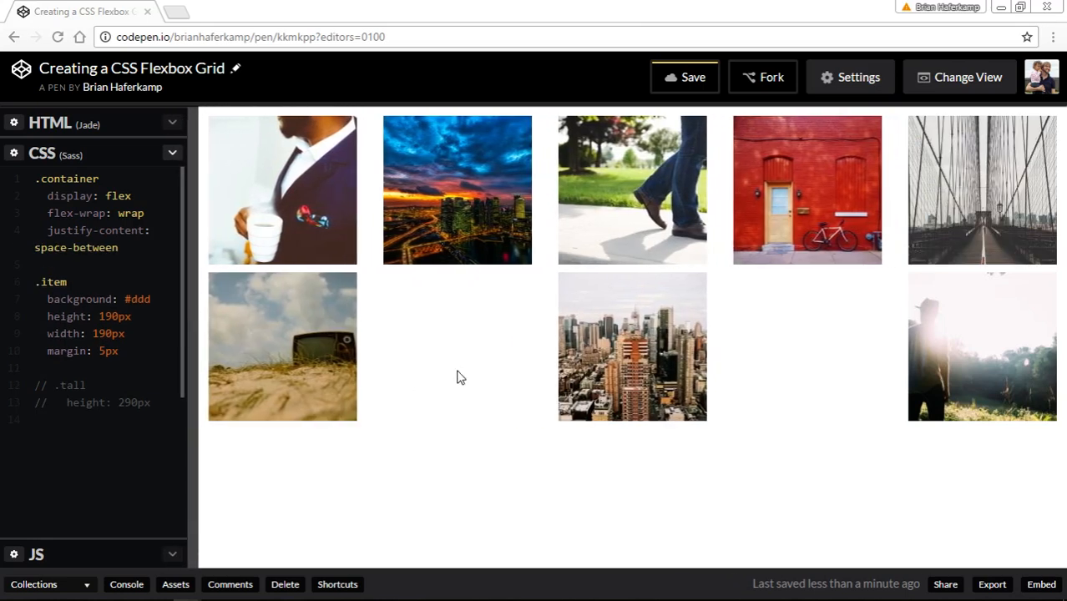
mouse_move(424, 374)
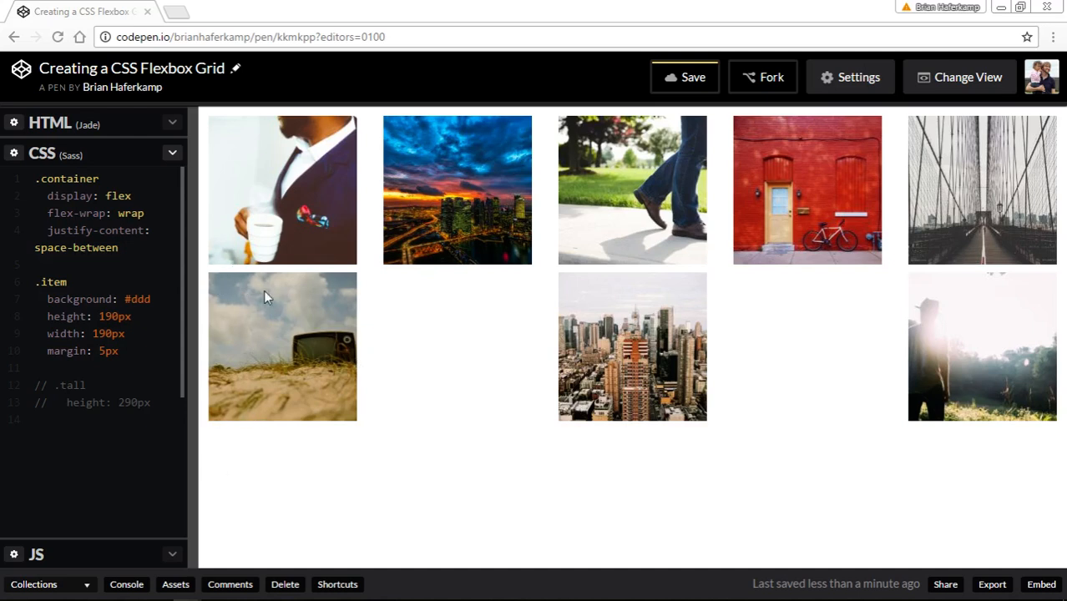
mouse_move(1055, 339)
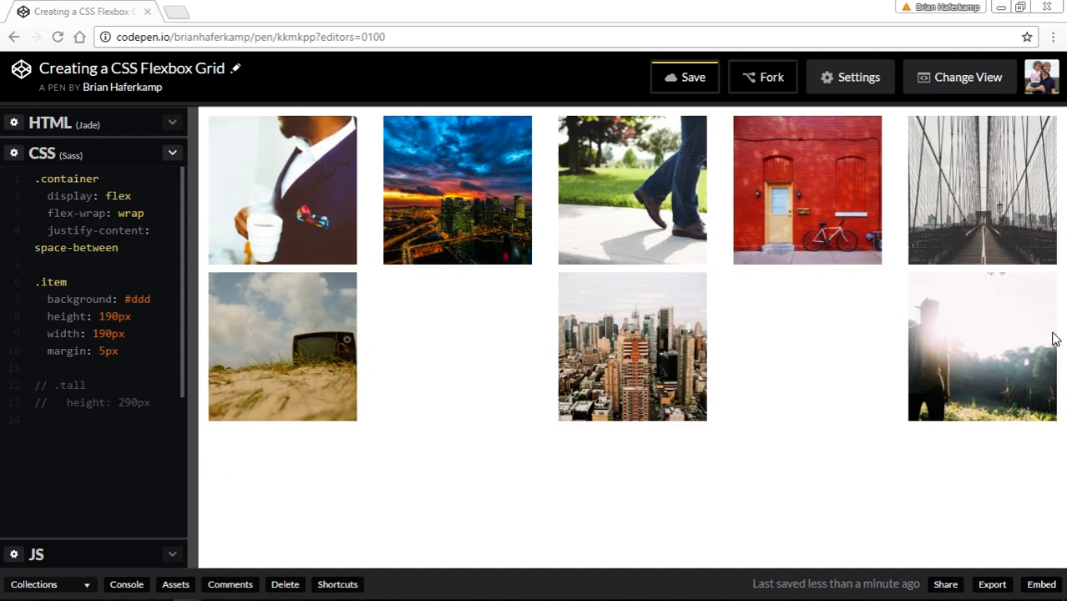
mouse_move(491, 413)
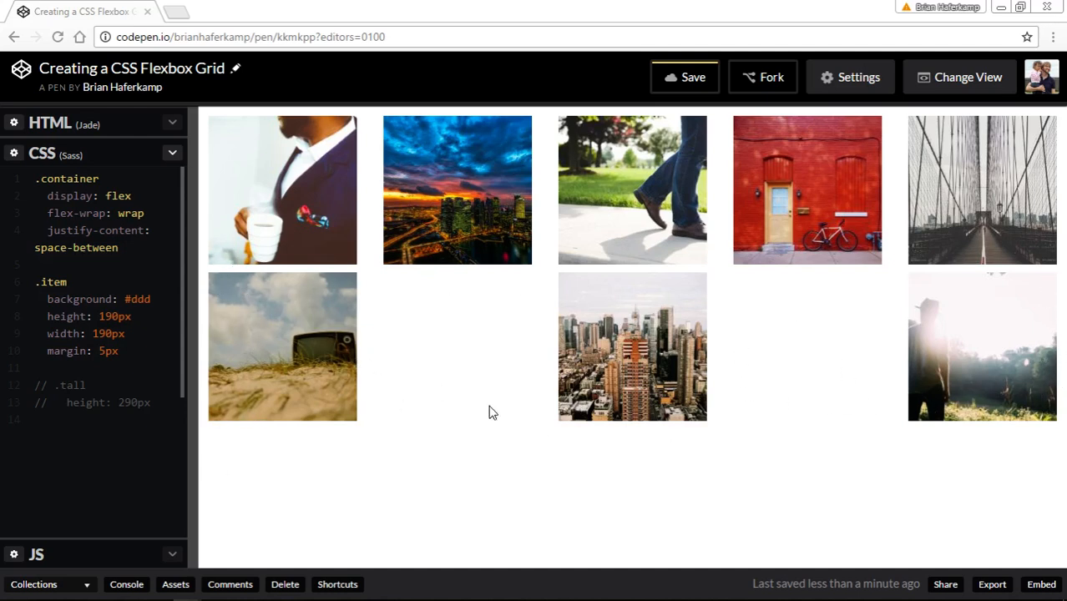
mouse_move(187, 354)
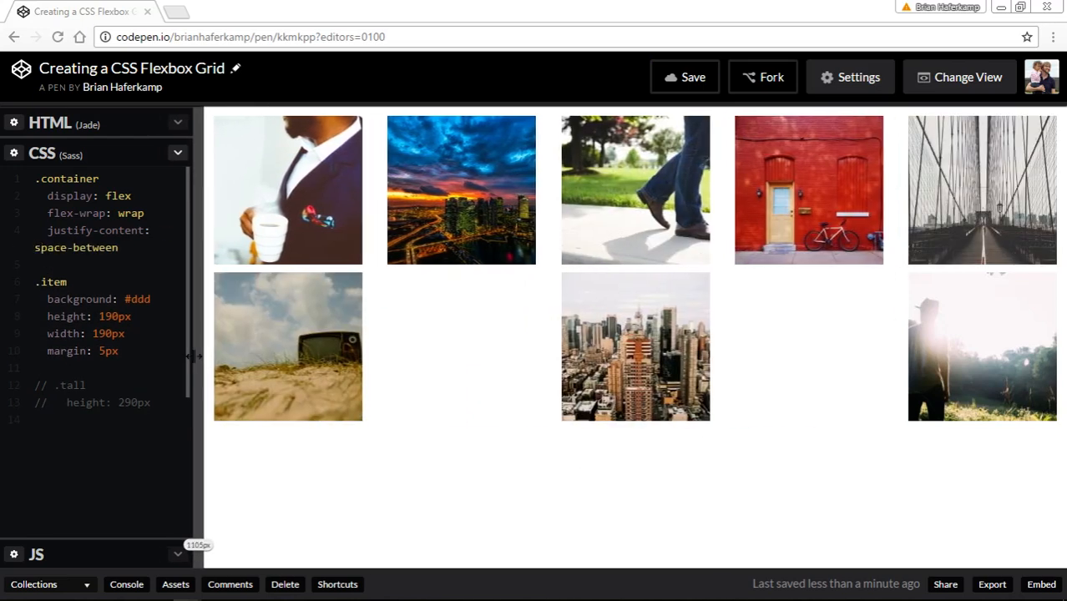
left_click_drag(193, 358, 401, 357)
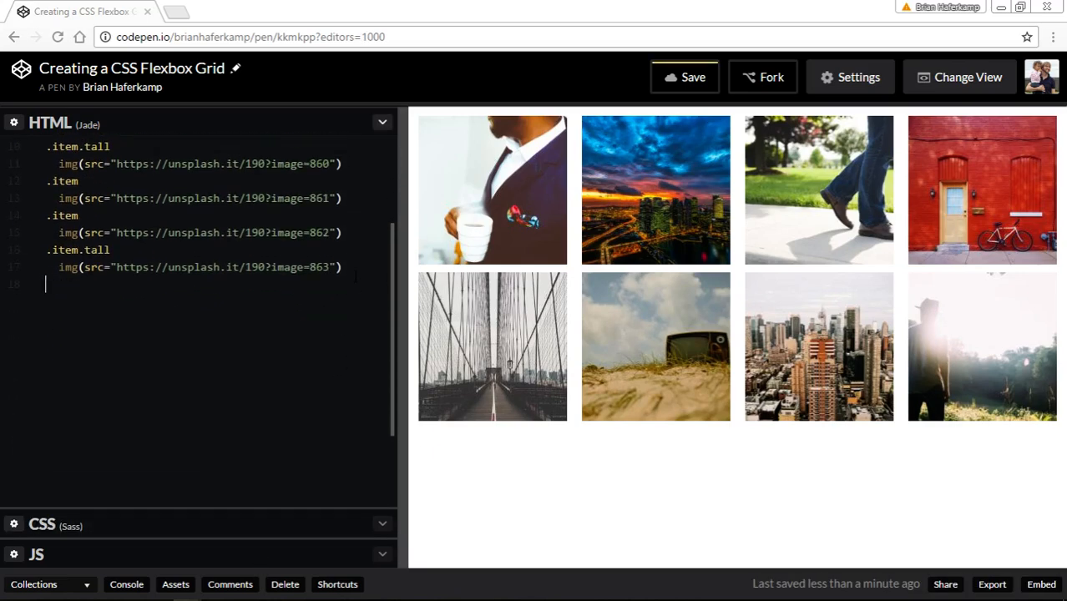
Add an .empty placeholder element after the last tall item in the Jade markup.
type(".item")
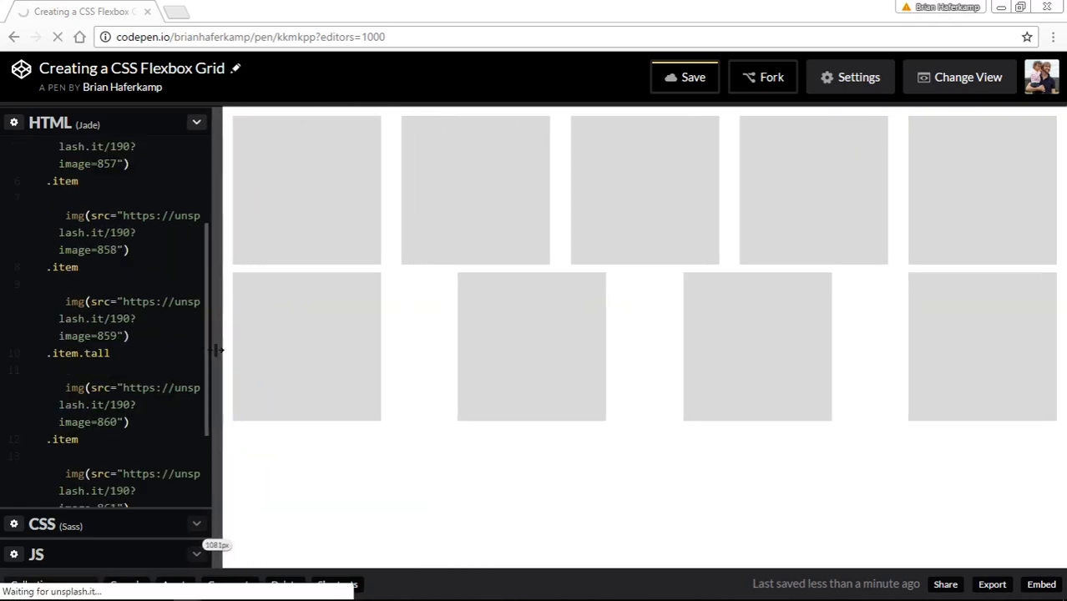
left_click_drag(217, 349, 175, 349)
type(".it")
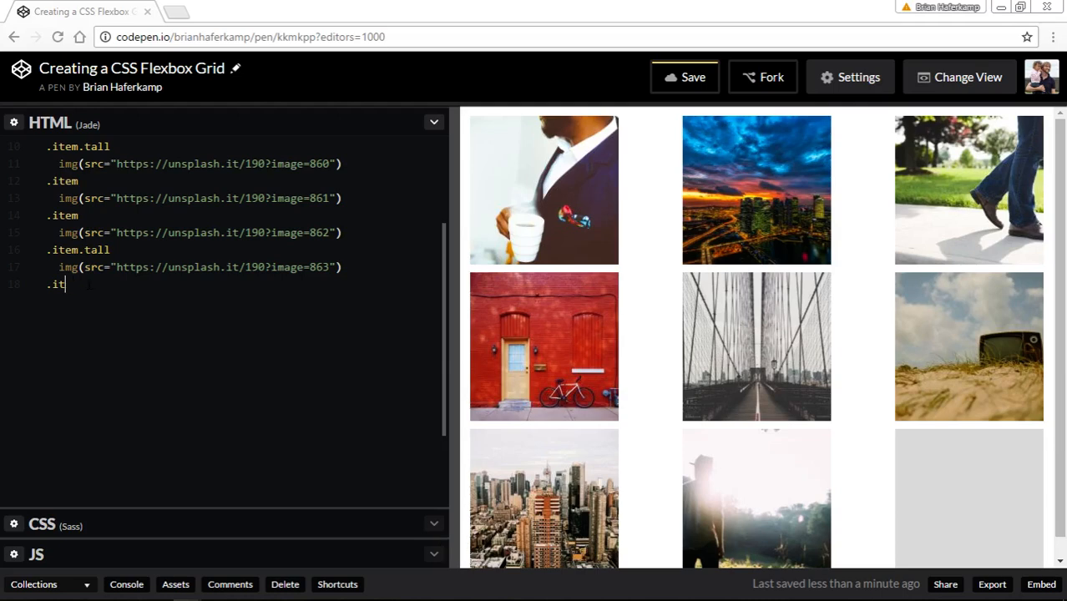
type("emp")
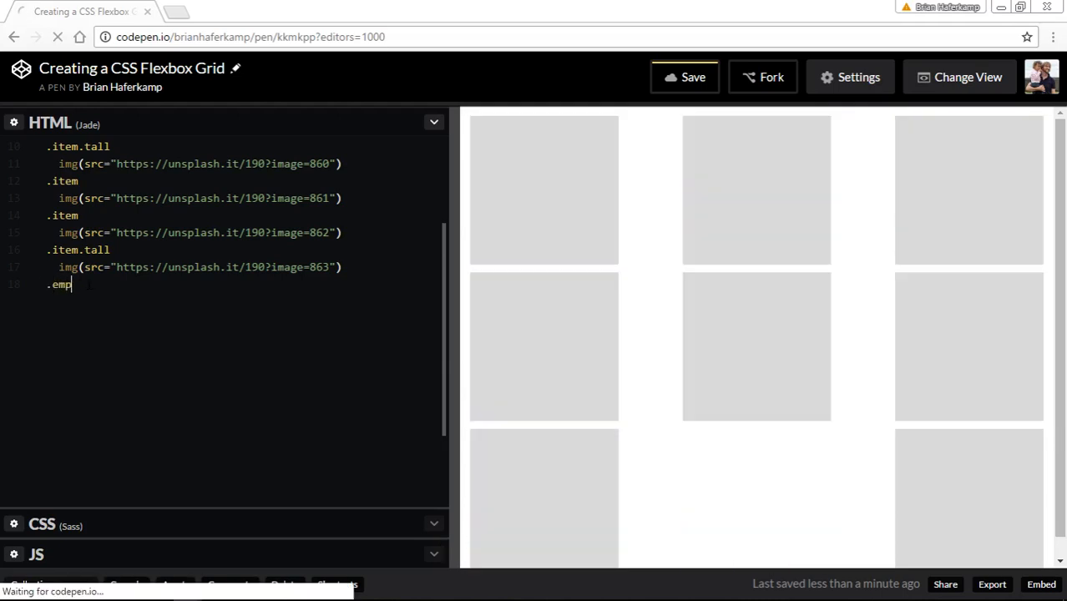
type("ty")
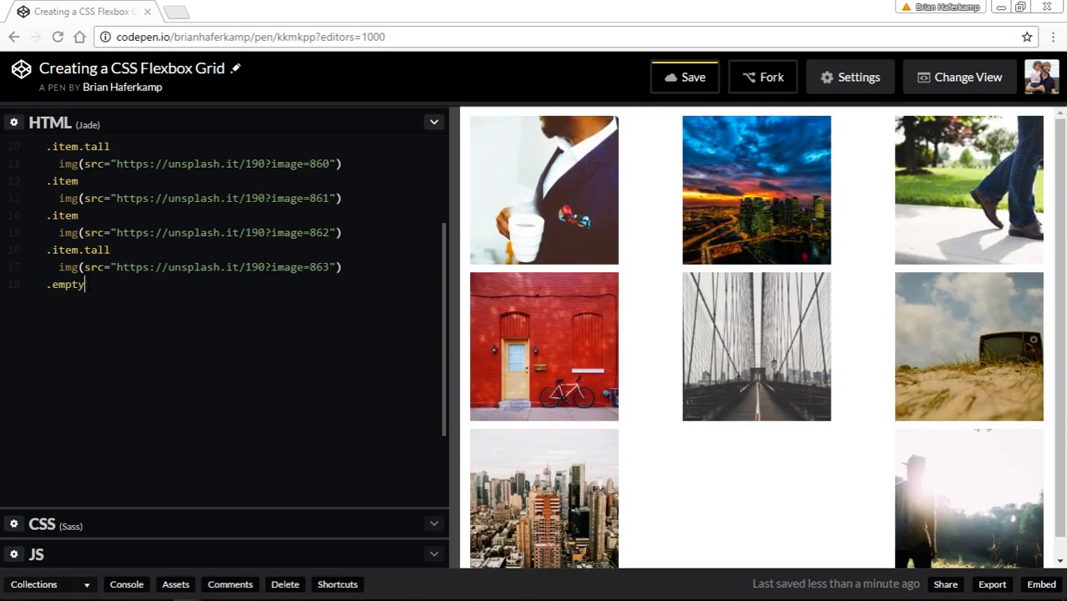
type(".emp")
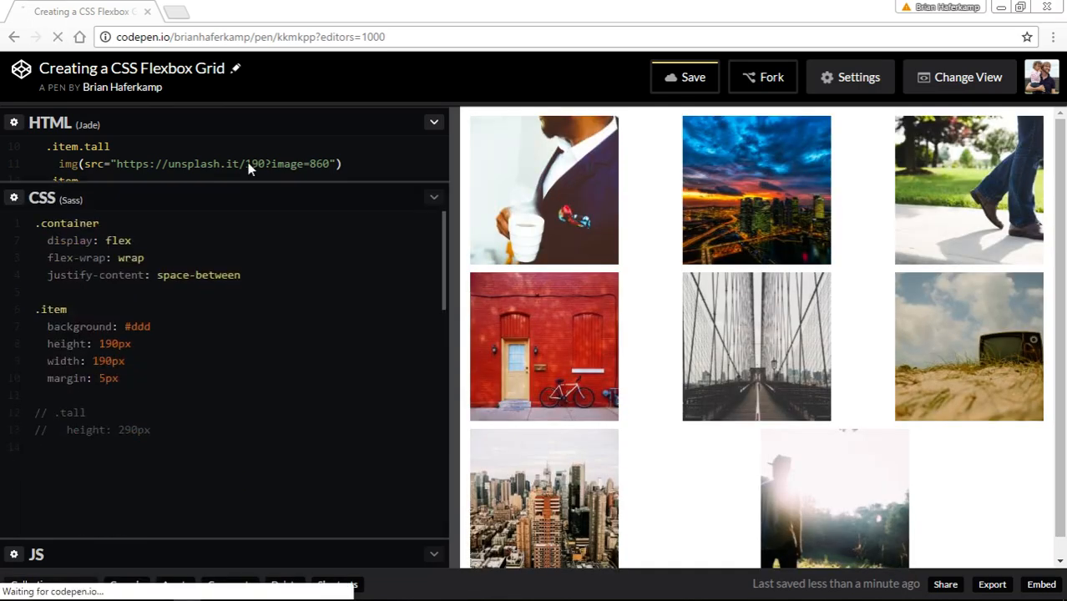
Add a .empty Sass rule with height: 190px, width: 190px and margin: 5px.
left_click(434, 124)
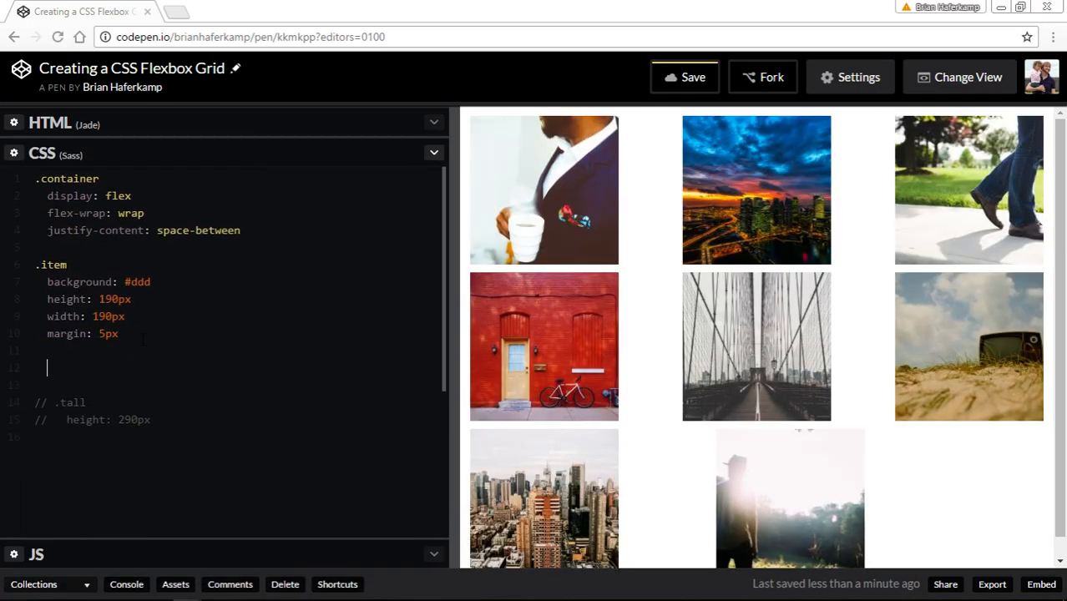
type(".empty")
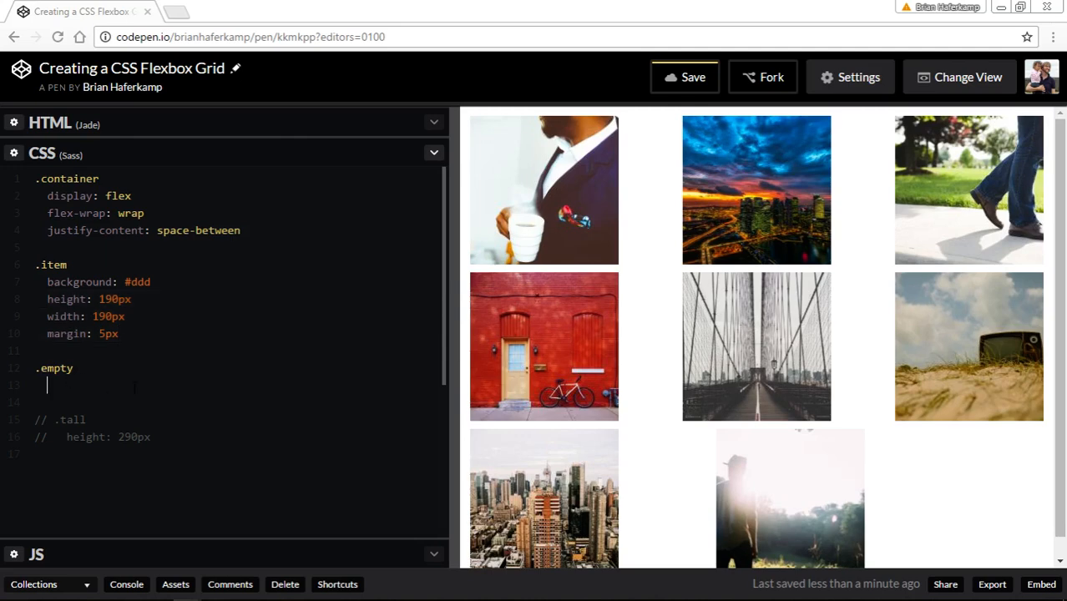
type("height: 190px")
left_click(237, 401)
type("width: 190px")
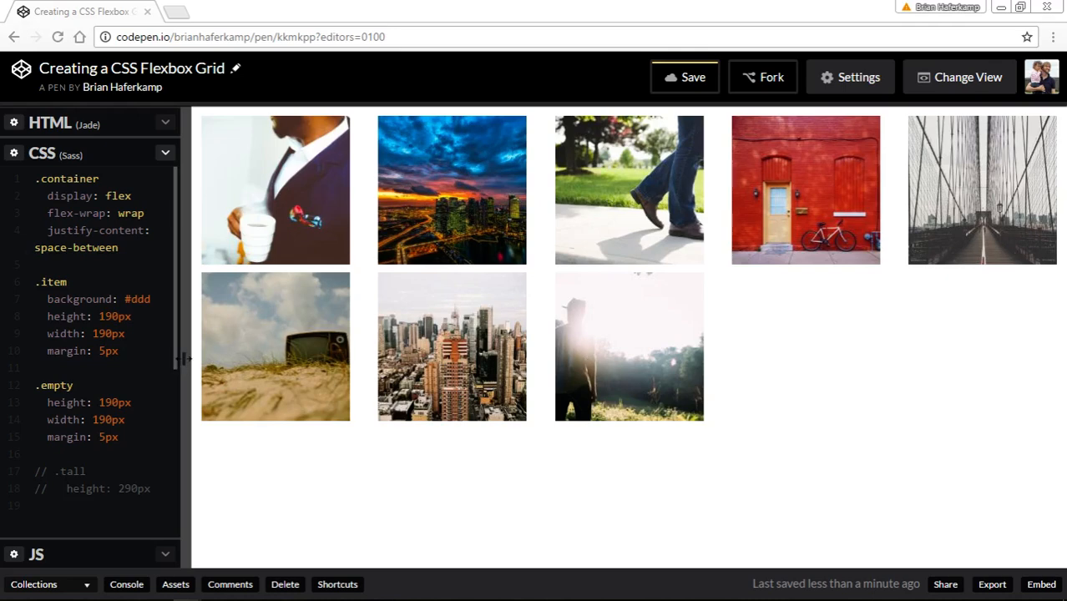
Resize the preview down through three, two and one column to test how the placeholders wrap.
left_click_drag(187, 359, 481, 359)
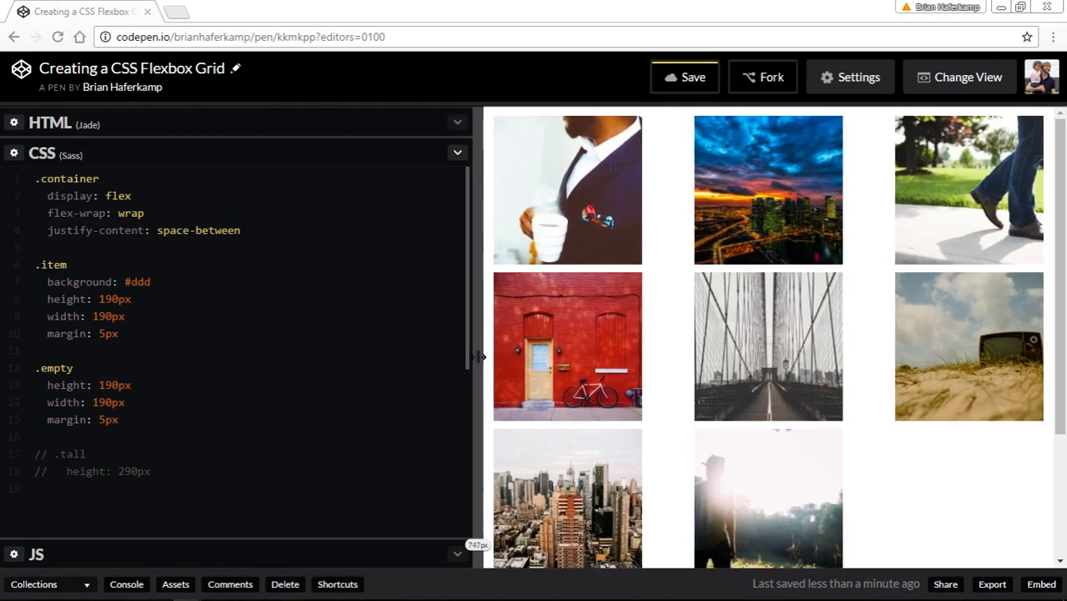
left_click_drag(478, 357, 684, 357)
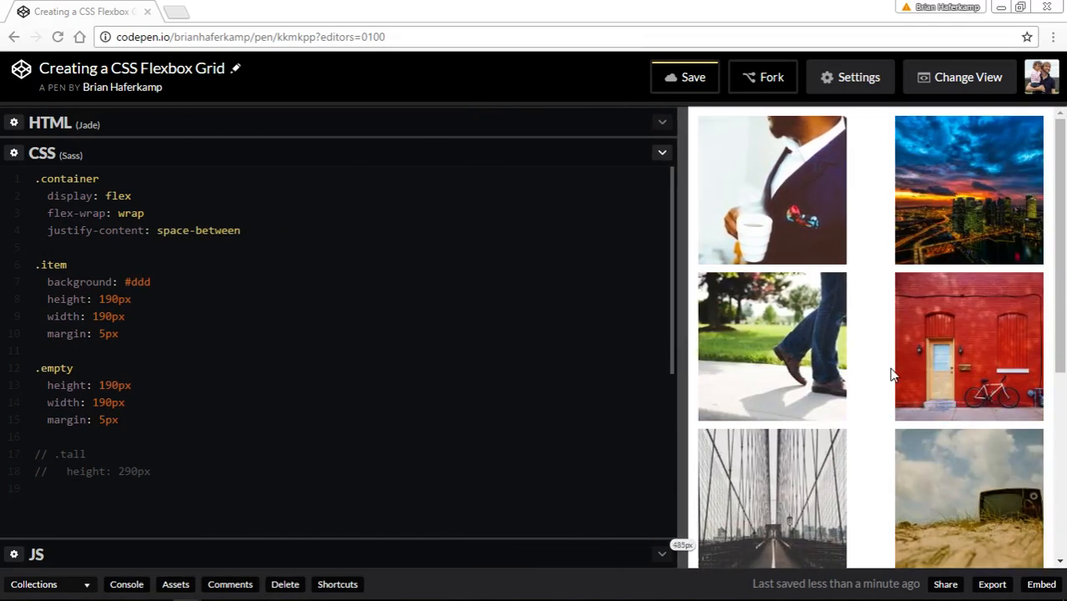
scroll("down", 3)
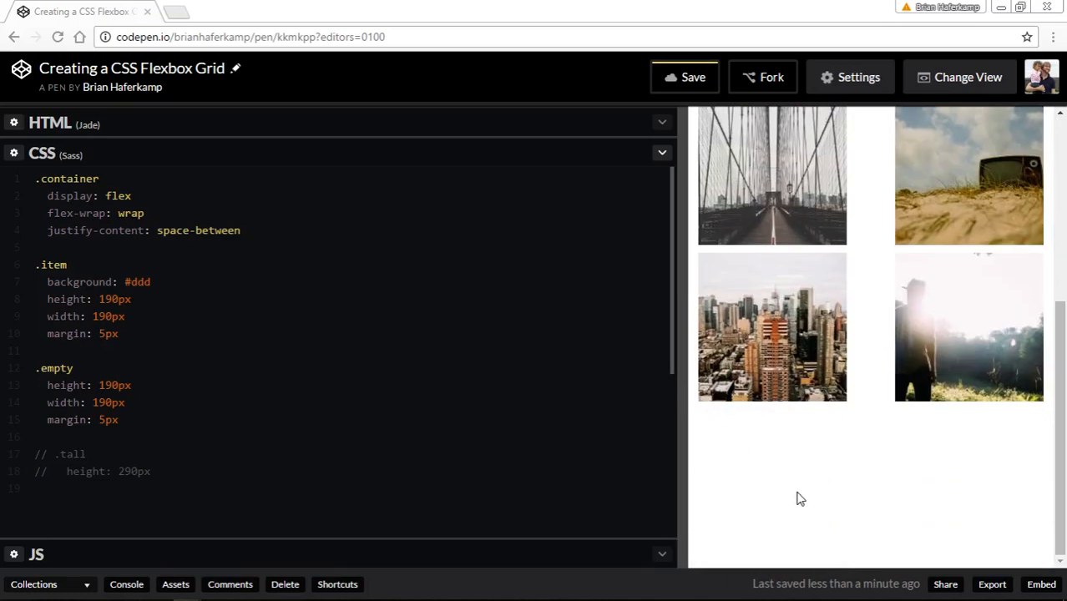
mouse_move(1018, 464)
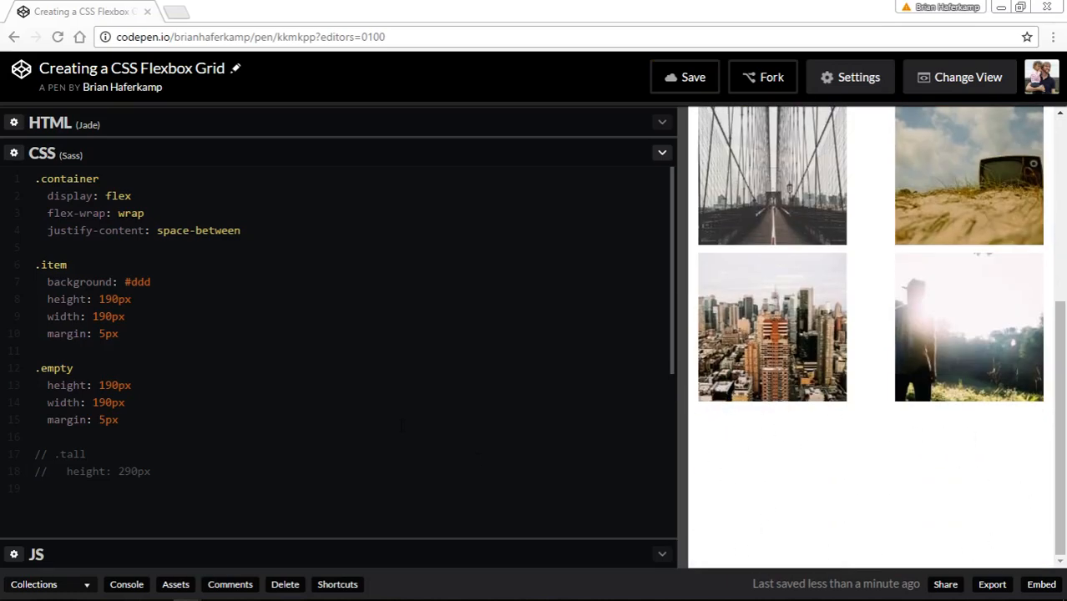
mouse_move(858, 489)
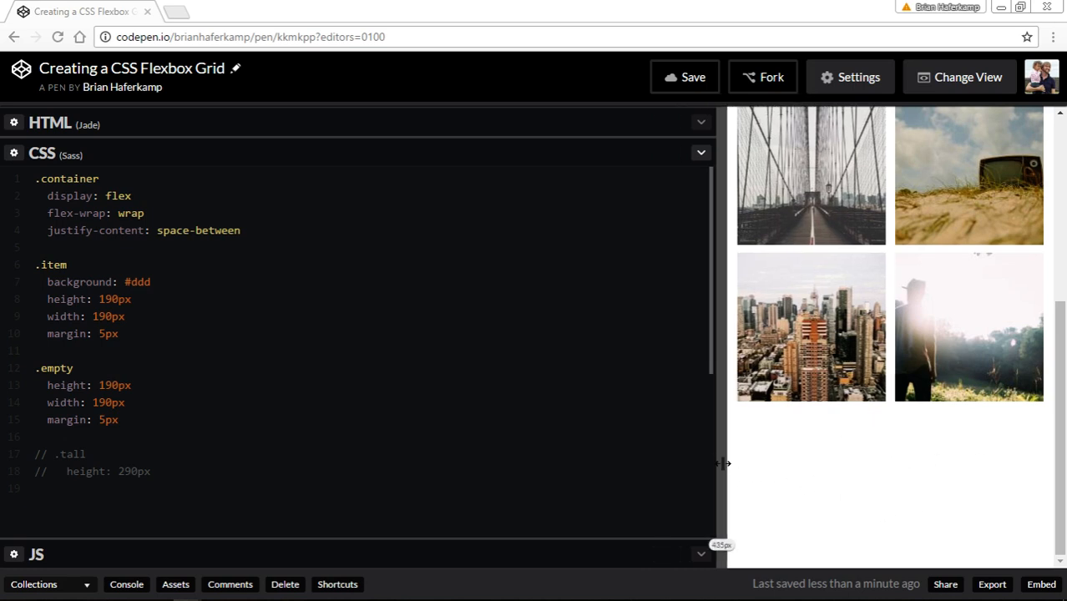
left_click_drag(721, 464, 865, 464)
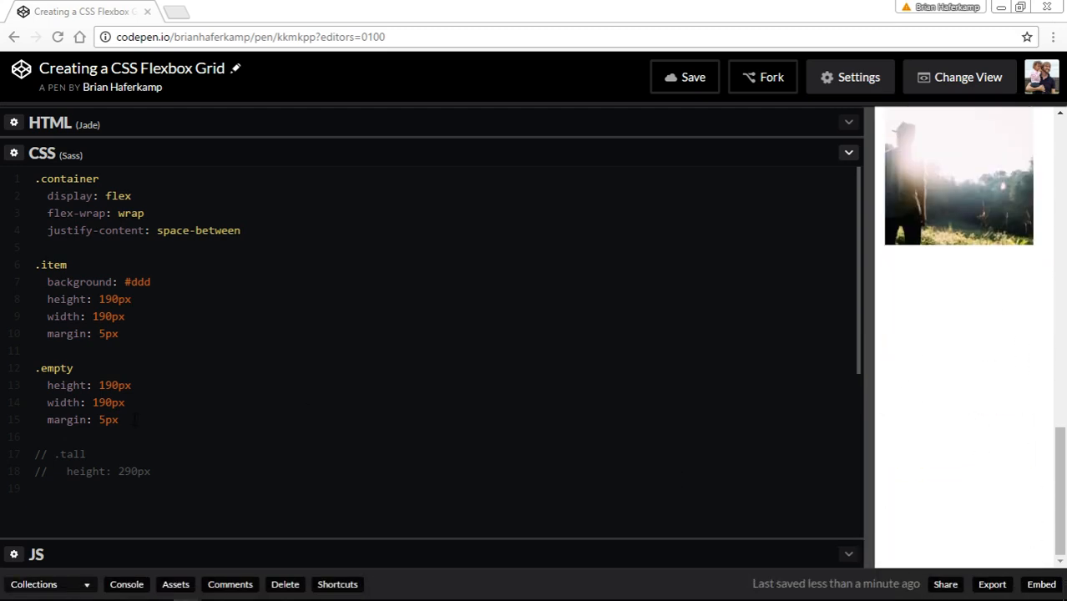
Add display: none to .empty, leave it commented out, and widen the preview to check the last row.
type("di")
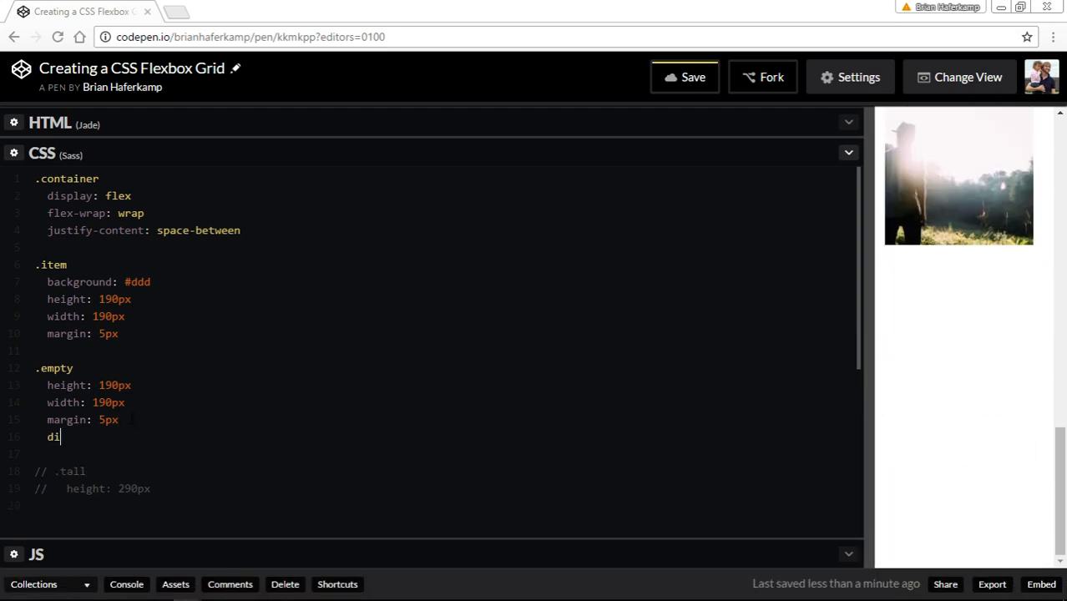
type("splay:")
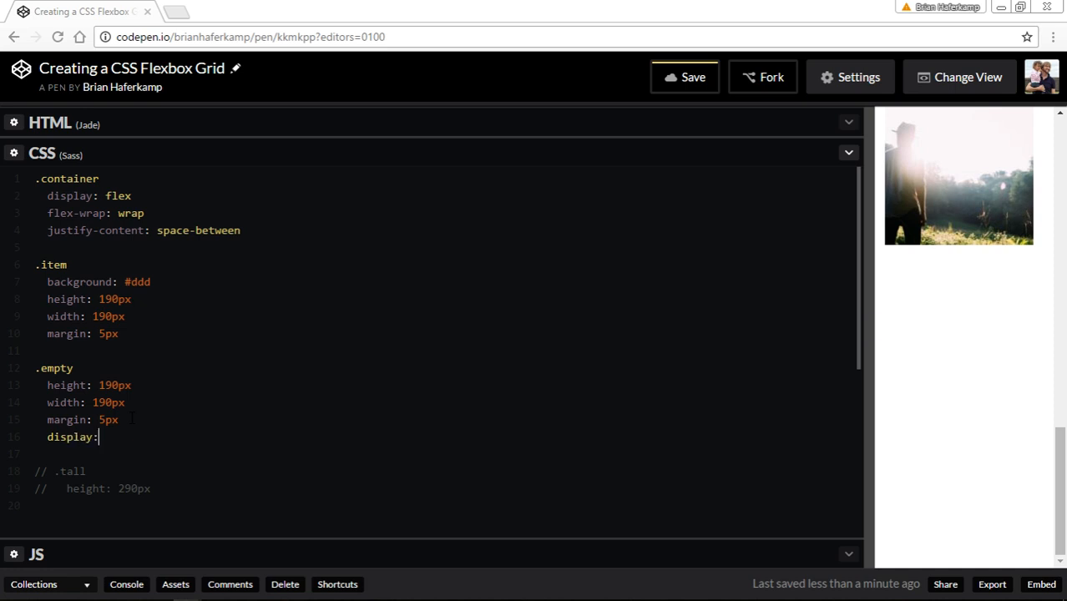
type("none")
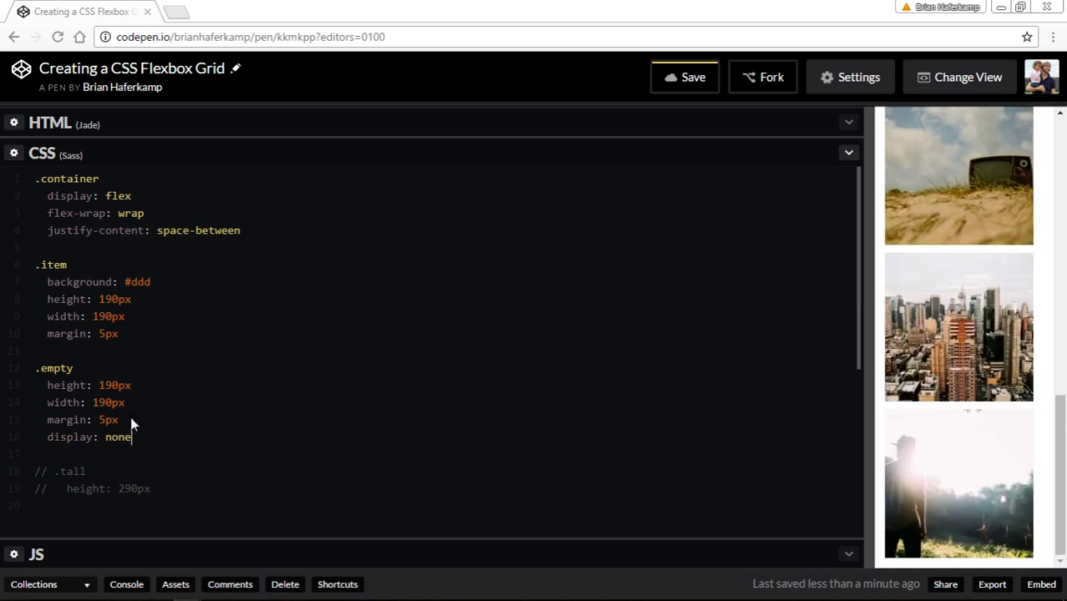
mouse_move(902, 497)
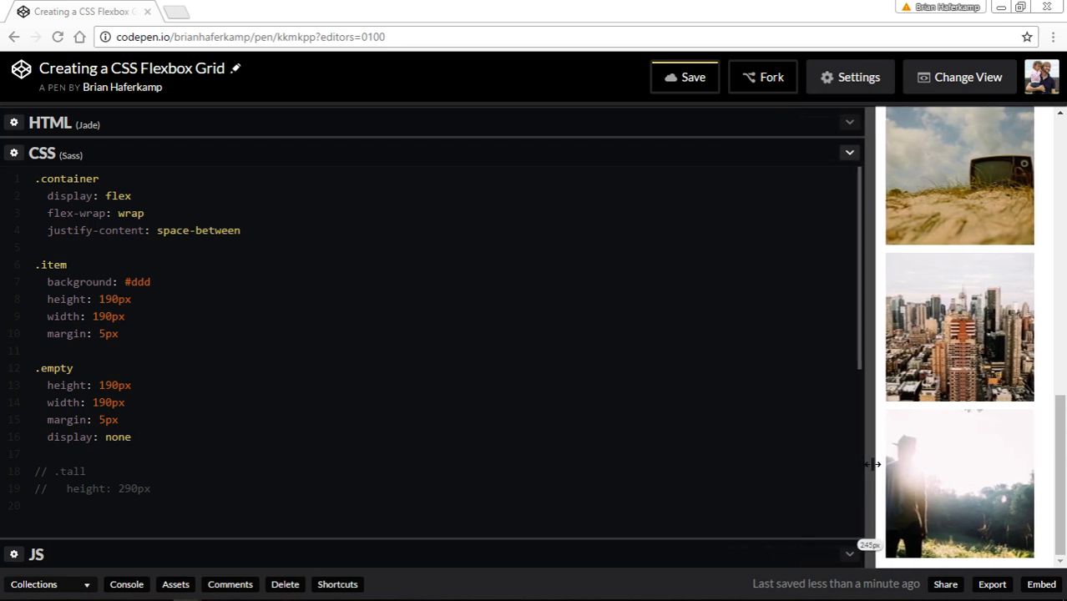
left_click_drag(875, 464, 885, 464)
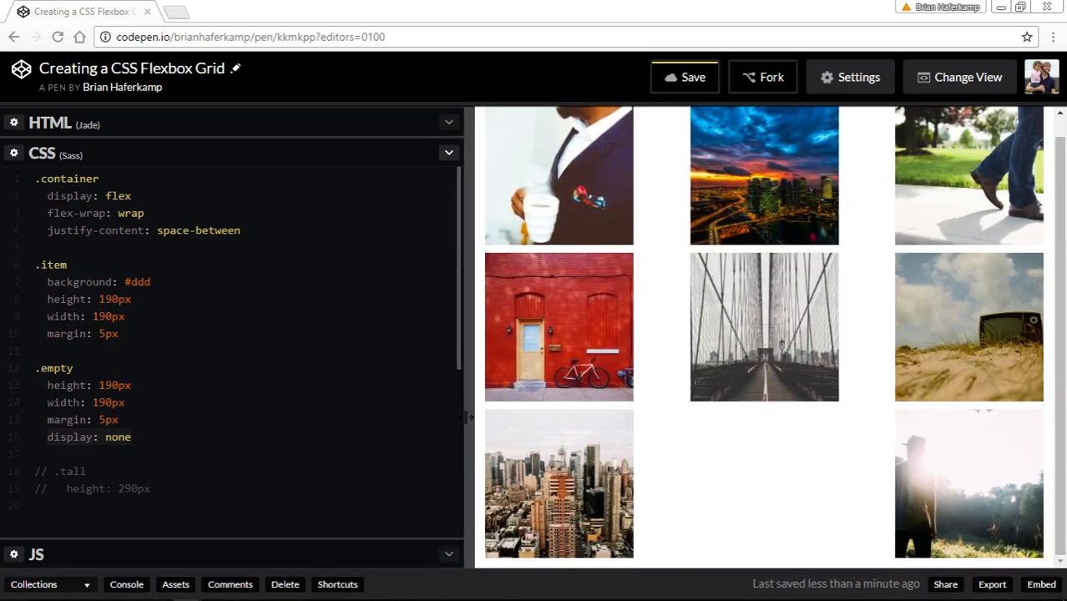
left_click_drag(471, 418, 561, 417)
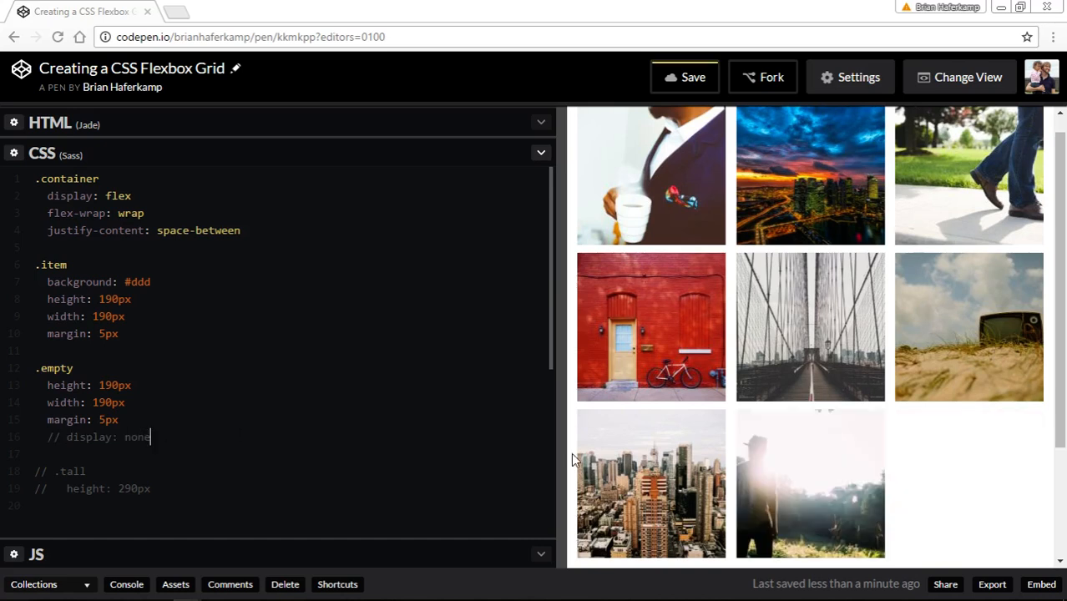
Scroll the Jade HTML to the .item lines to be marked .item.tall.
scroll("down", 3)
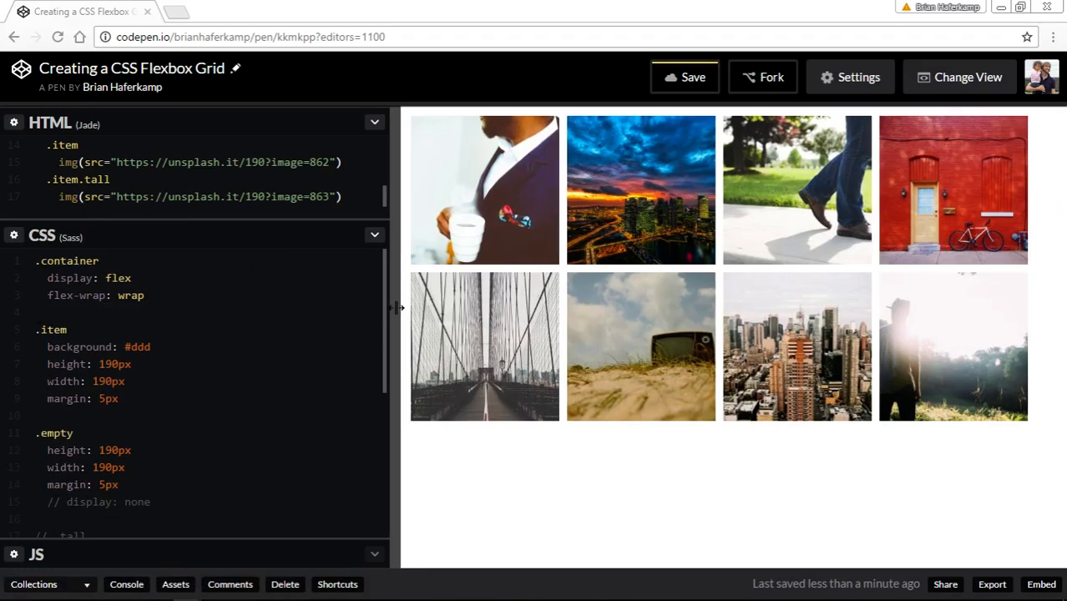
Use 190/290 image URLs for .item.tall and activate the .tall rule at 290px beside width: 190px.
left_click_drag(399, 307, 748, 309)
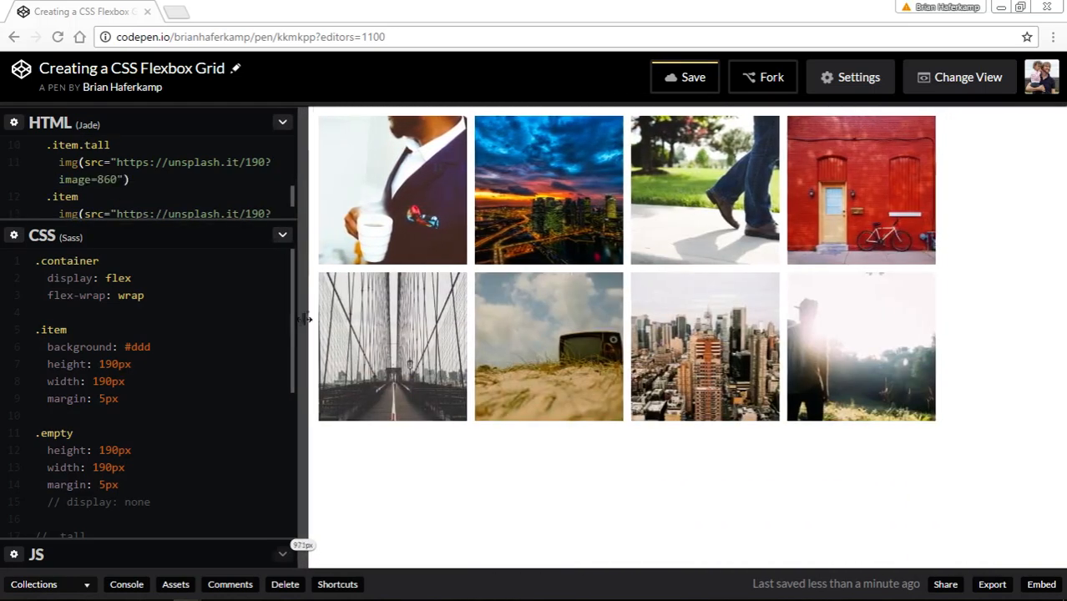
left_click(684, 77)
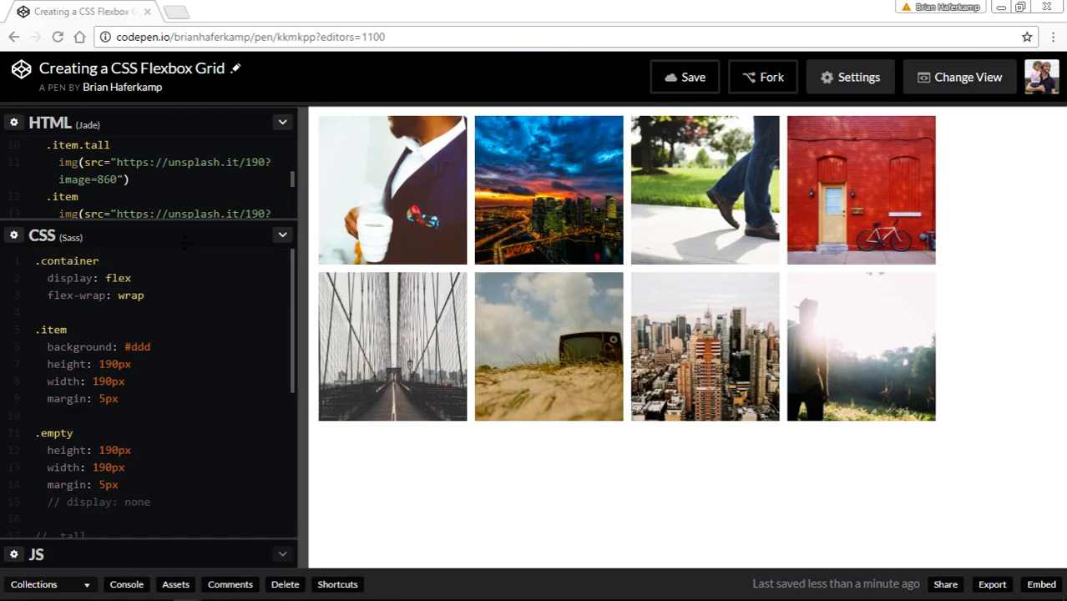
scroll("down", 3)
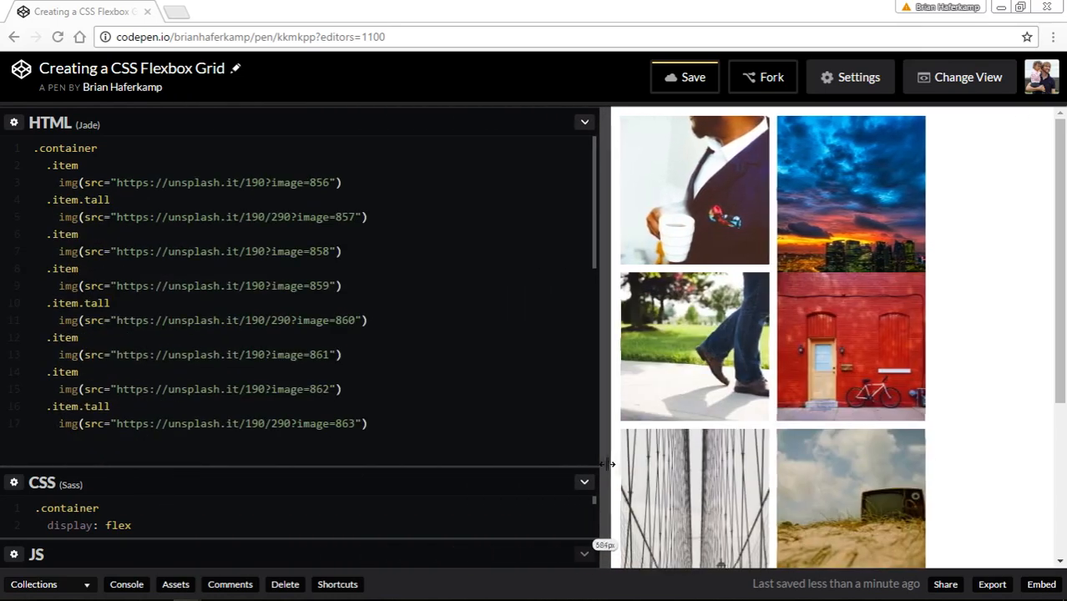
left_click_drag(610, 464, 387, 457)
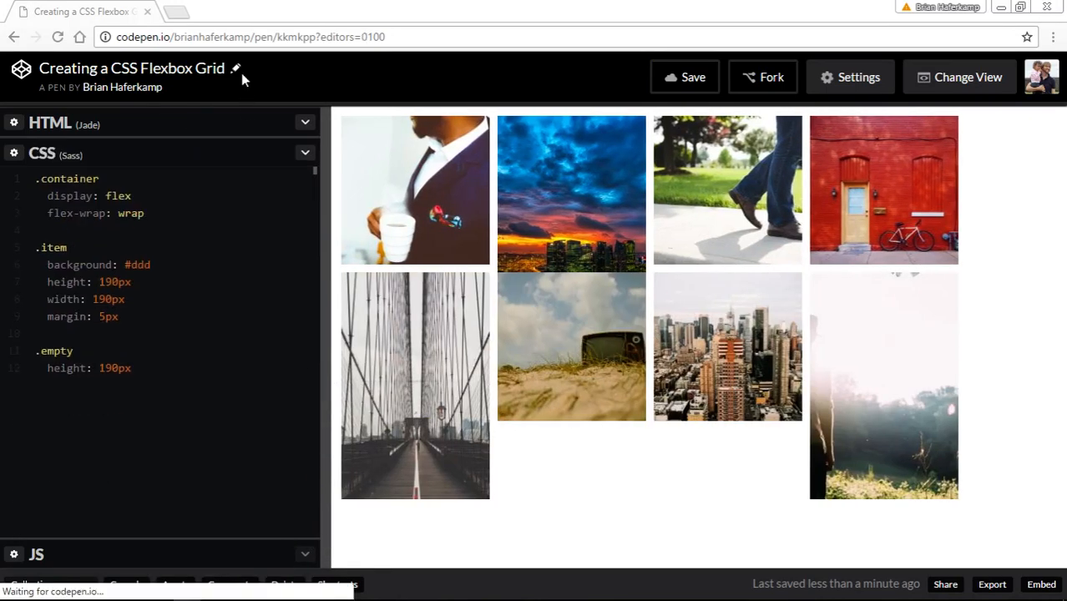
type("width: 190px")
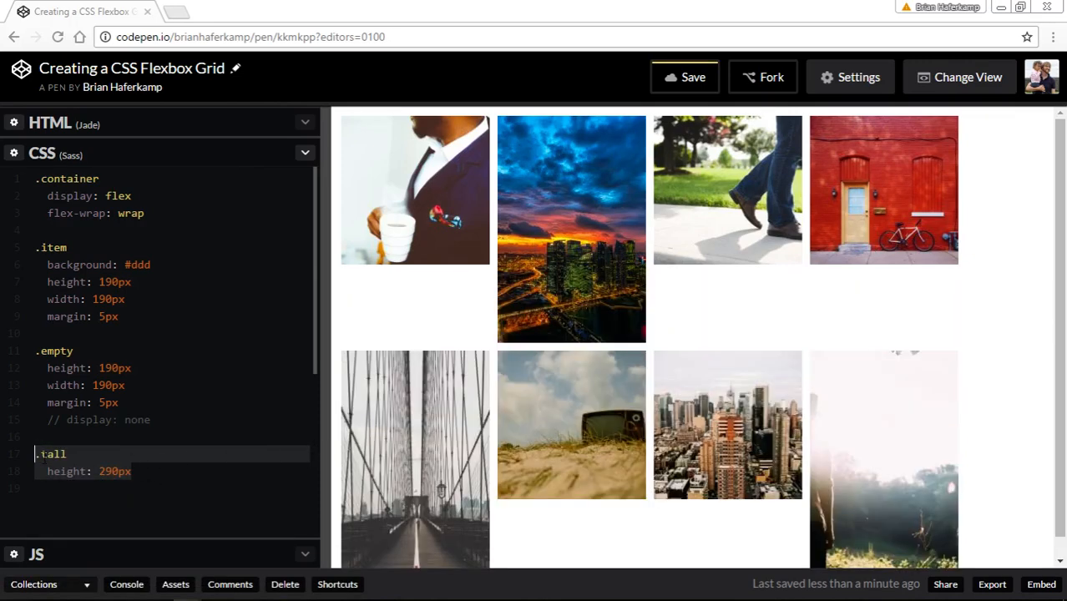
mouse_move(492, 343)
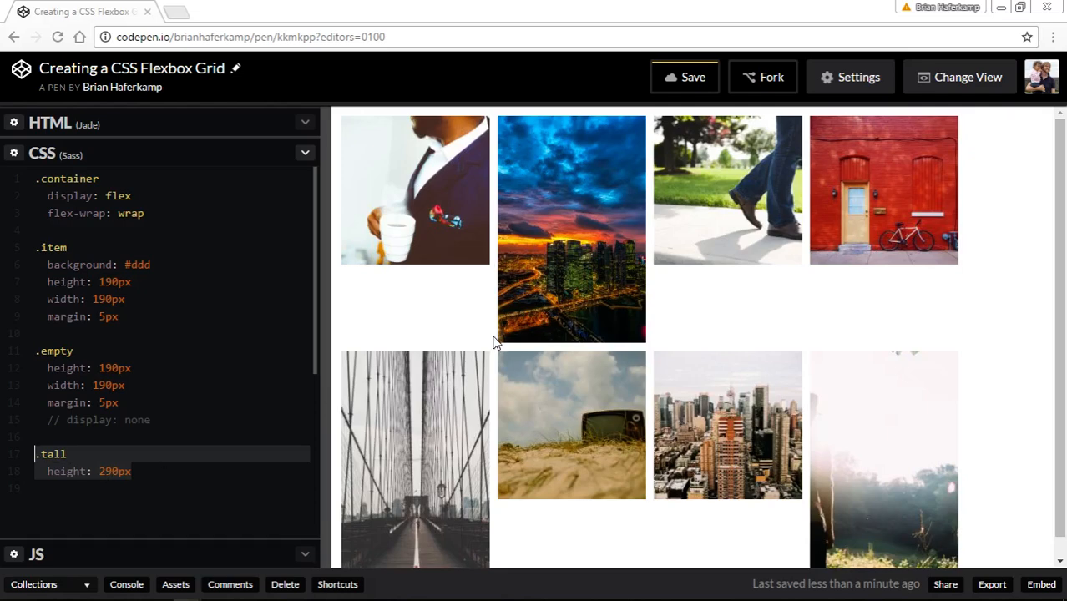
mouse_move(562, 140)
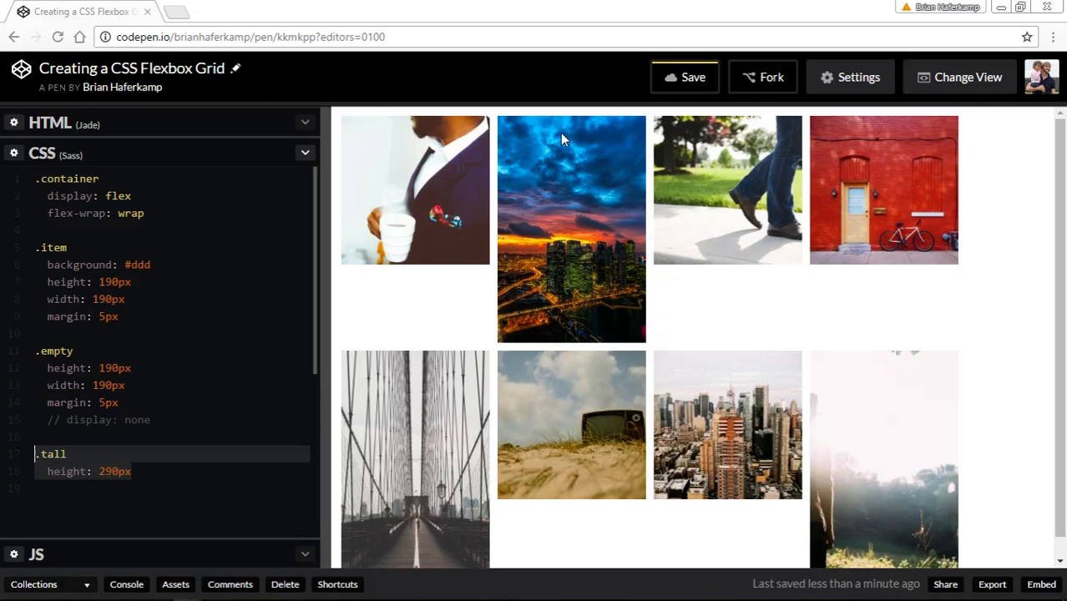
mouse_move(608, 325)
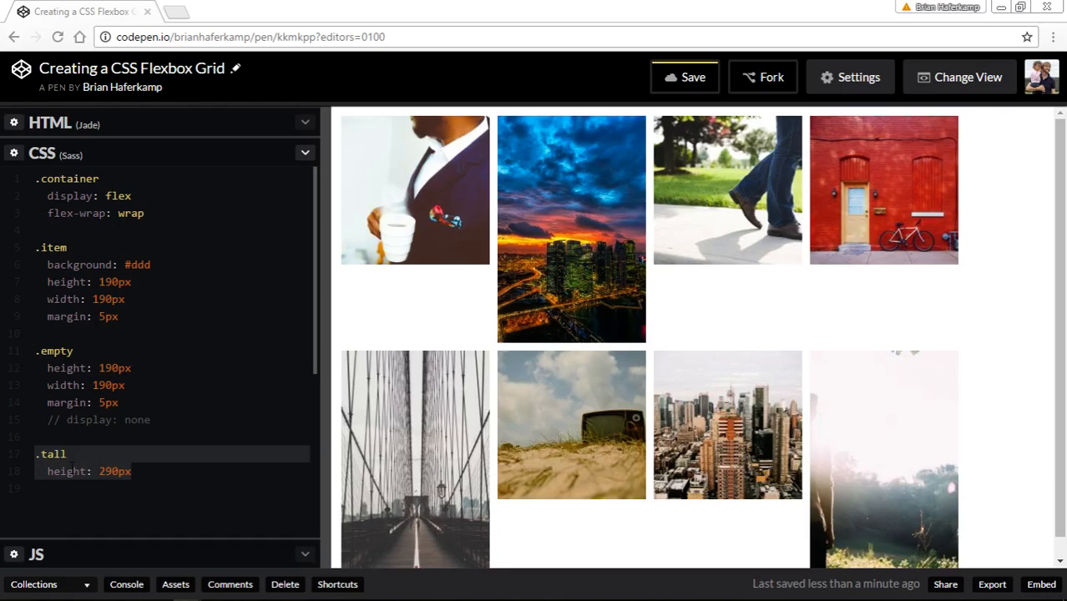
mouse_move(1052, 309)
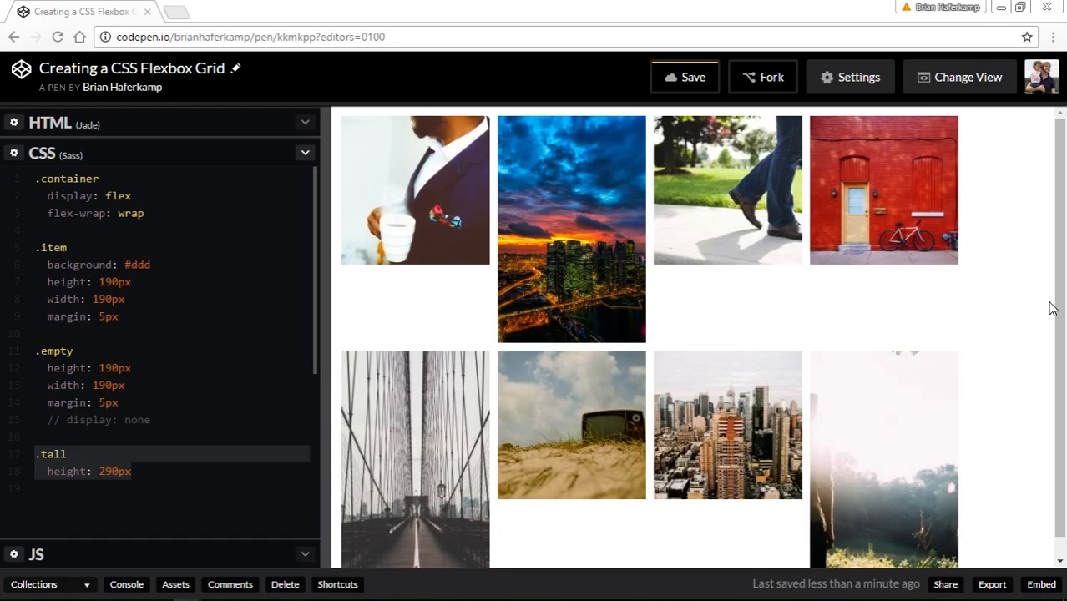
Resize the editor and preview columns to view the taller second, fifth and eighth tiles.
scroll("down", 3)
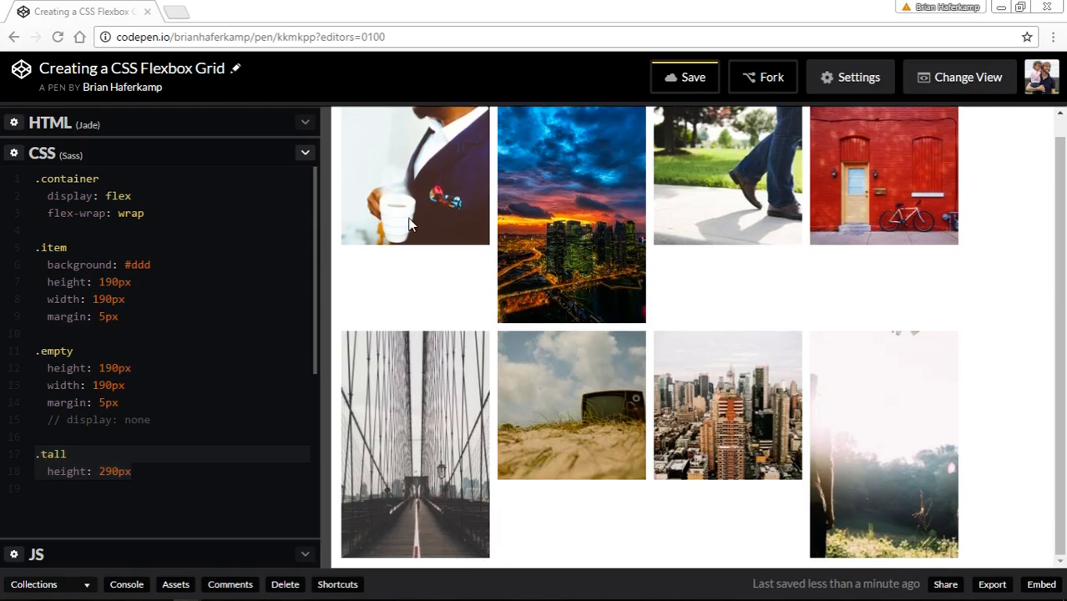
scroll("down", 3)
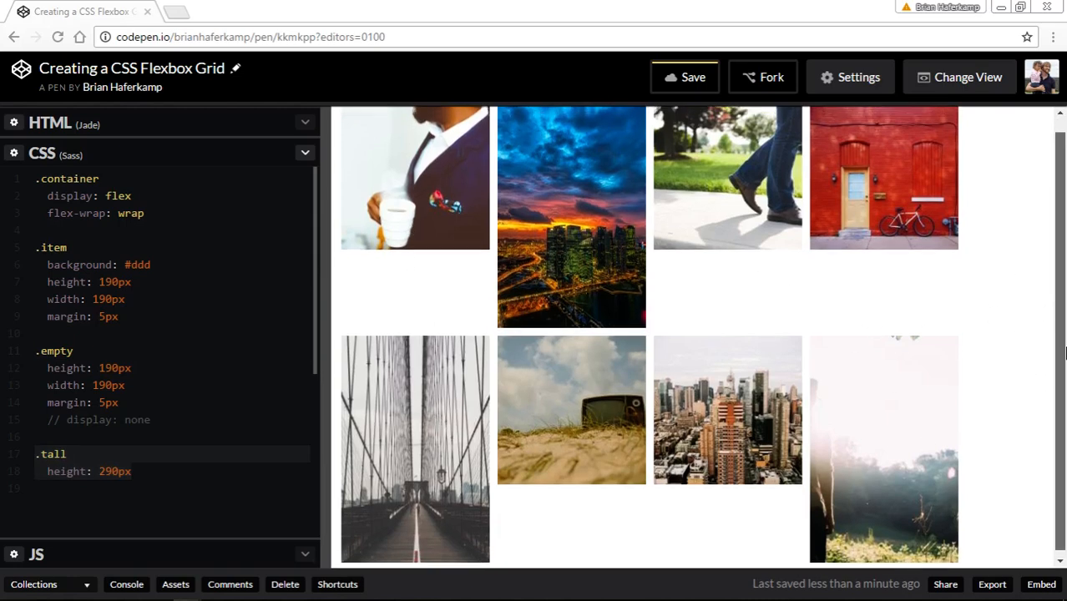
scroll("down", 3)
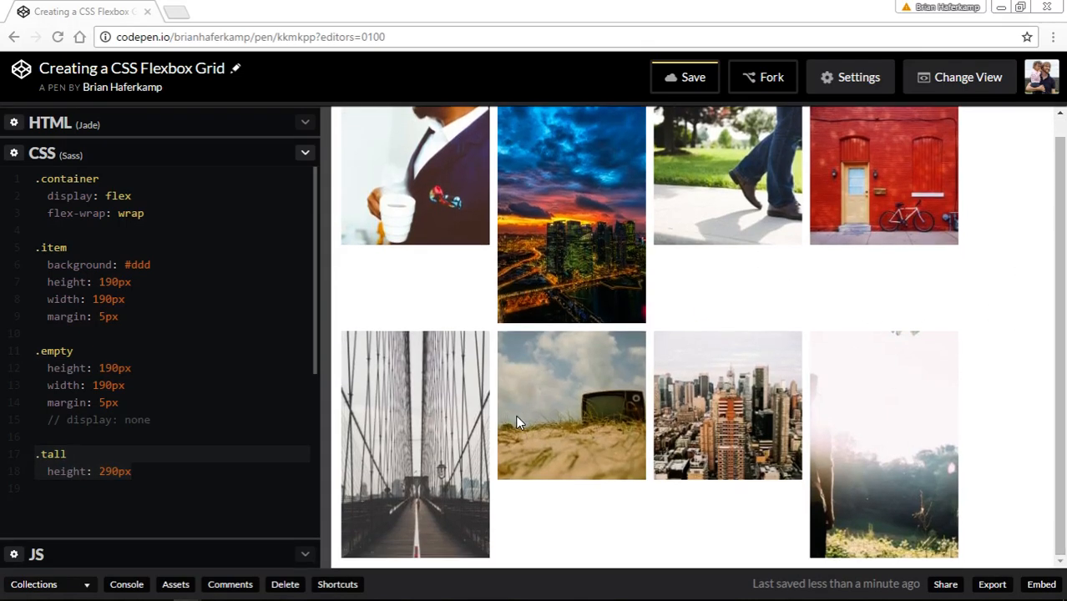
mouse_move(526, 426)
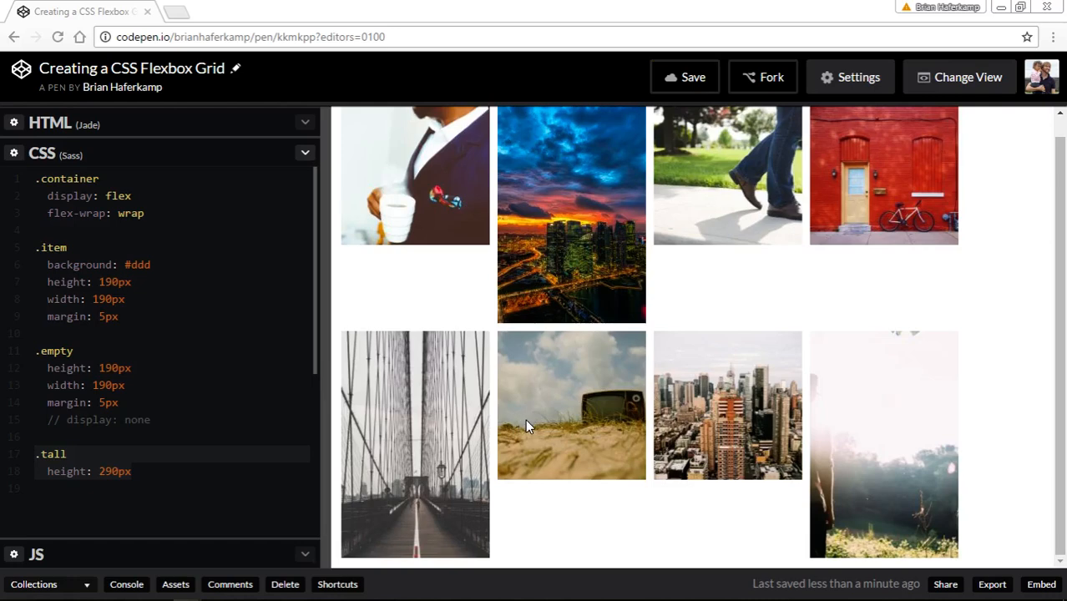
mouse_move(535, 428)
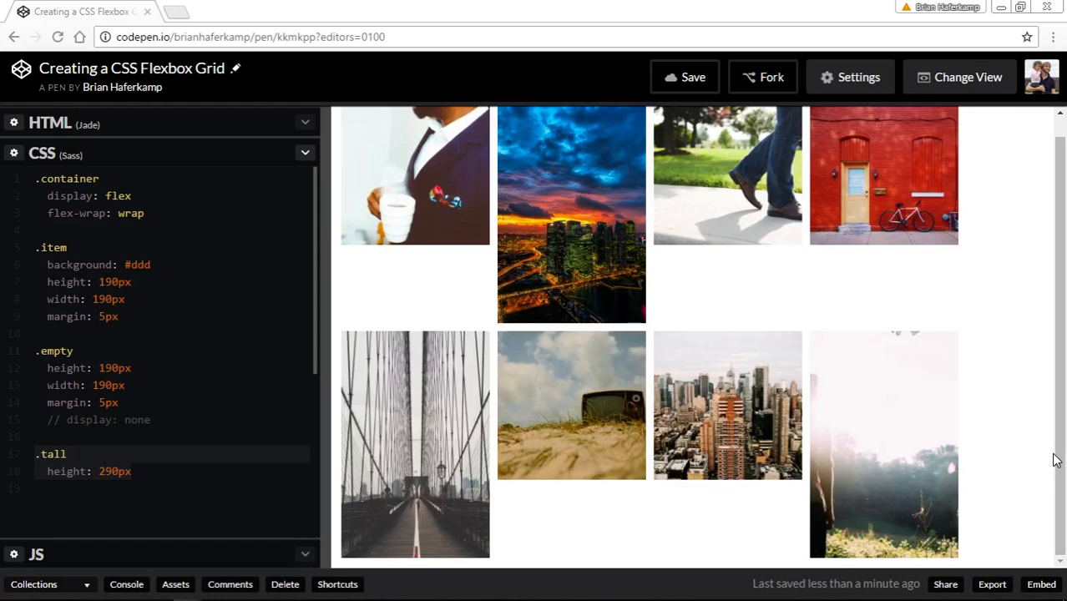
mouse_move(315, 468)
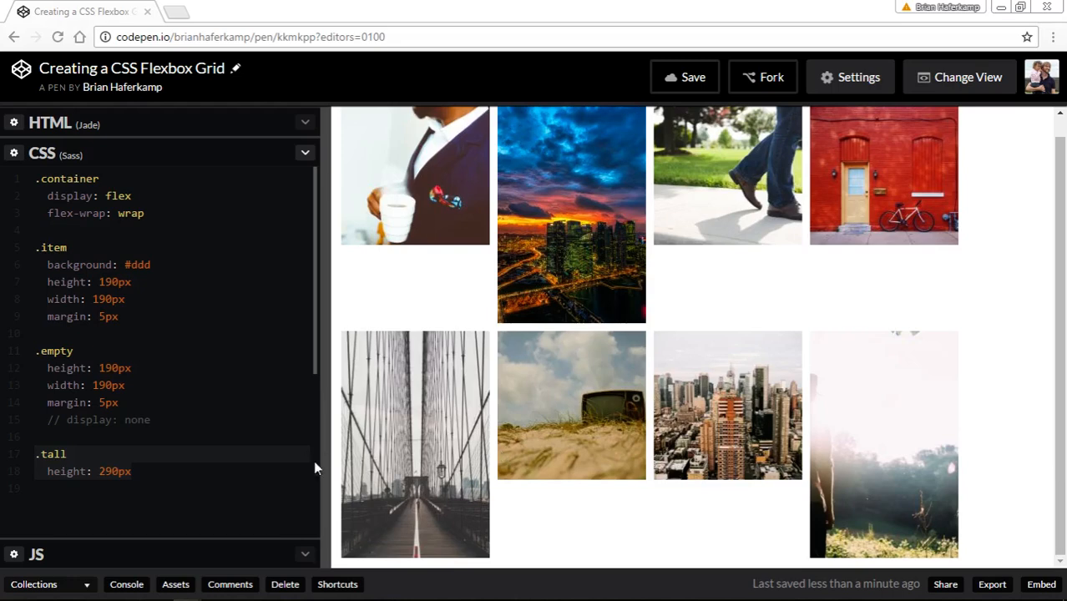
left_click_drag(320, 457, 266, 457)
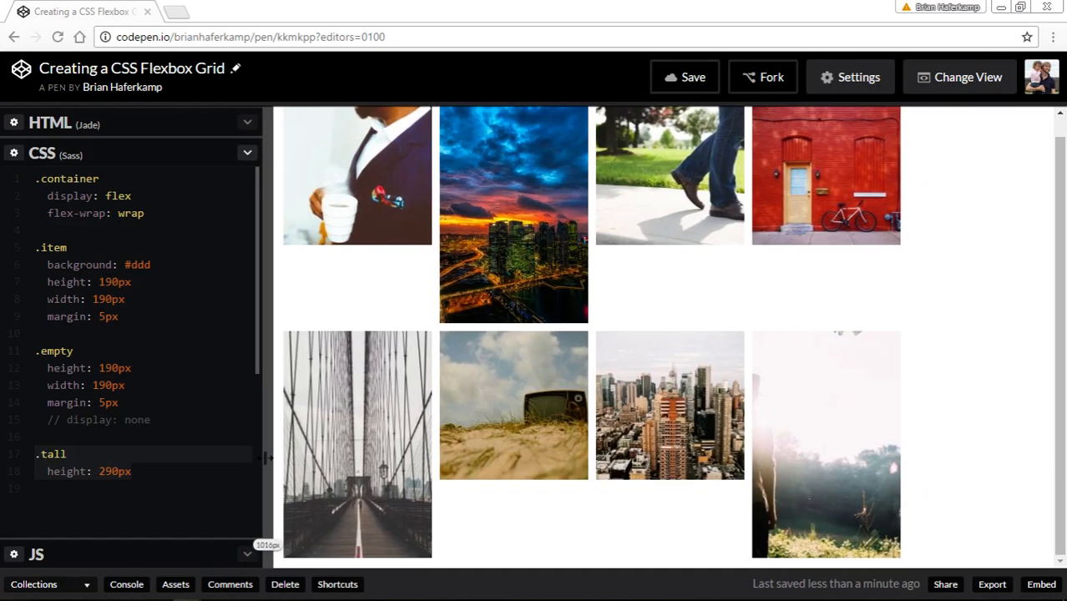
left_click_drag(267, 457, 388, 464)
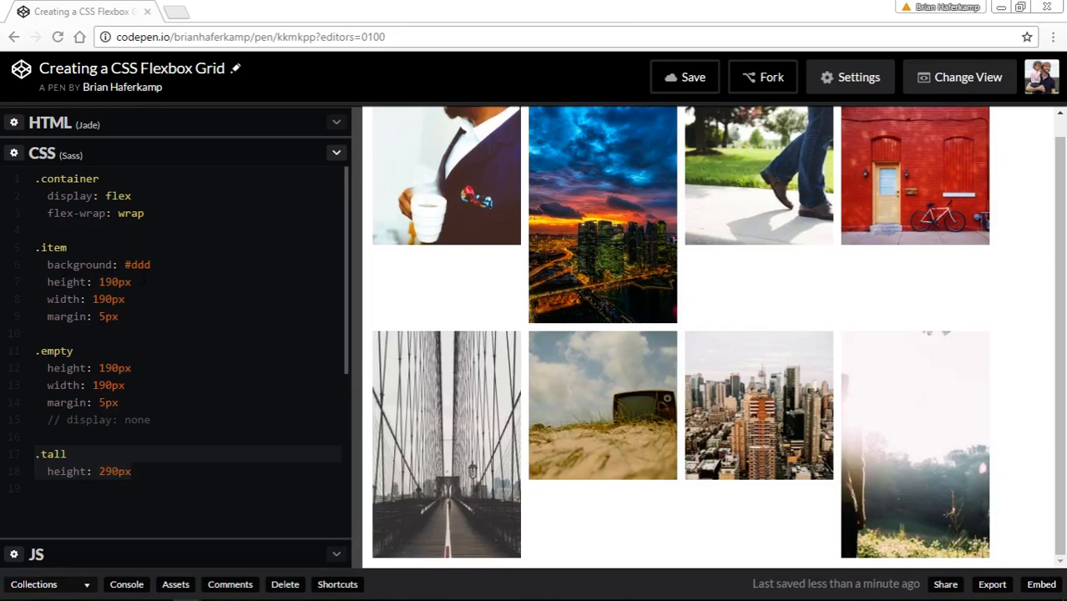
Add align-items: flex-end to .container after flex-wrap so tiles sit at each row's bottom.
left_click(144, 214)
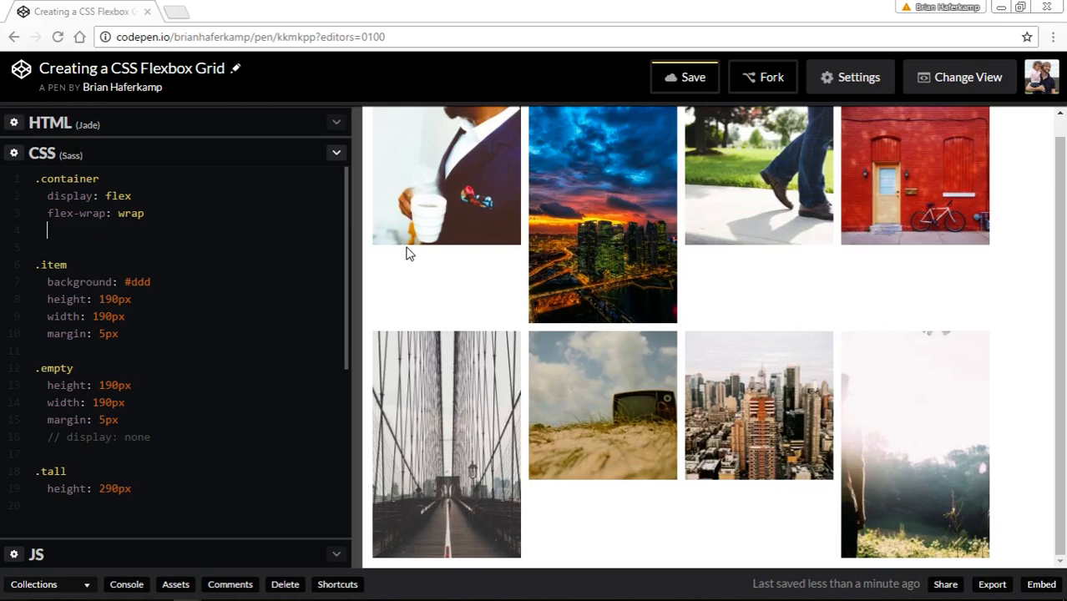
mouse_move(521, 183)
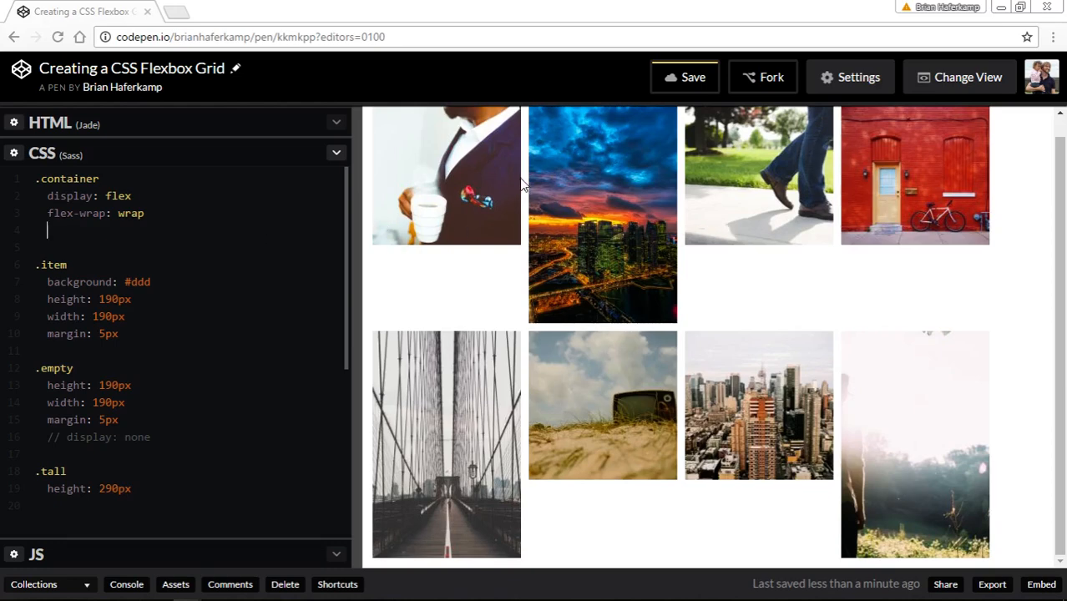
mouse_move(1045, 212)
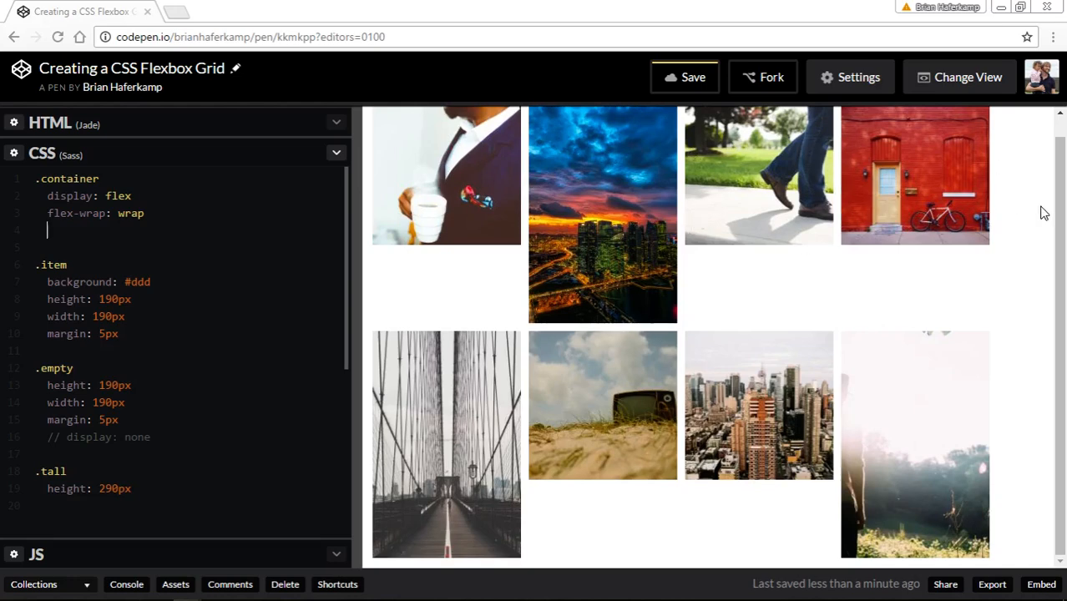
mouse_move(560, 337)
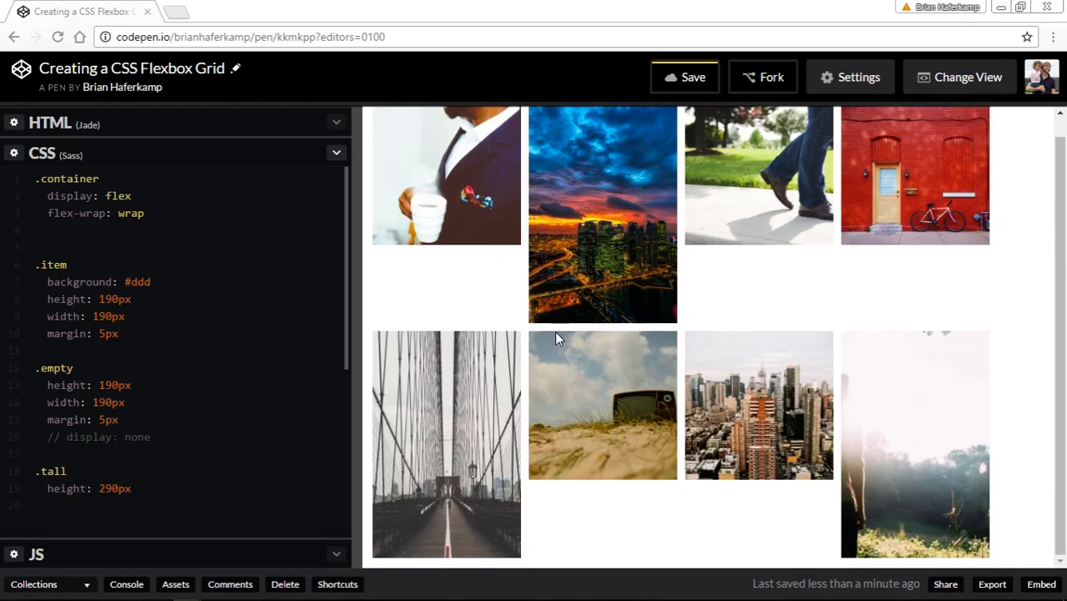
mouse_move(675, 289)
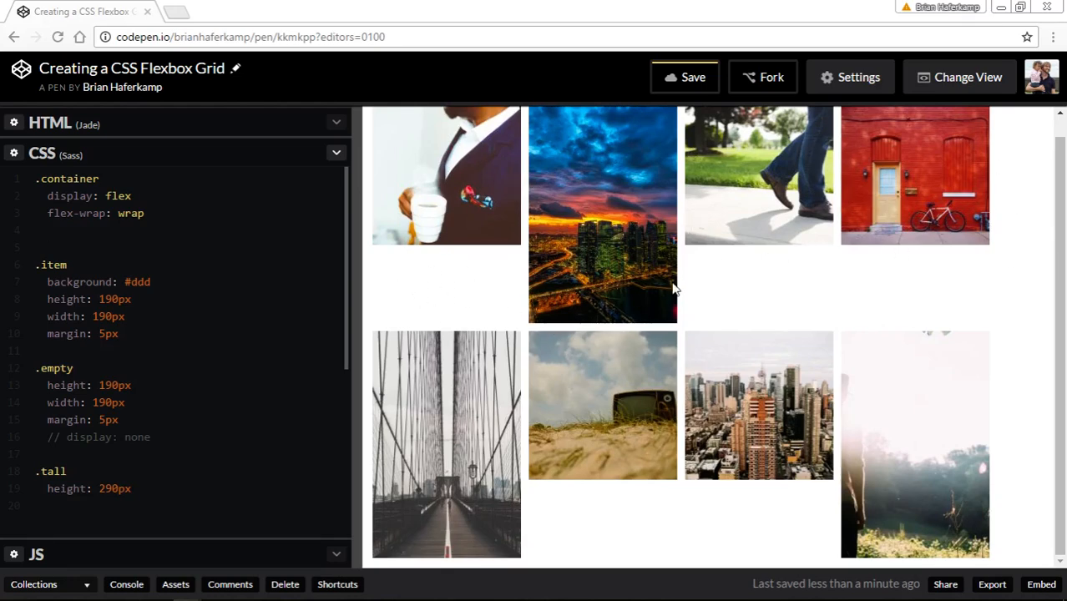
mouse_move(782, 316)
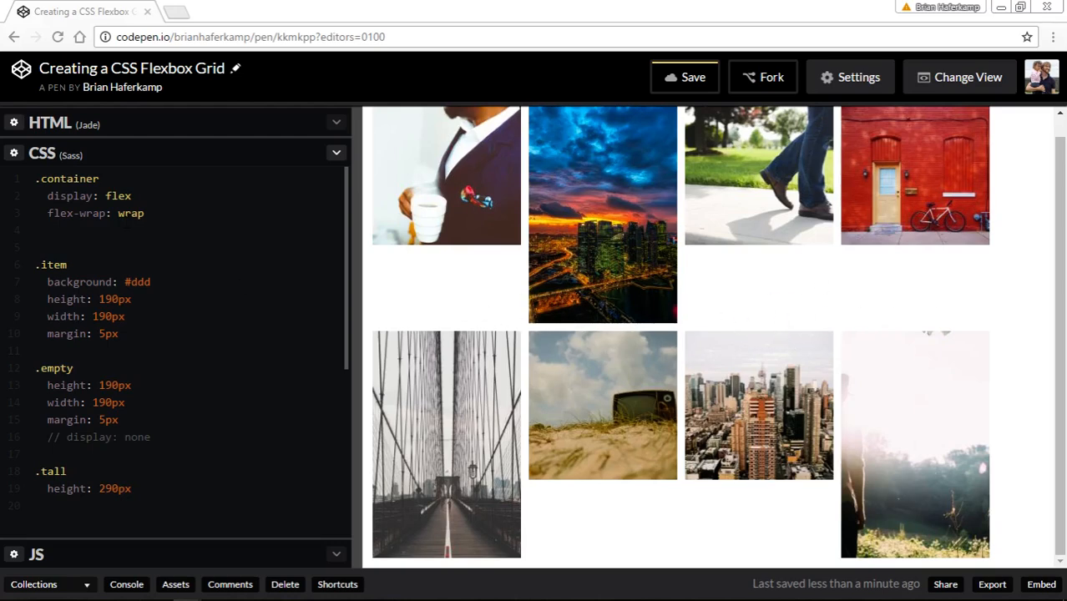
type("align")
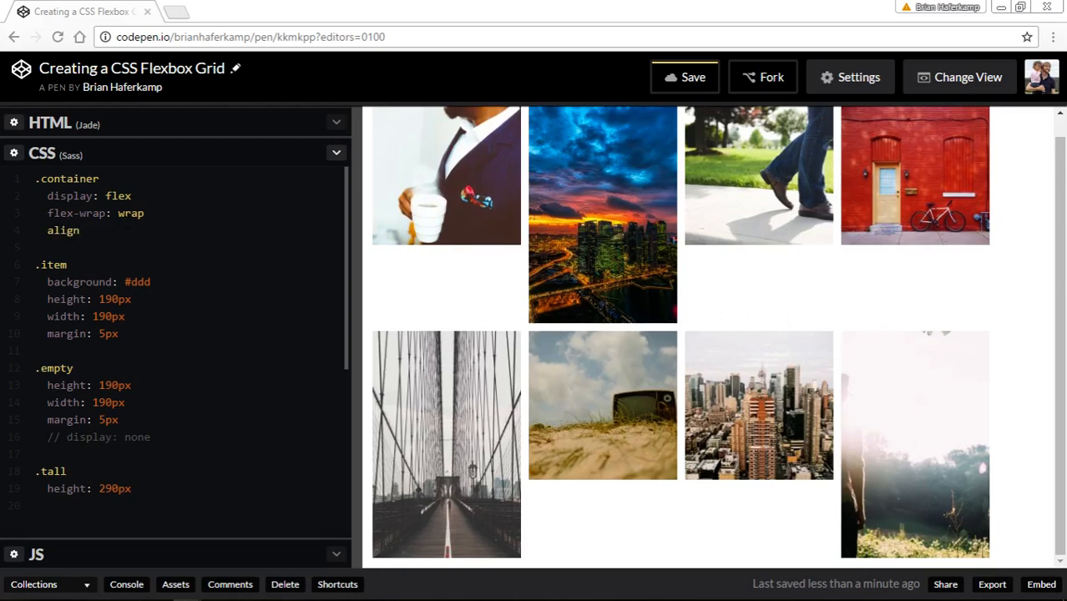
type("-item")
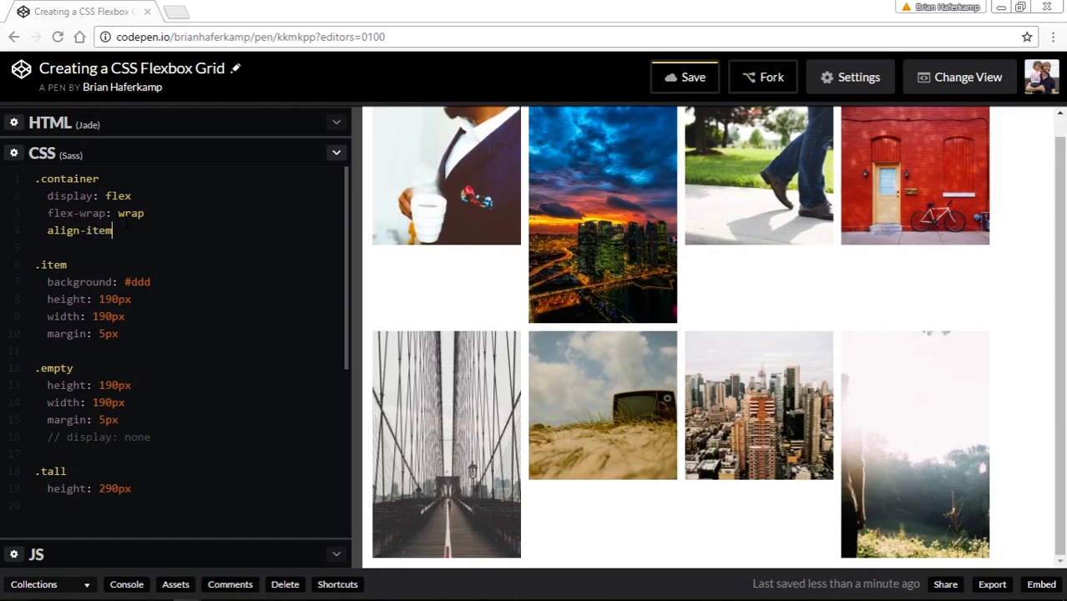
type("s:")
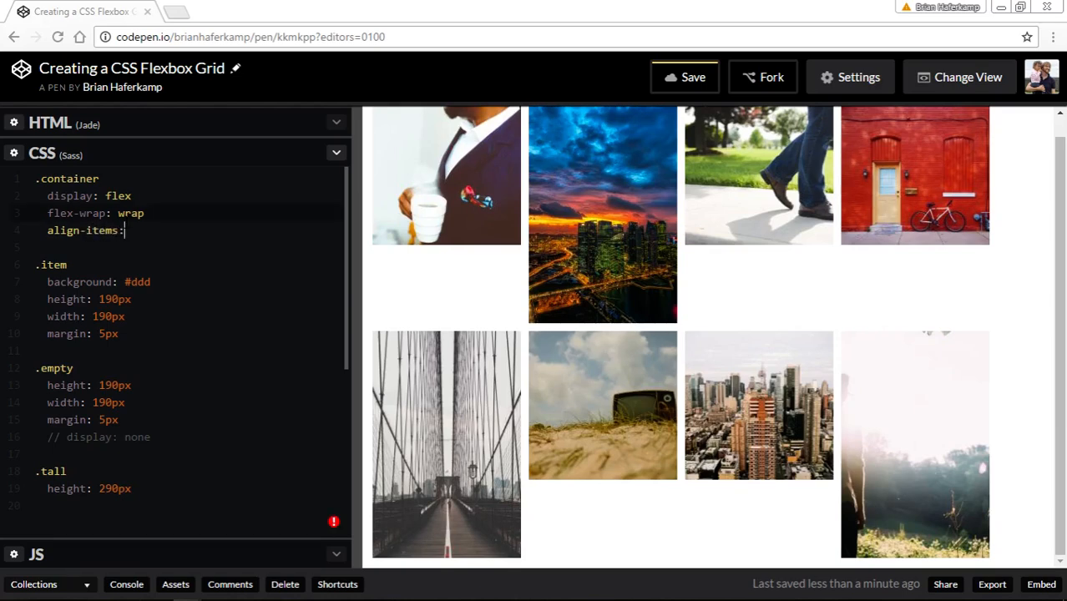
type("flex-end")
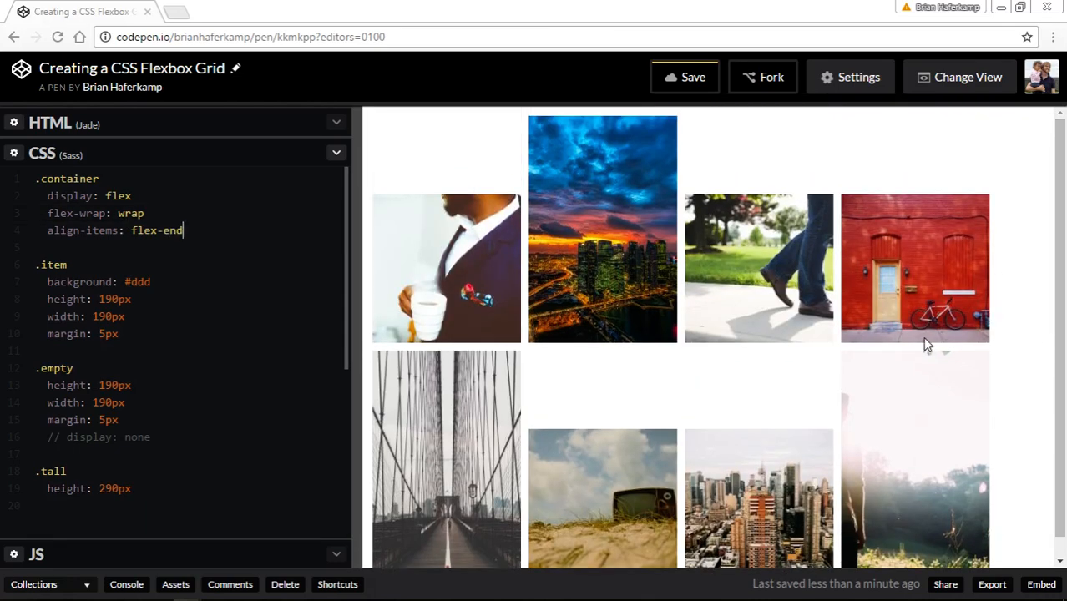
mouse_move(948, 344)
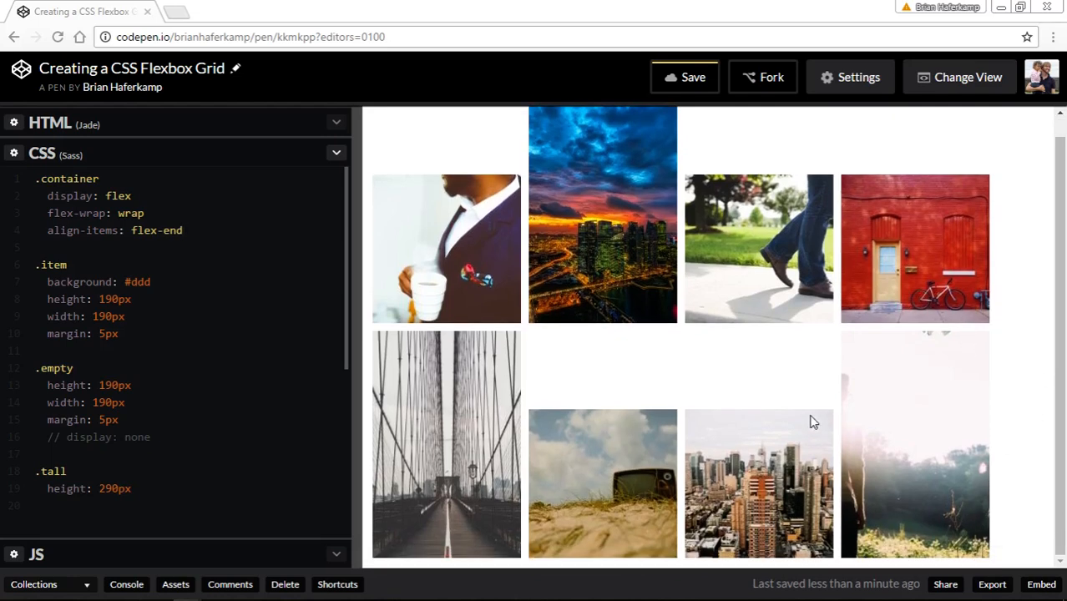
mouse_move(581, 491)
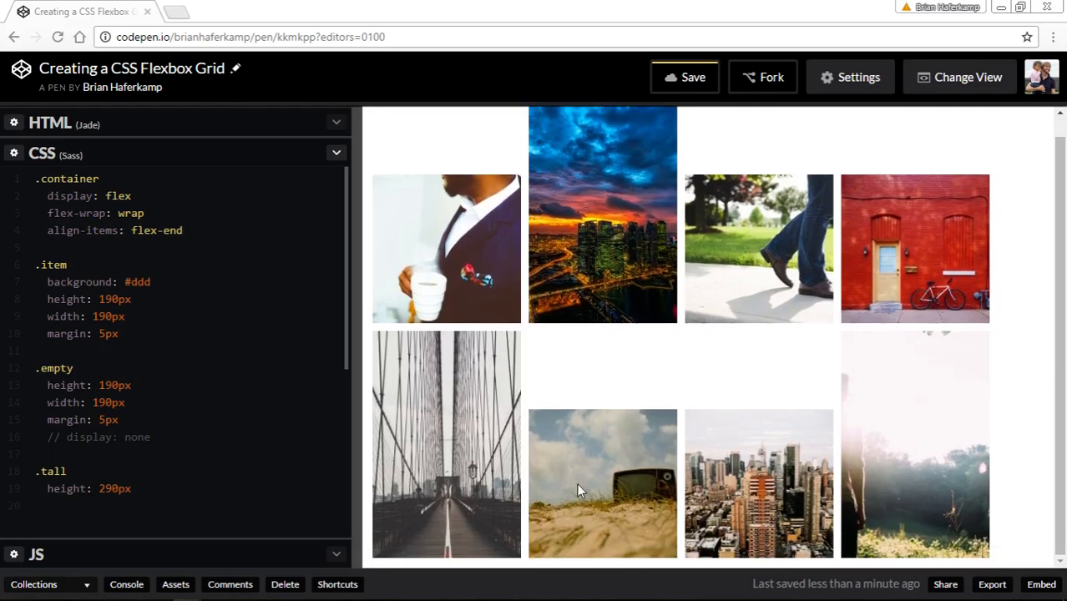
mouse_move(717, 557)
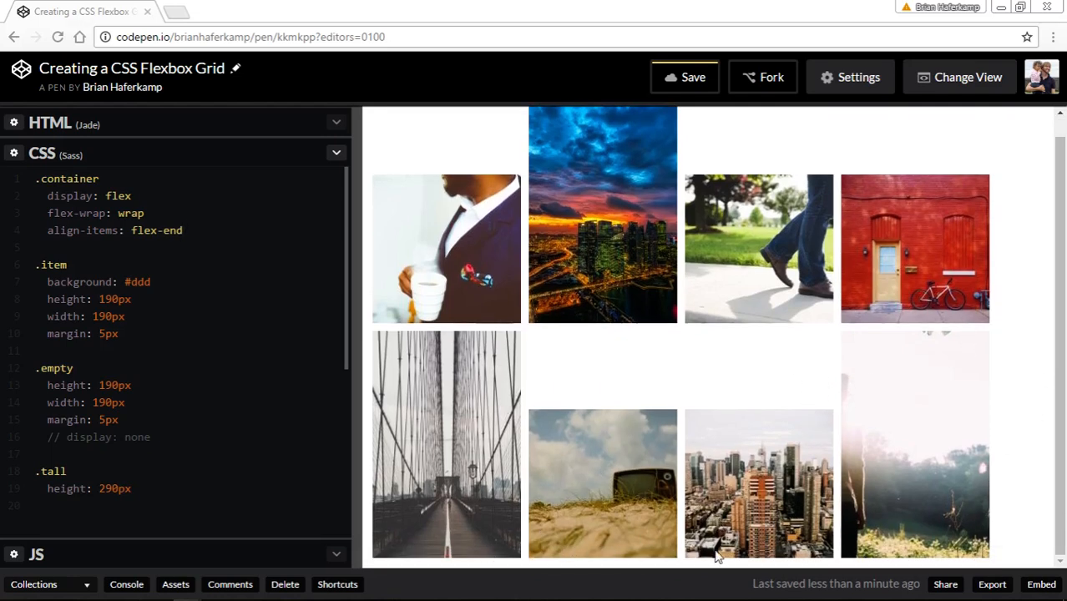
mouse_move(584, 332)
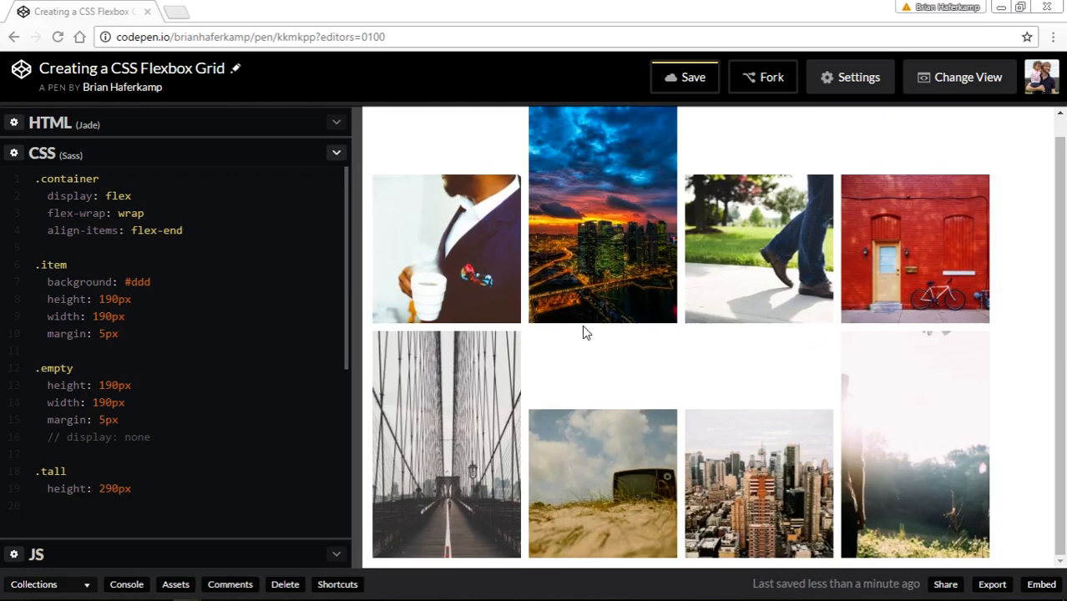
Drag the editor/preview divider to rewrap the bottom-aligned tiles, ending at five per row.
left_click_drag(351, 326, 518, 326)
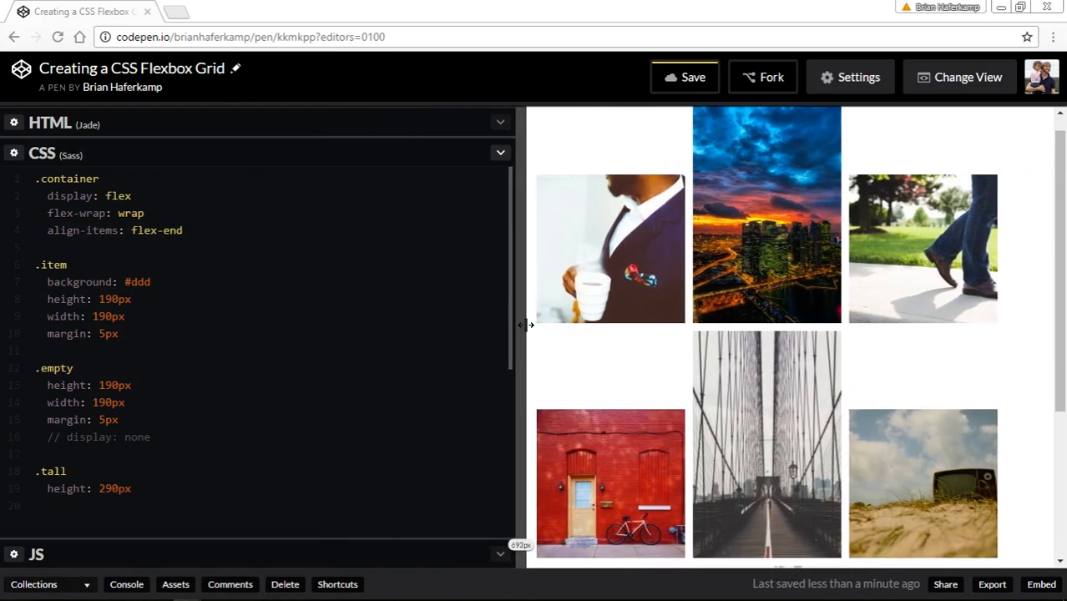
scroll("down", 3)
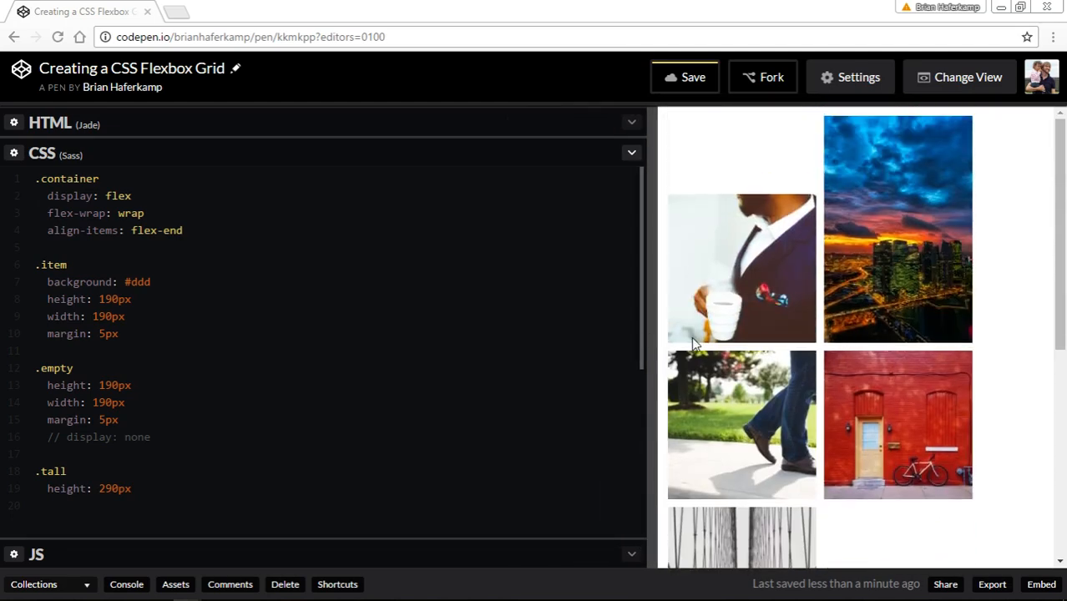
left_click_drag(654, 334, 798, 334)
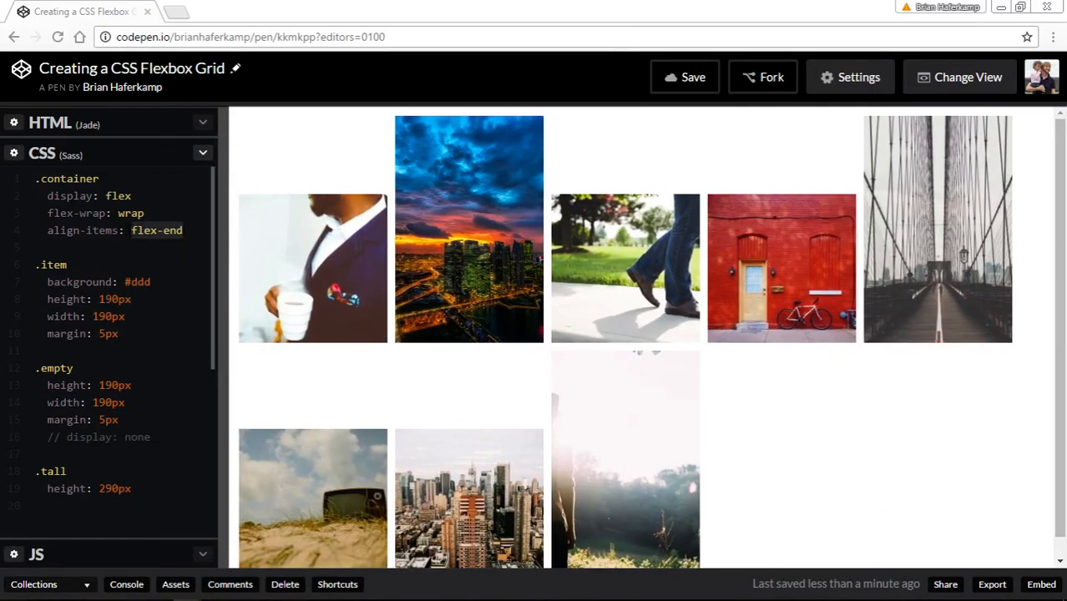
Change align-items to center and narrow the preview to two columns of centred tiles.
type("center")
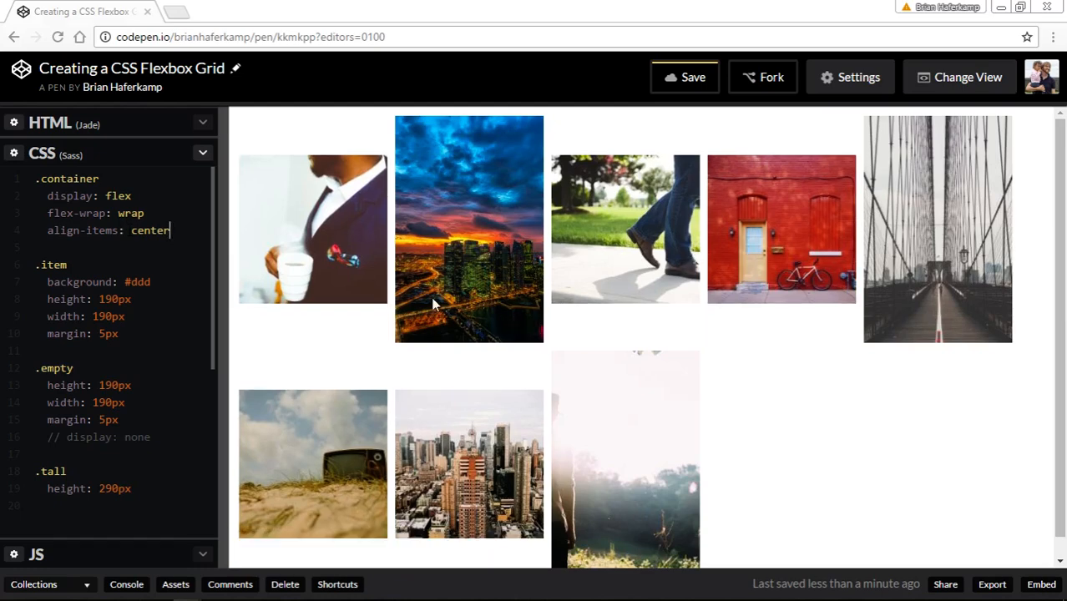
mouse_move(281, 221)
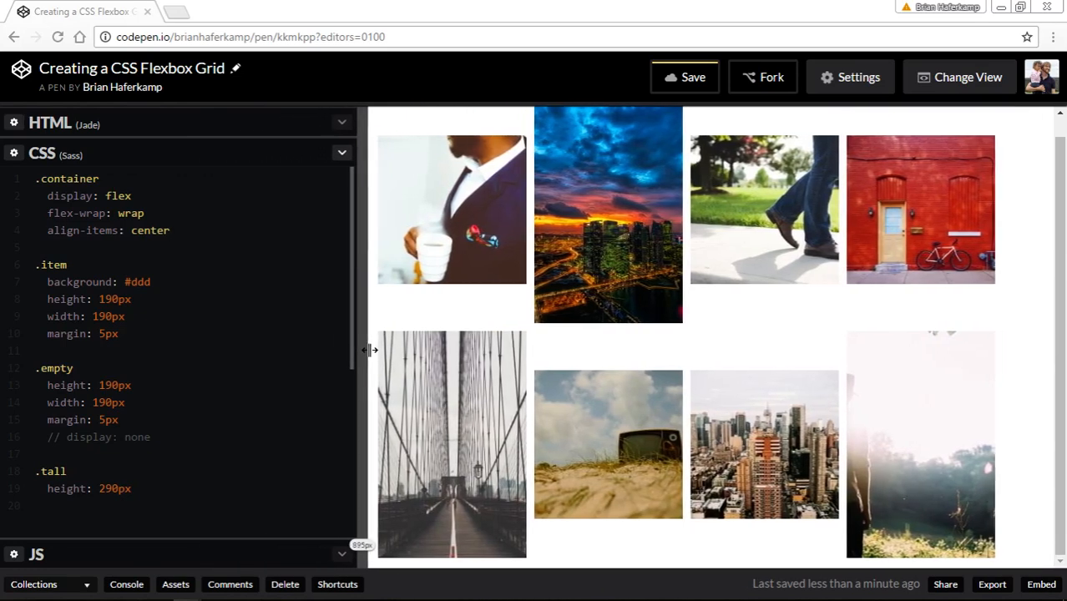
left_click_drag(371, 351, 571, 353)
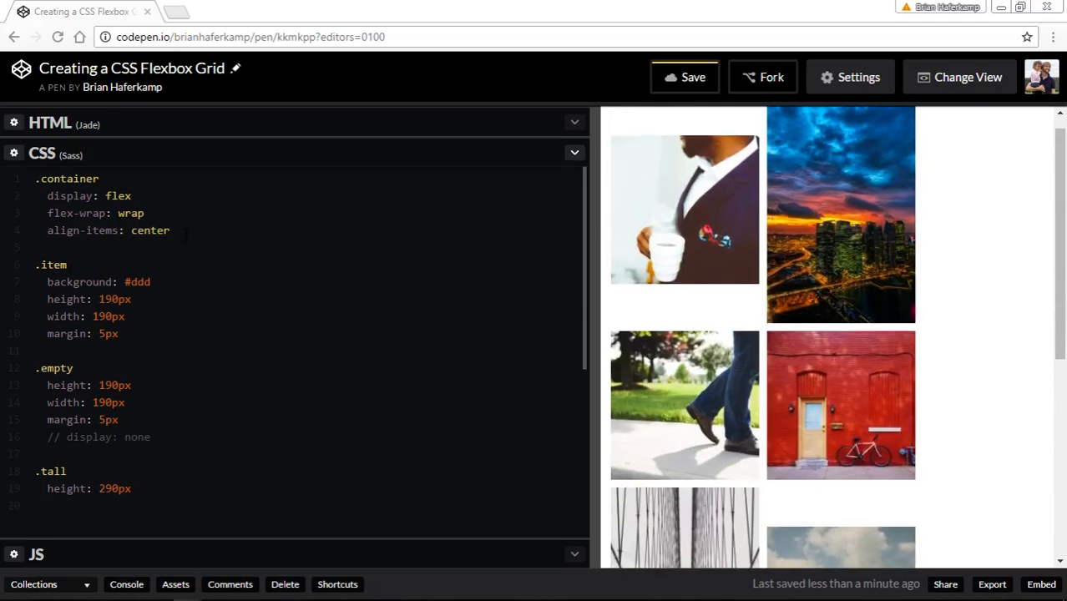
Replace the align-items value with space-between, leaving tiles at the tops of their rows.
key("Backspace")
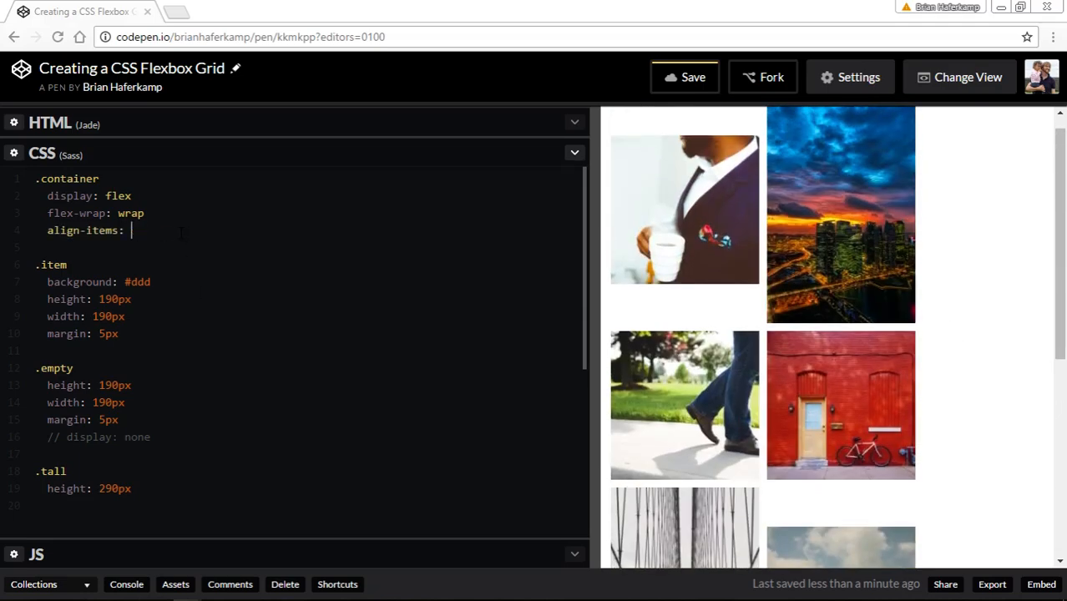
key("BackSpace")
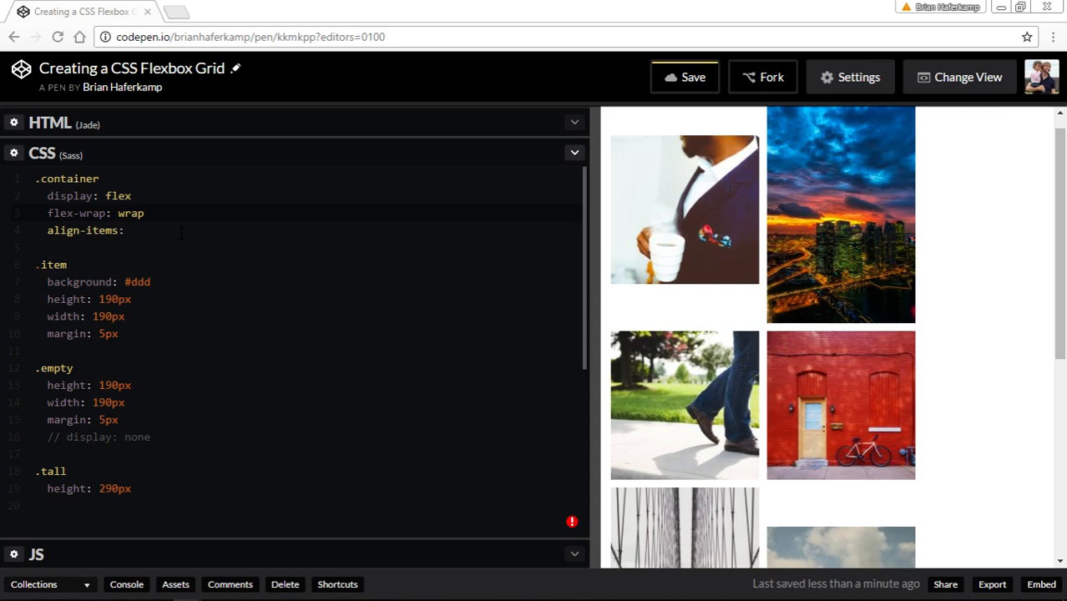
type("space")
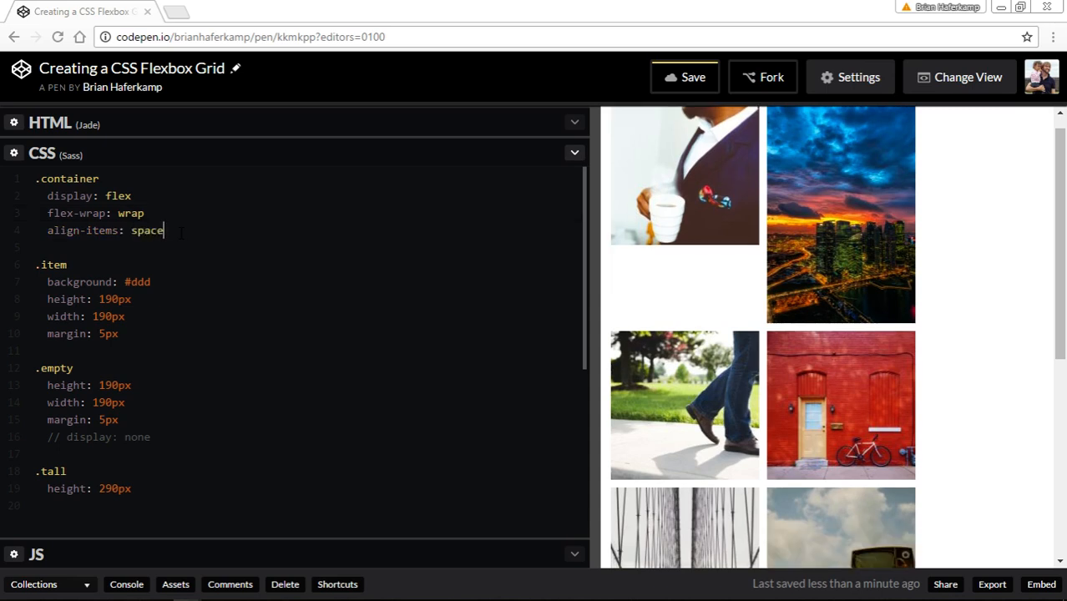
type("-between")
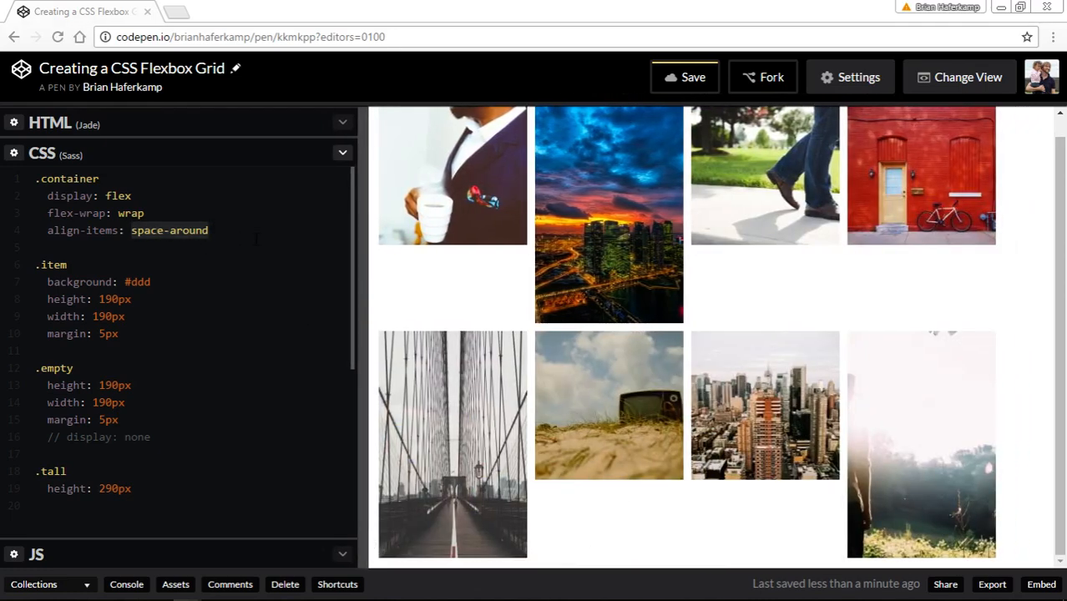
Set align-items to flex-start, check the preview, then backspace it down to flex-.
type("flex-")
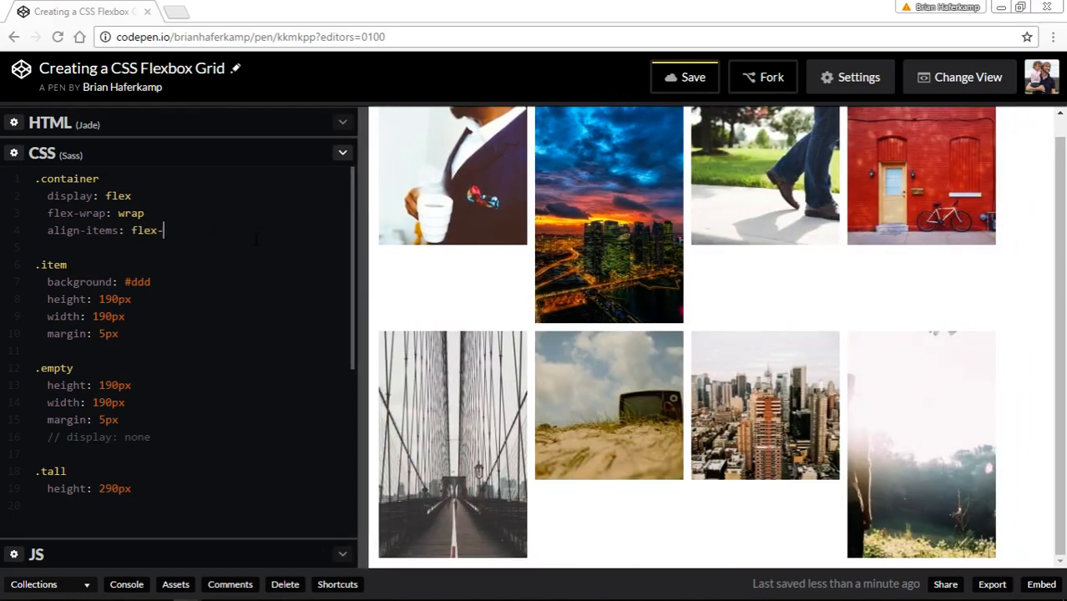
type("start")
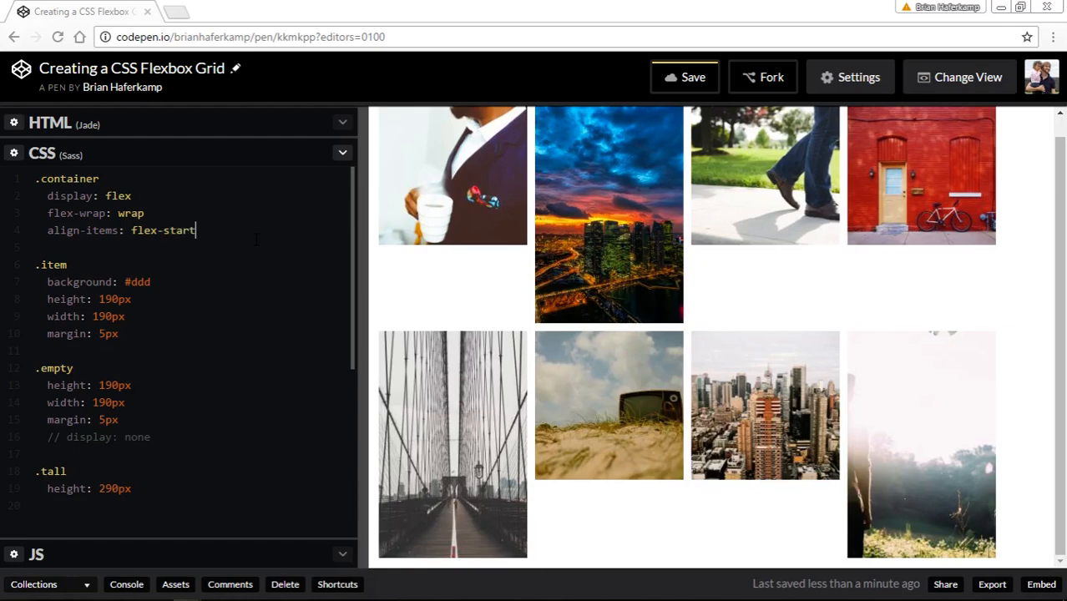
mouse_move(414, 342)
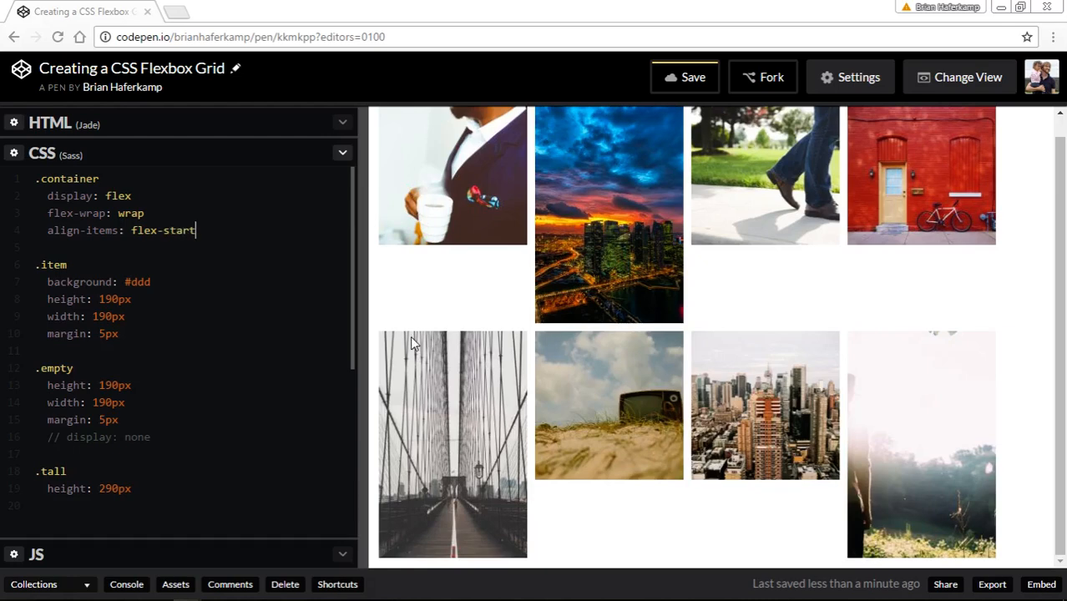
mouse_move(598, 340)
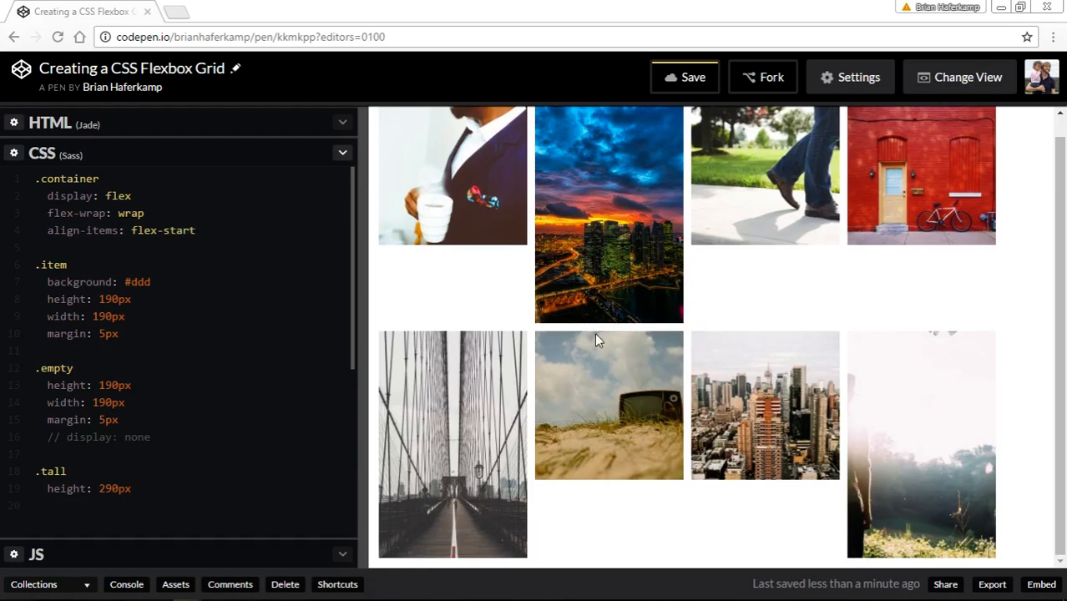
left_click_drag(356, 325, 588, 325)
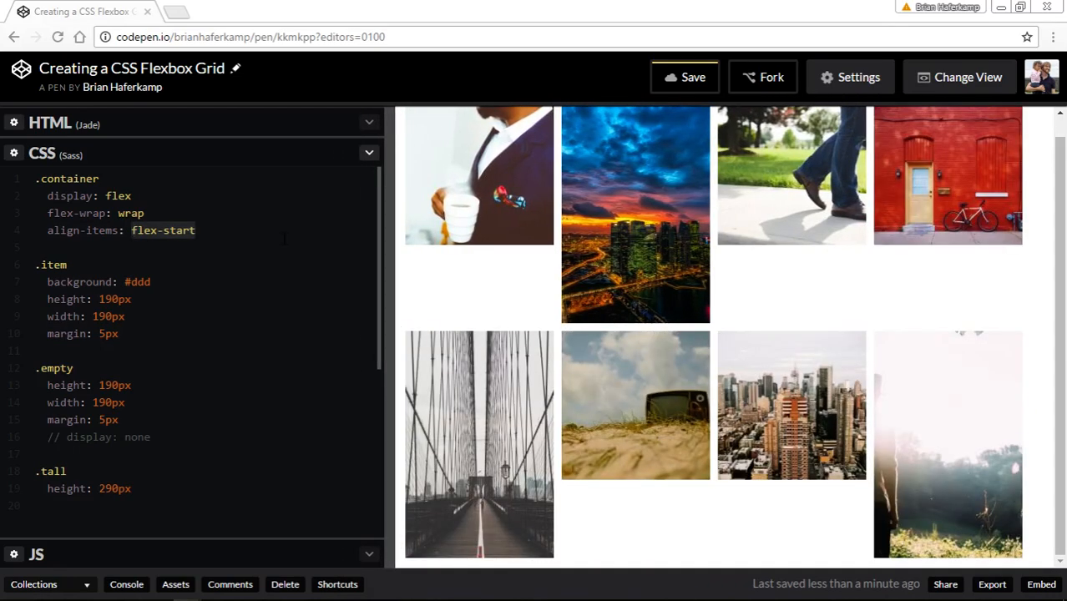
key("Backspace")
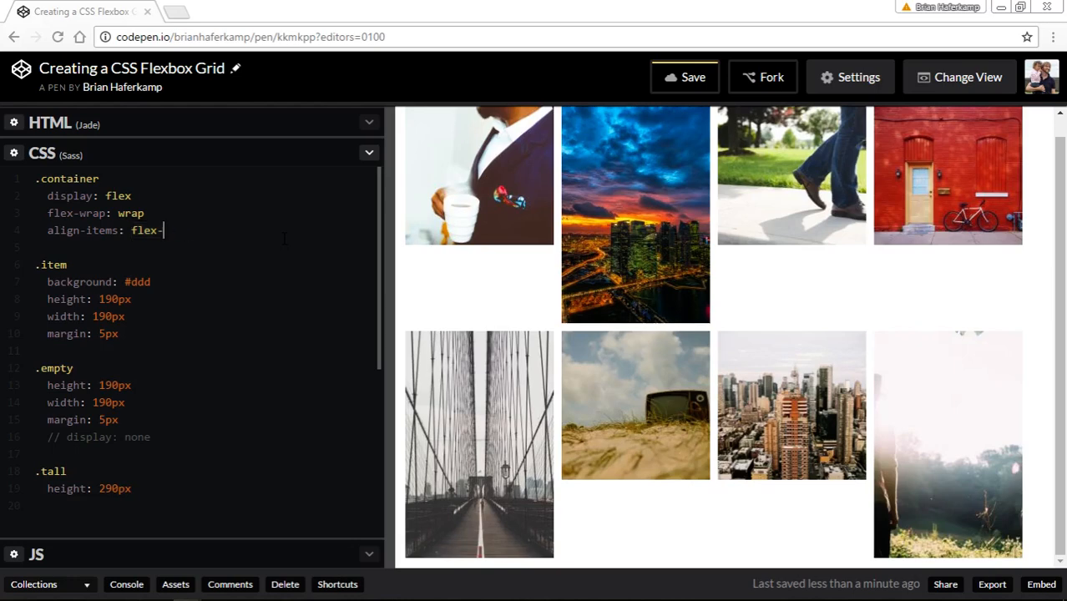
Complete align-items: flex-end and raise .tall height to 490px, leaving grey space above images.
type("end")
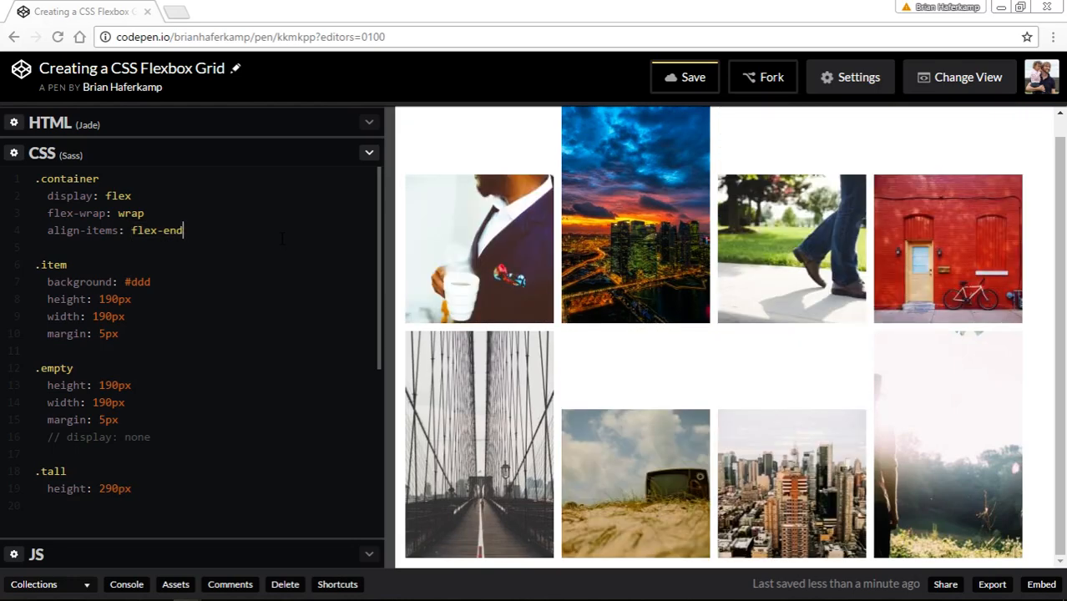
mouse_move(1038, 324)
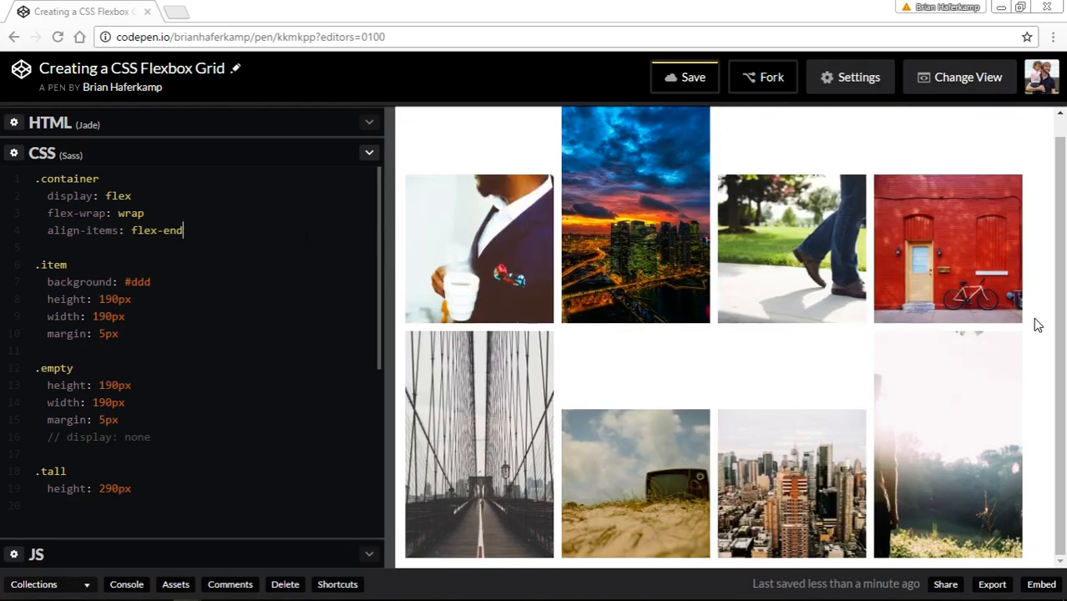
mouse_move(805, 533)
type("4")
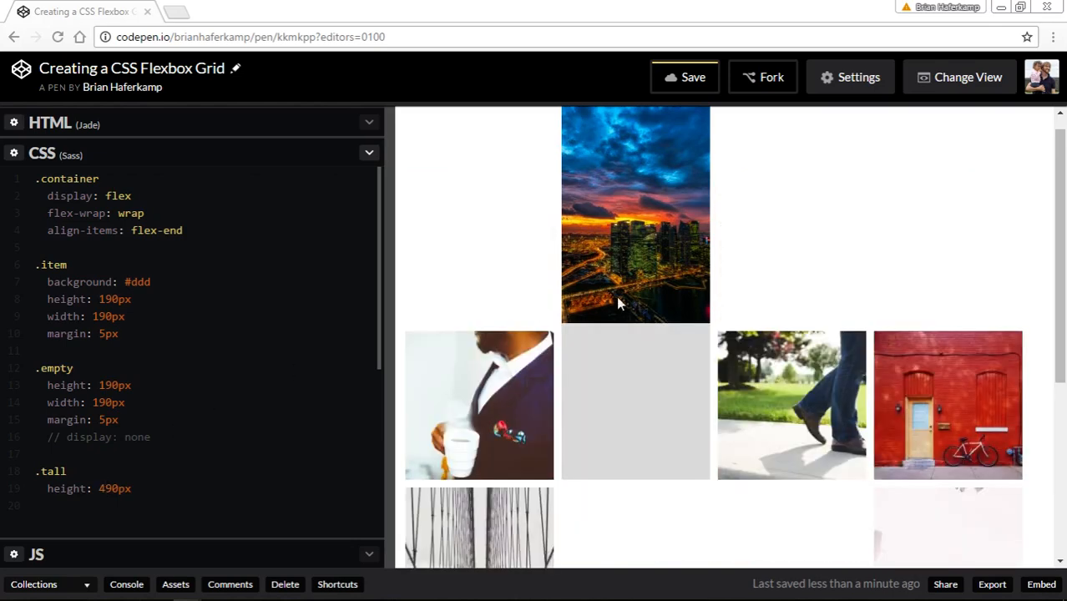
scroll("down", 3)
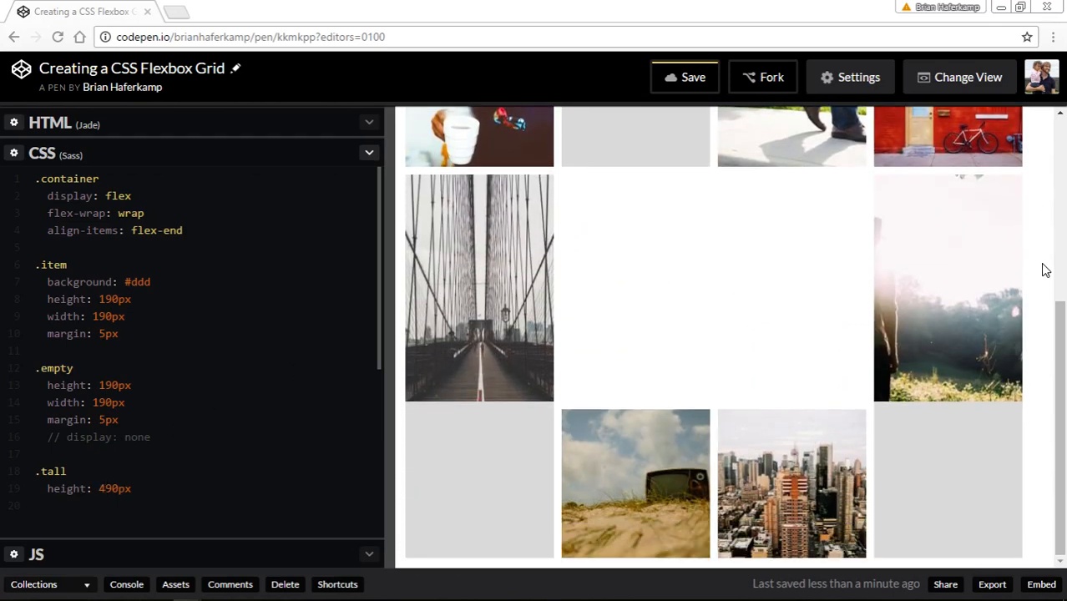
mouse_move(547, 548)
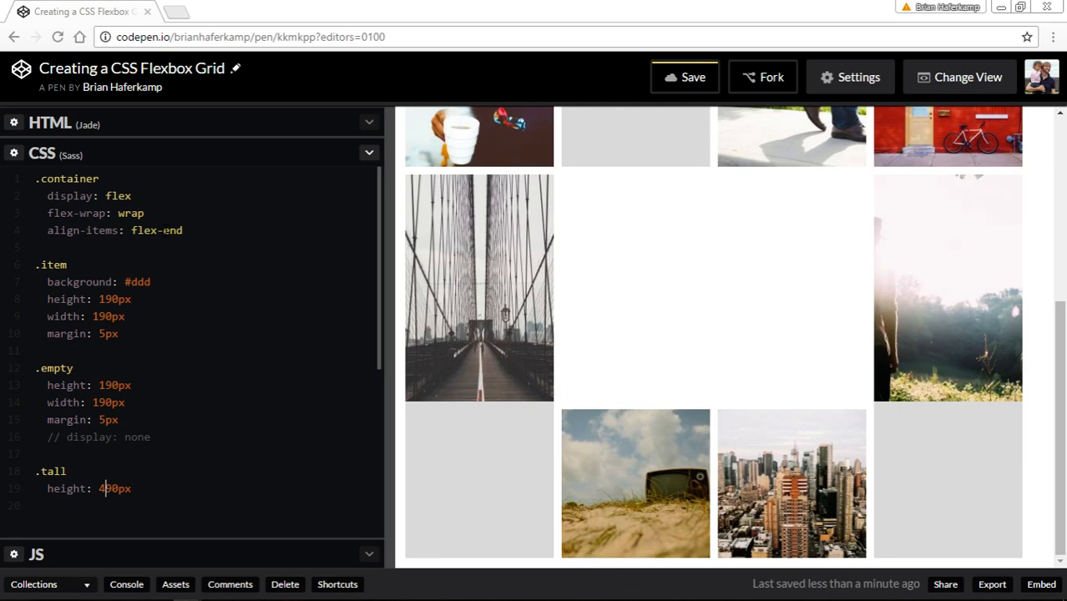
mouse_move(468, 260)
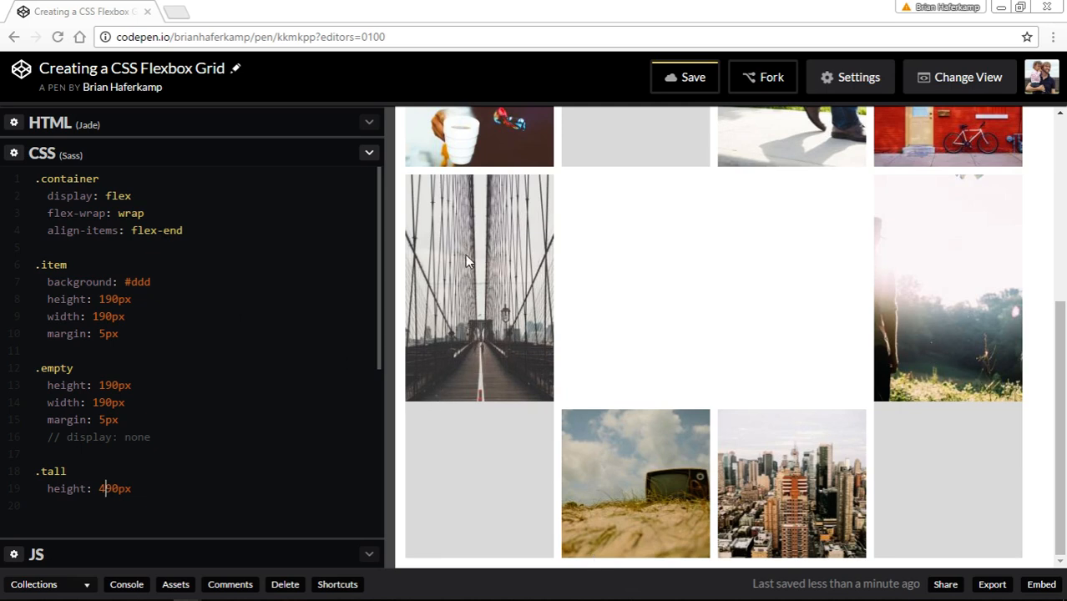
Bring the Jade HTML markup into focus and scroll through its item lines.
left_click(50, 123)
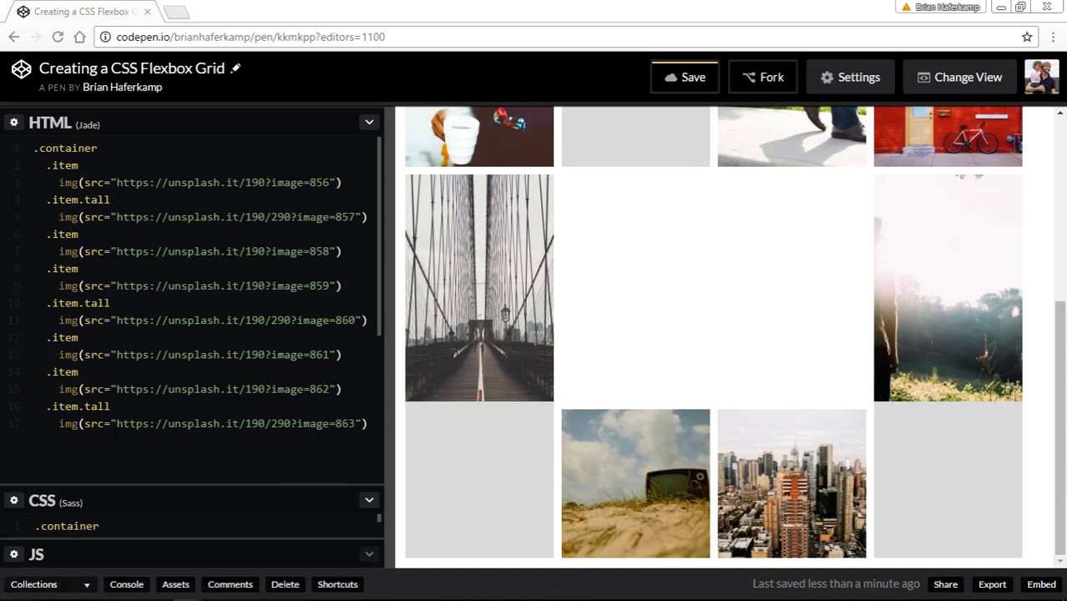
scroll("down", 3)
type("4")
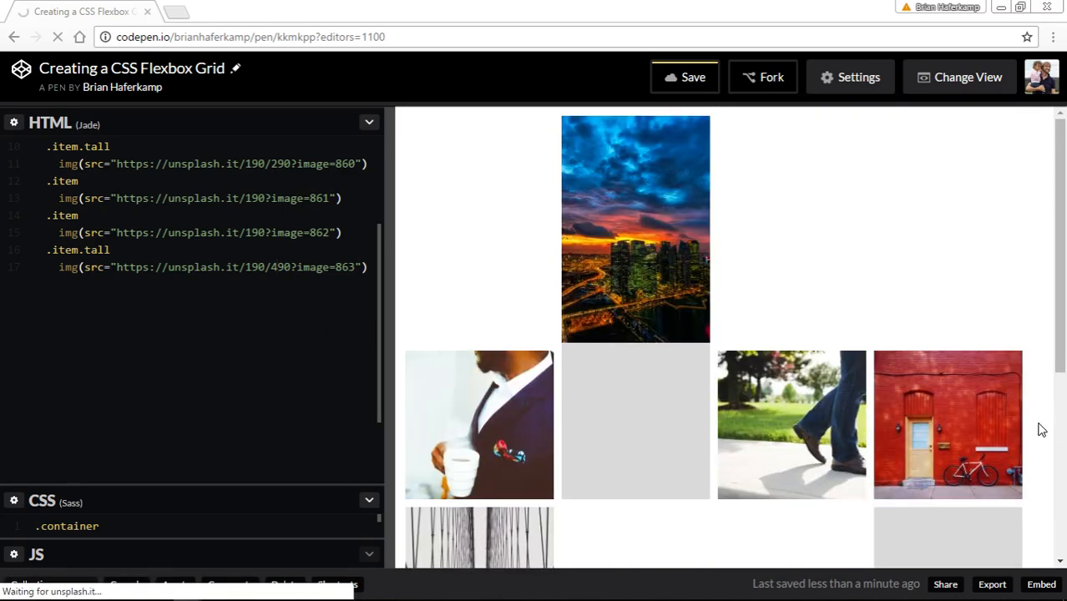
scroll("down", 3)
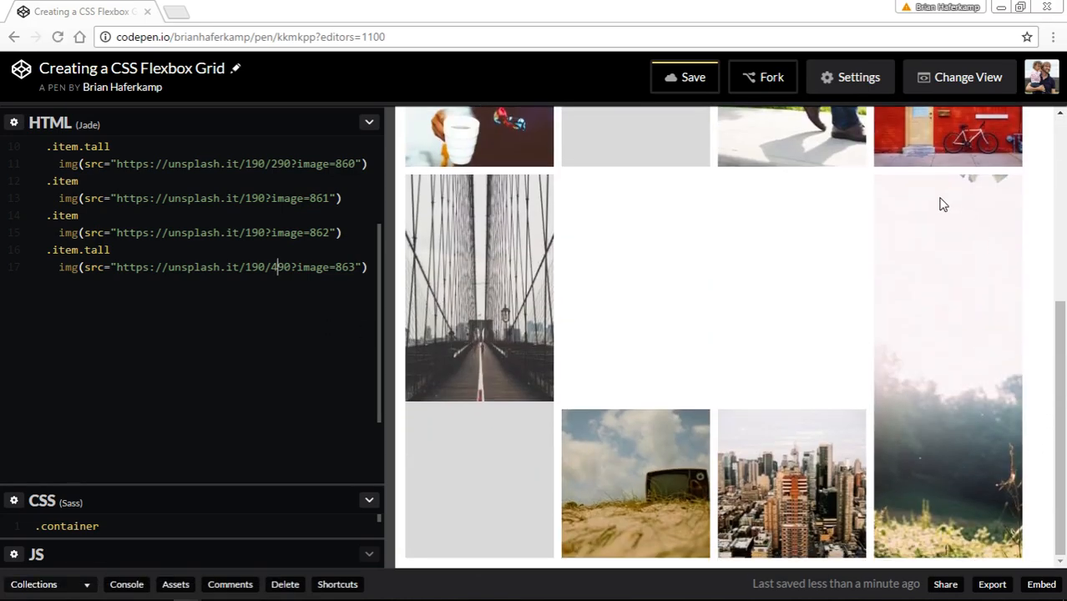
mouse_move(1010, 467)
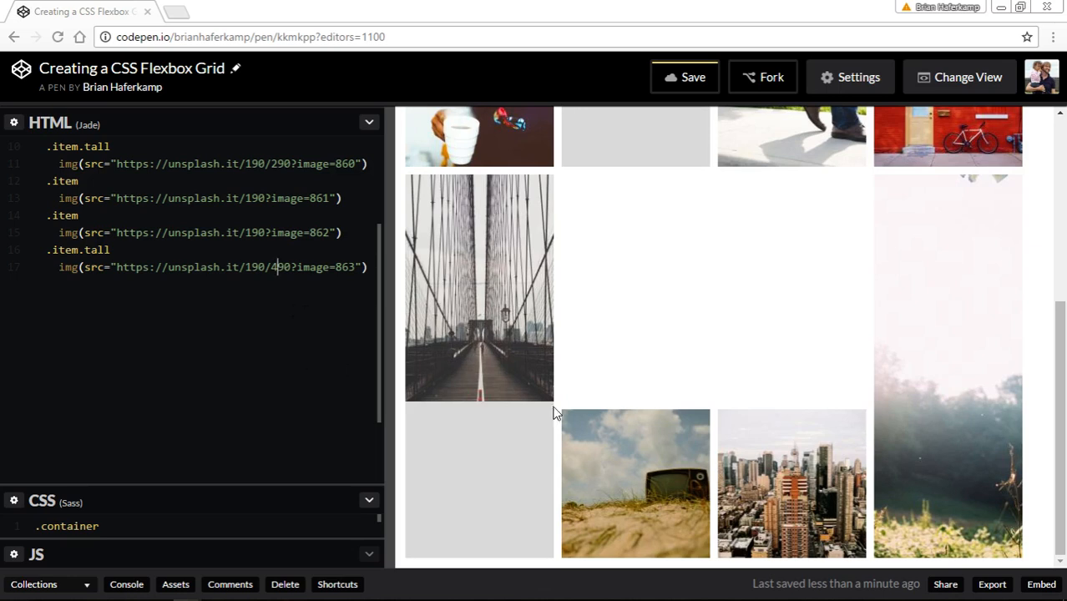
mouse_move(460, 444)
type("4")
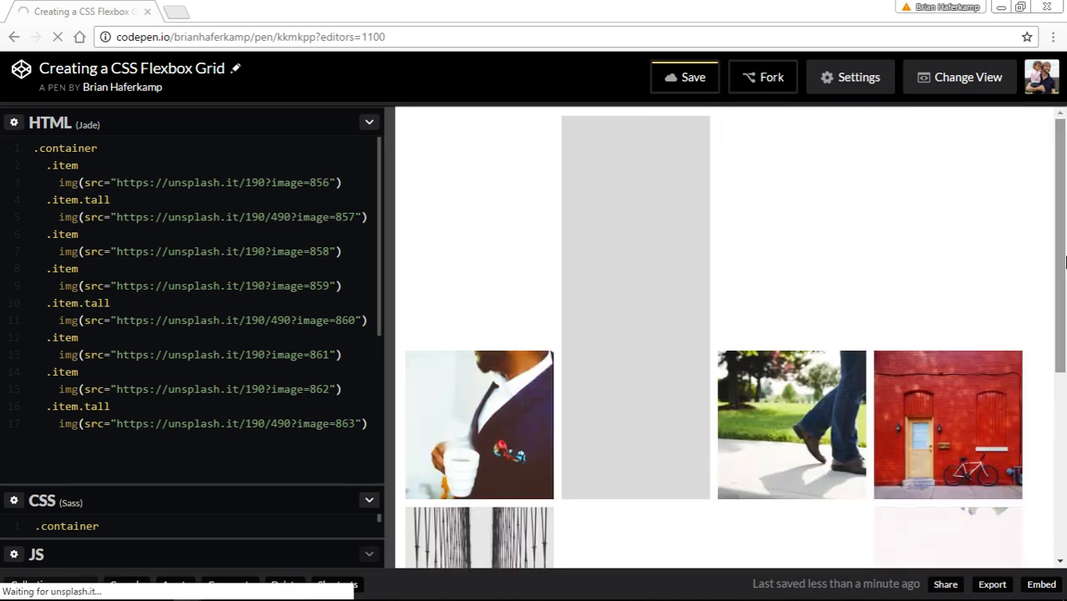
scroll("down", 3)
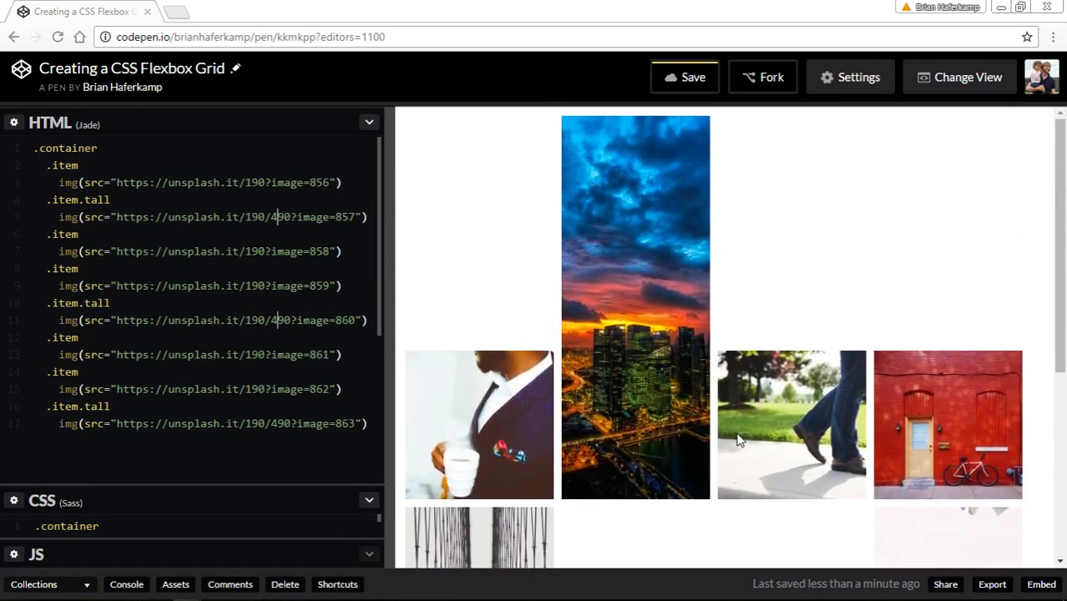
mouse_move(960, 374)
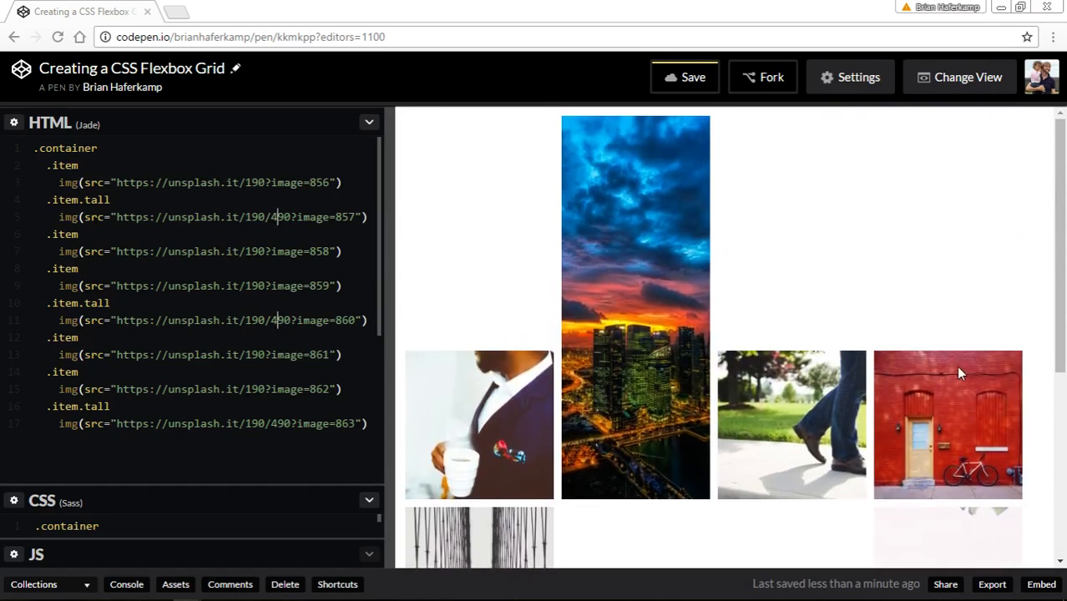
mouse_move(932, 177)
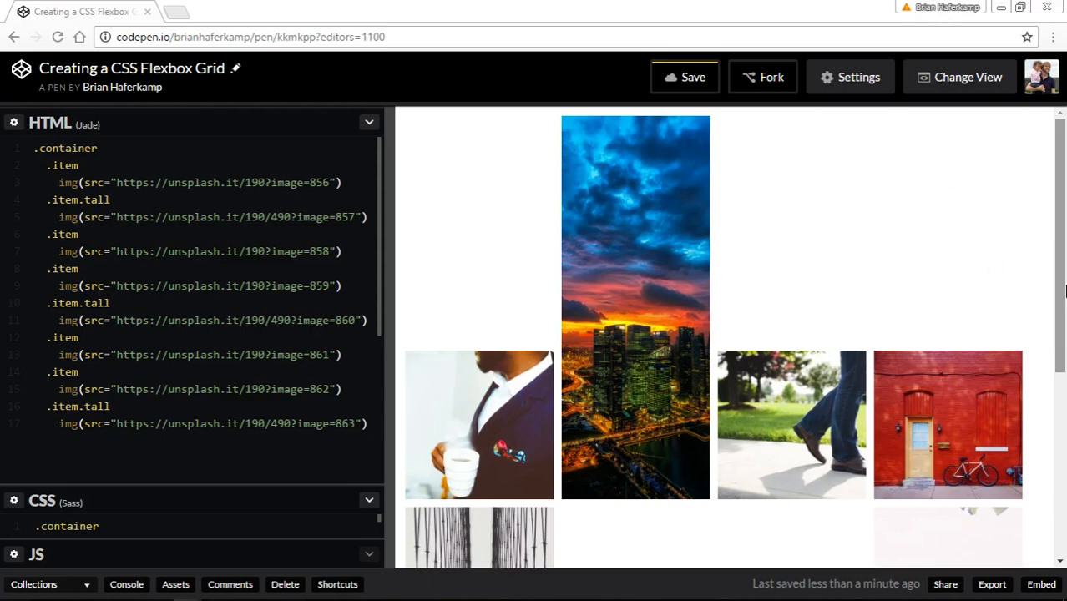
scroll("down", 3)
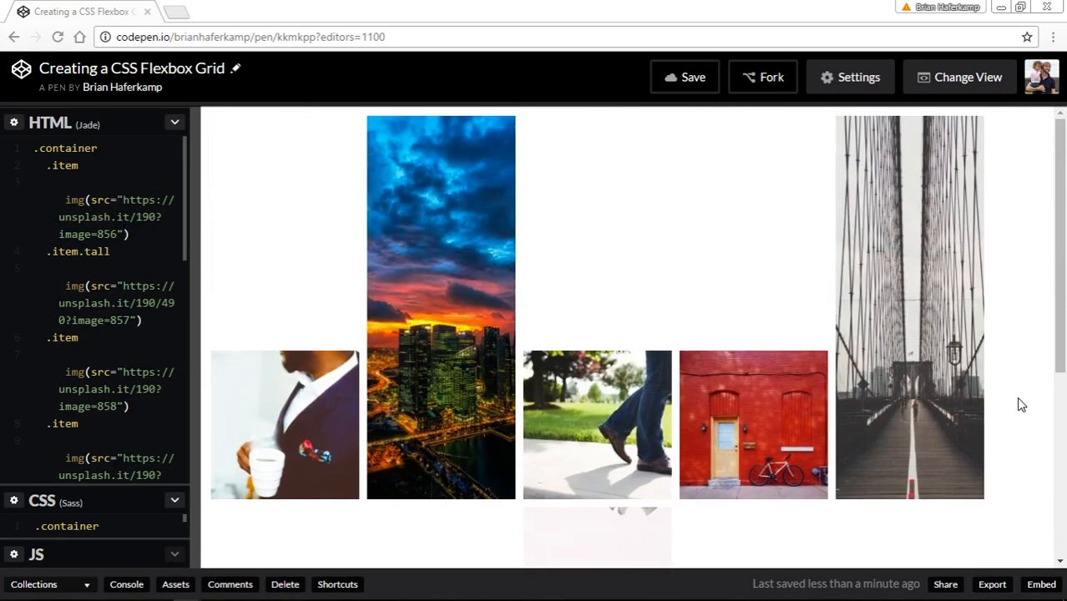
mouse_move(768, 264)
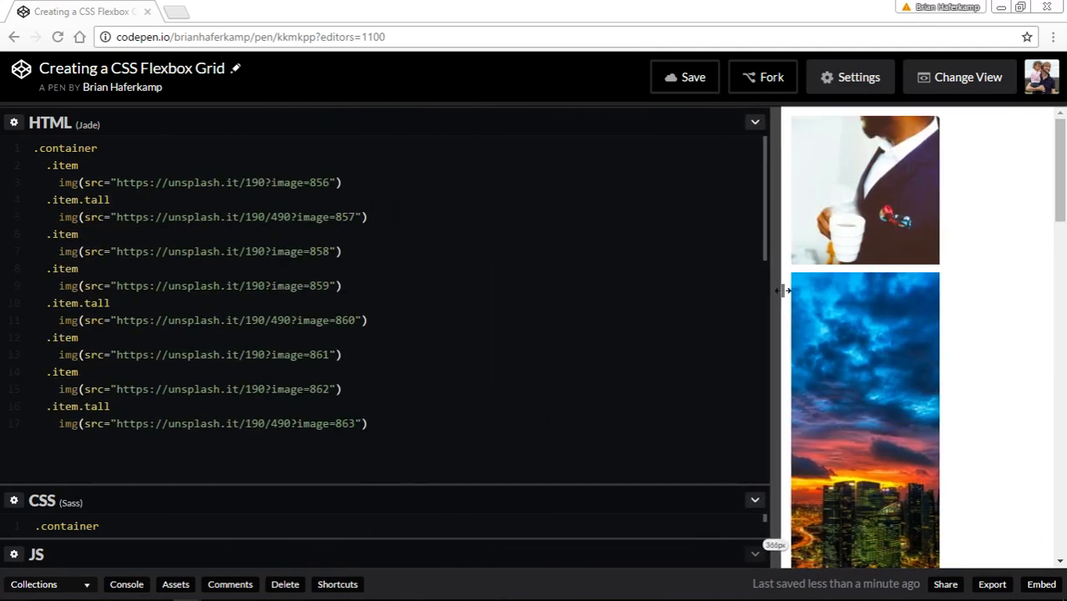
Drag the editor divider left so the preview shows several tile columns again.
left_click_drag(781, 291, 444, 291)
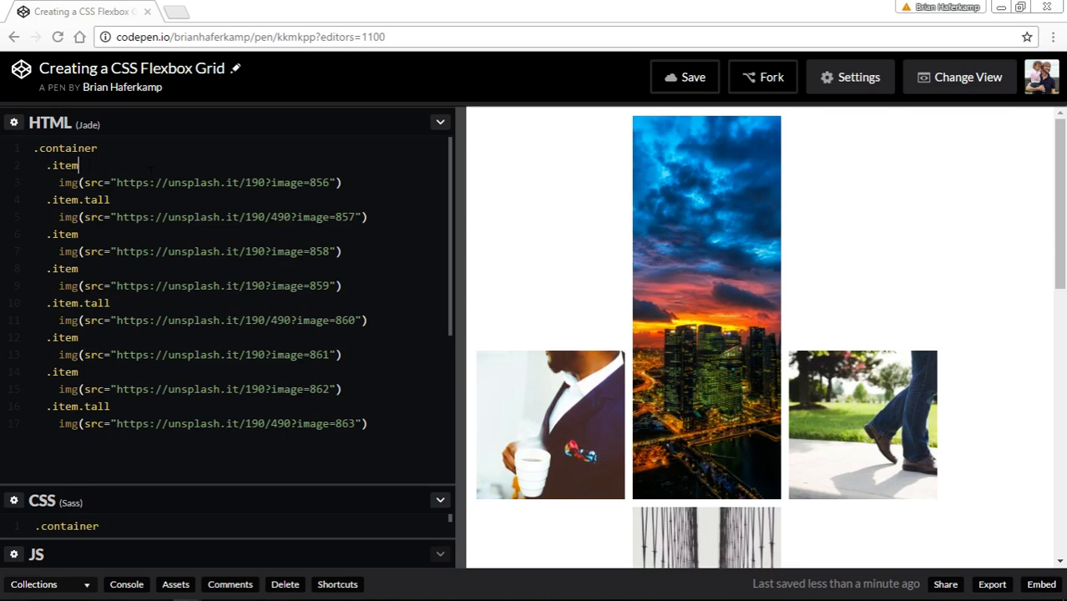
Append .col-xs-12.col-sm-6.col to the first .item line in the Jade markup.
type(".col")
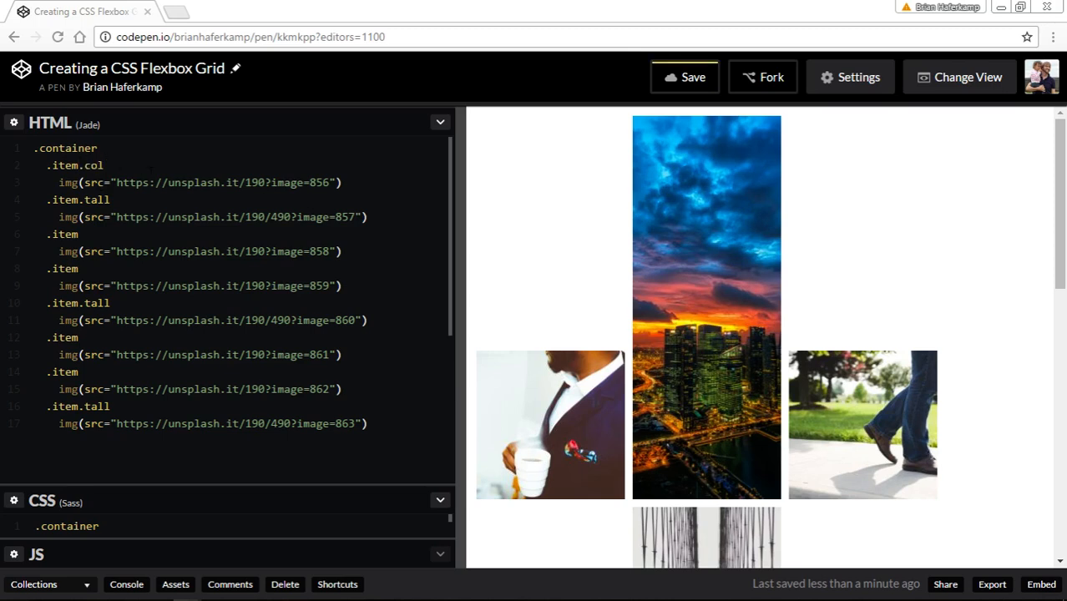
type("-x")
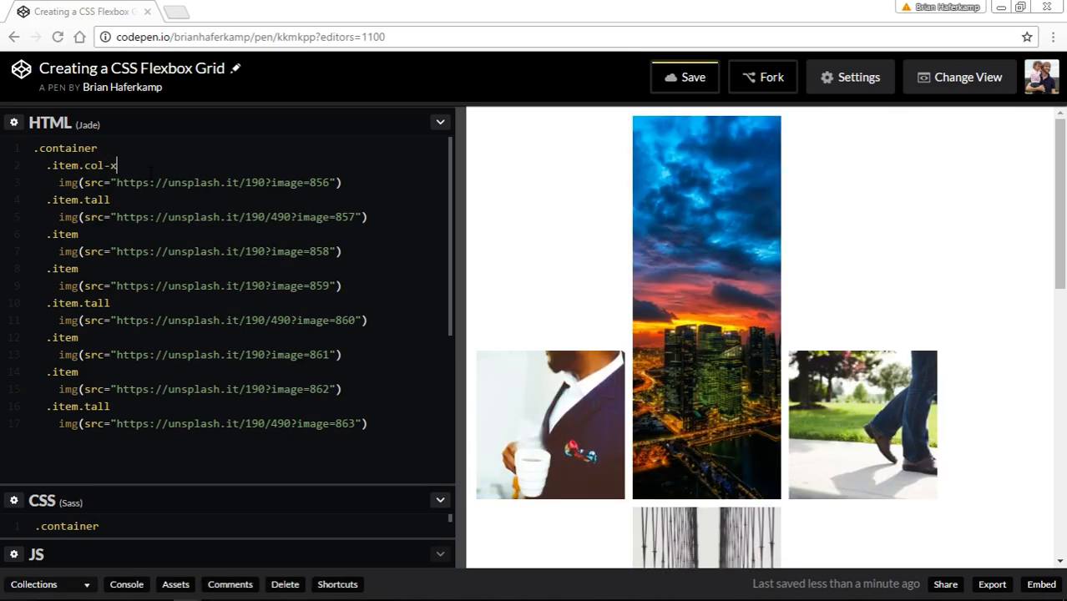
type("s")
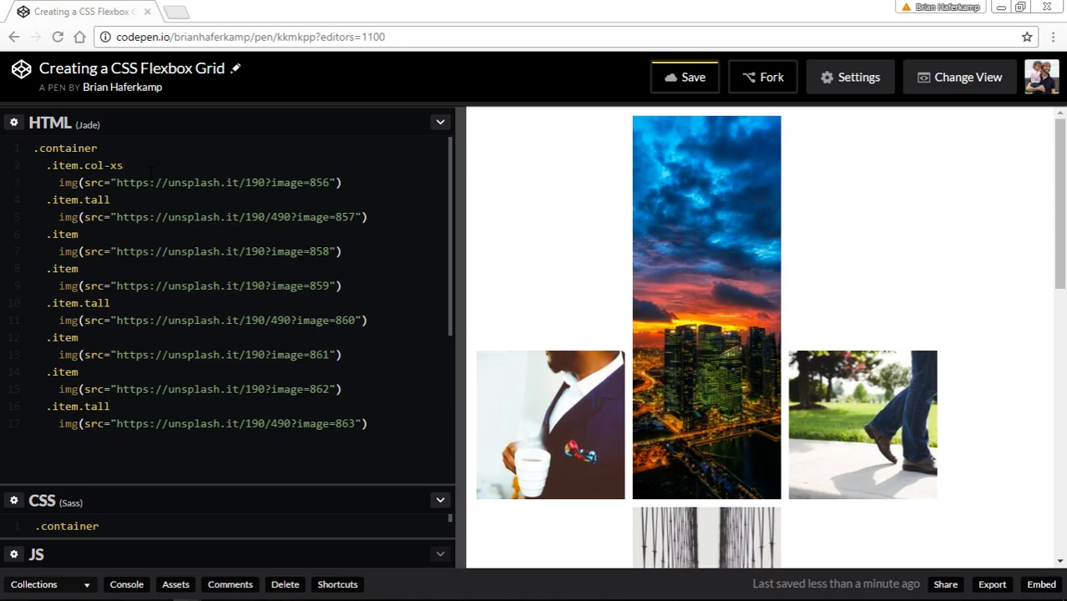
type("-12.")
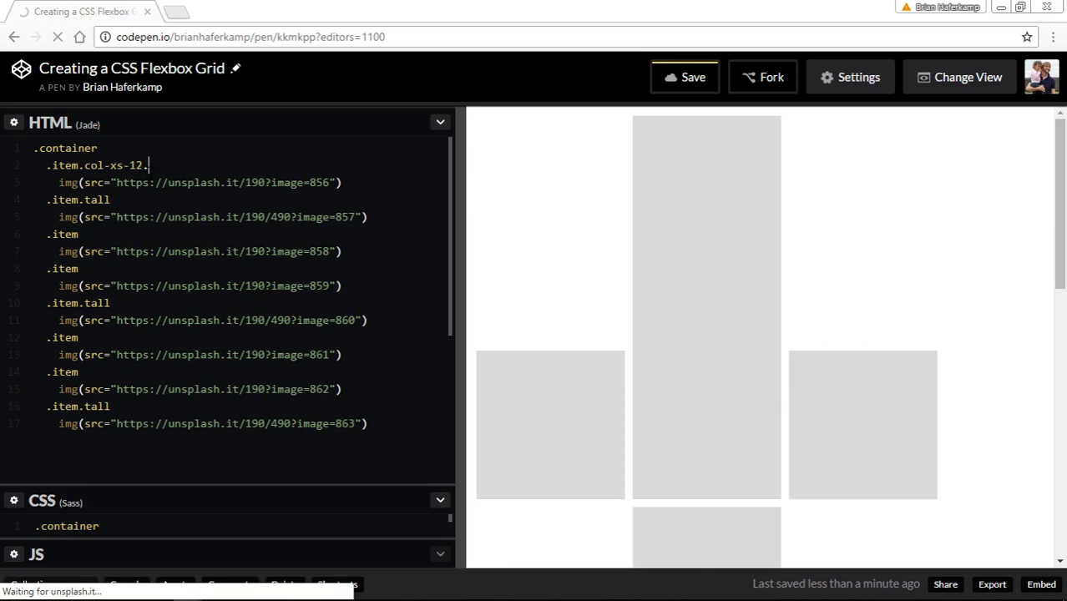
type(".col-sm")
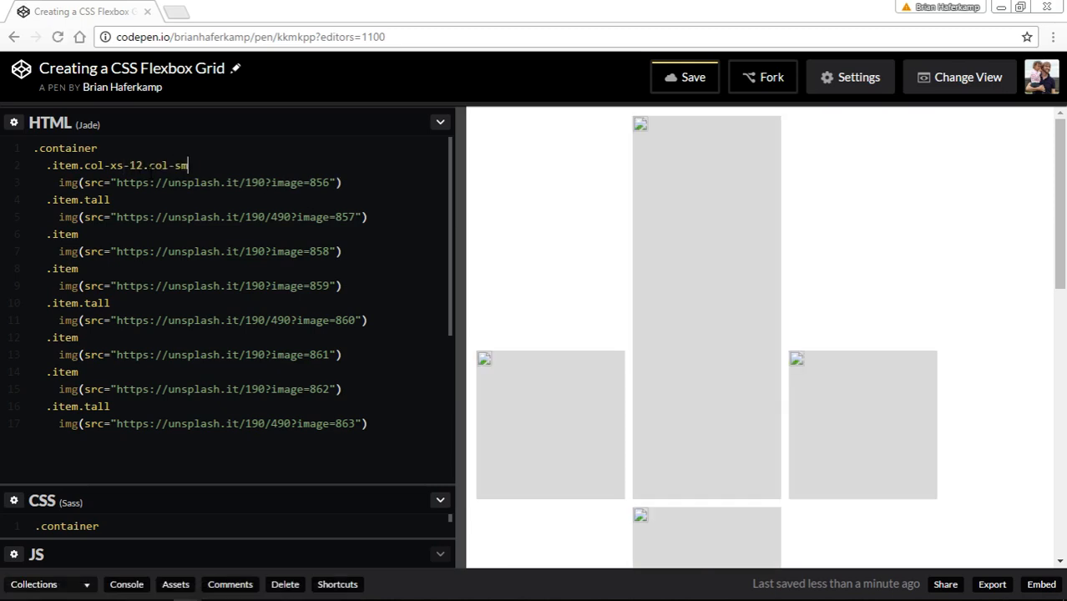
type("-")
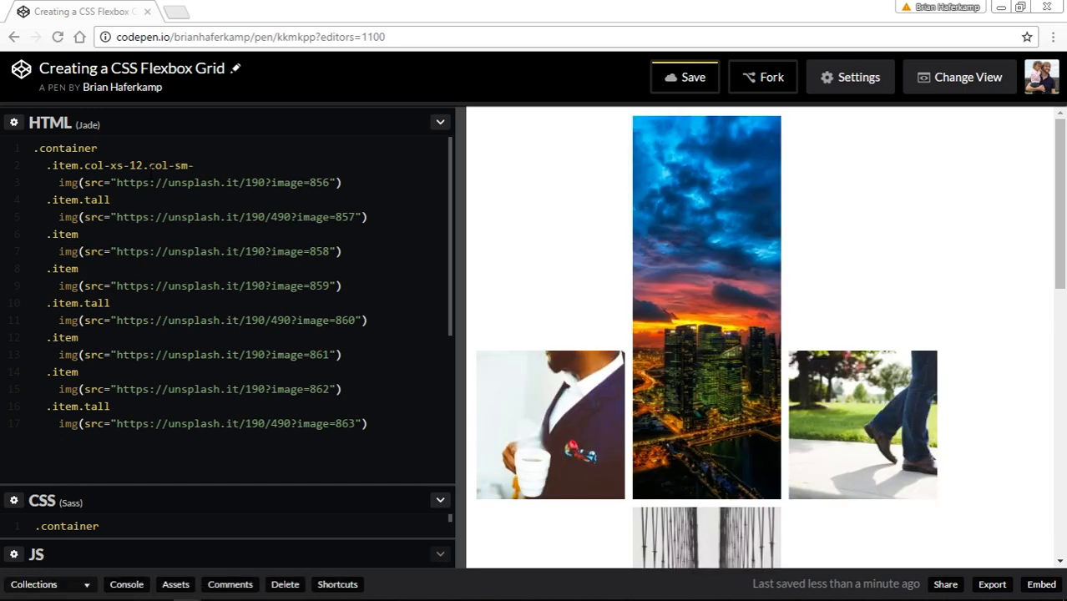
type("6")
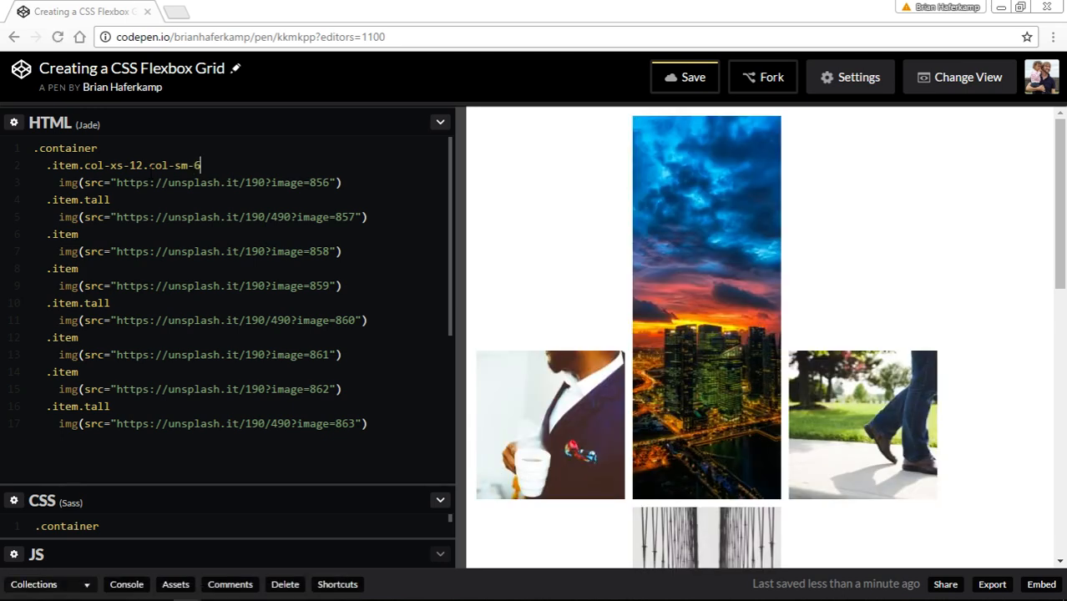
type(".col")
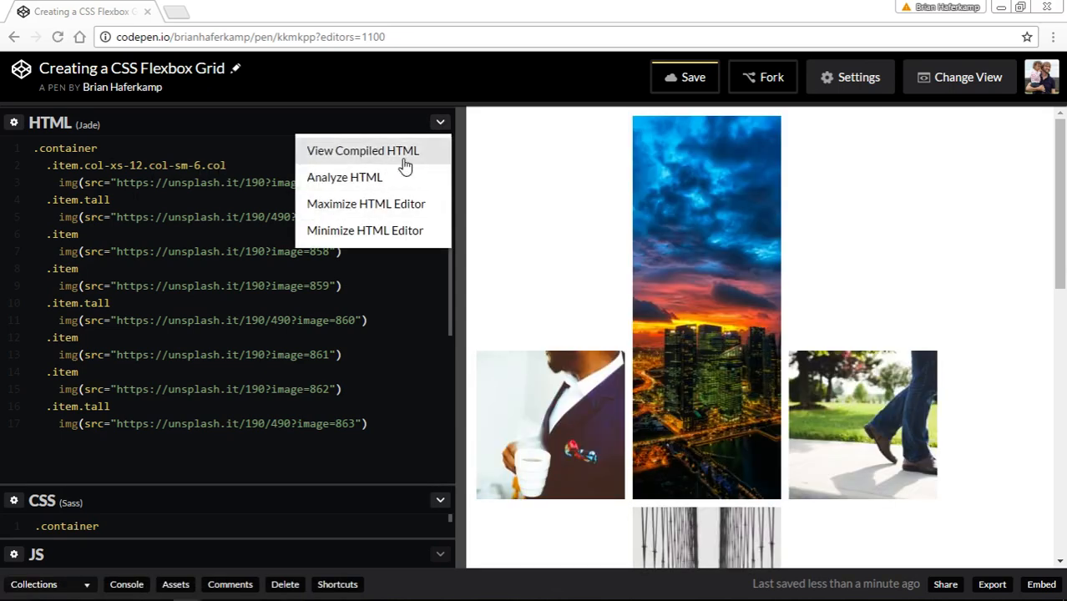
View the compiled HTML with the multi-class first item, then return to the Jade source.
left_click(363, 151)
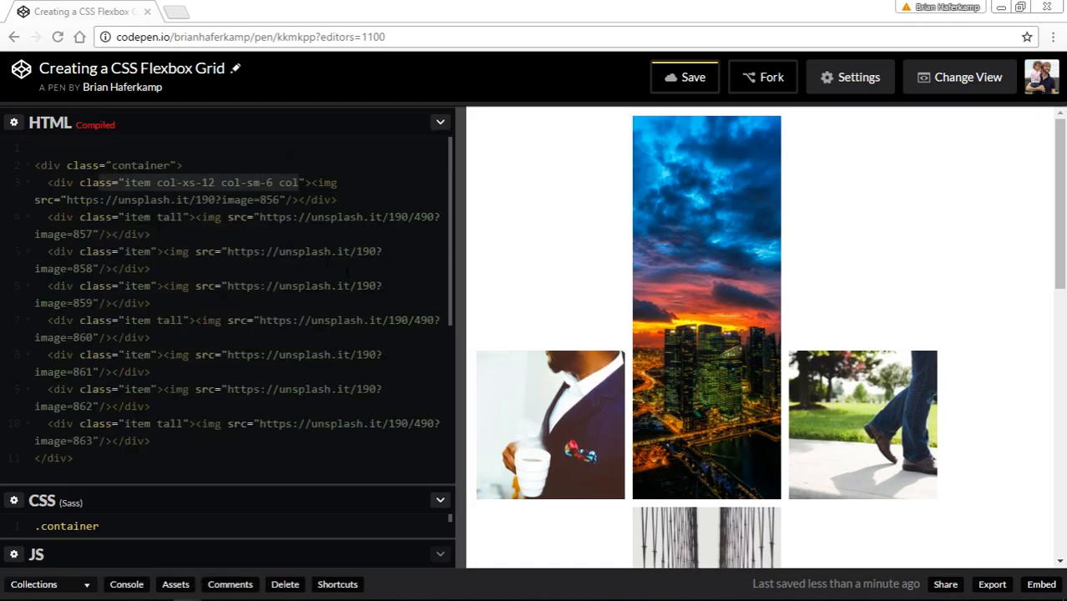
left_click(440, 123)
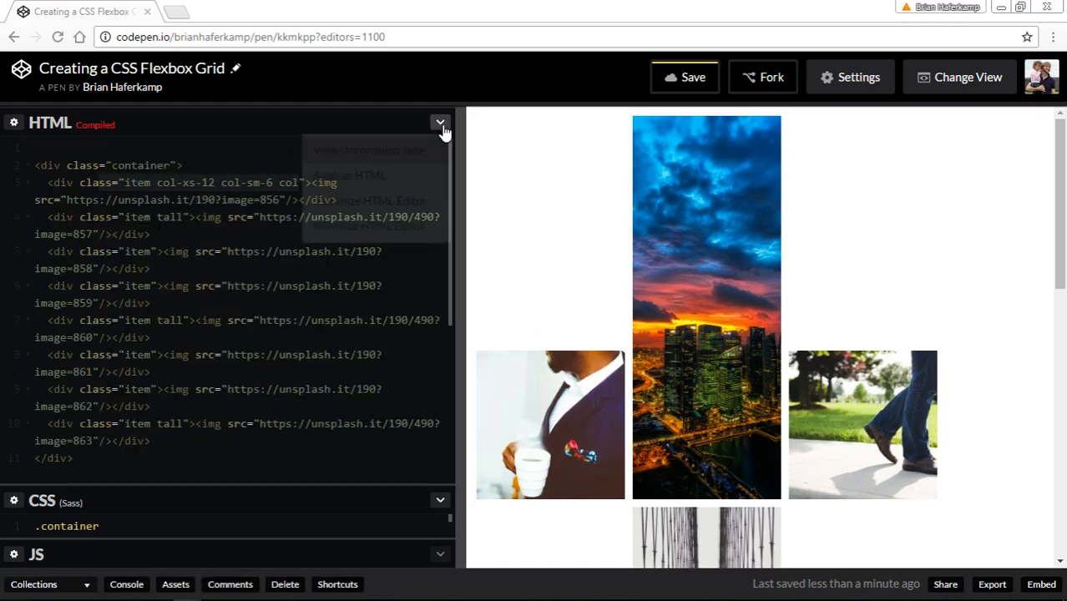
left_click(441, 124)
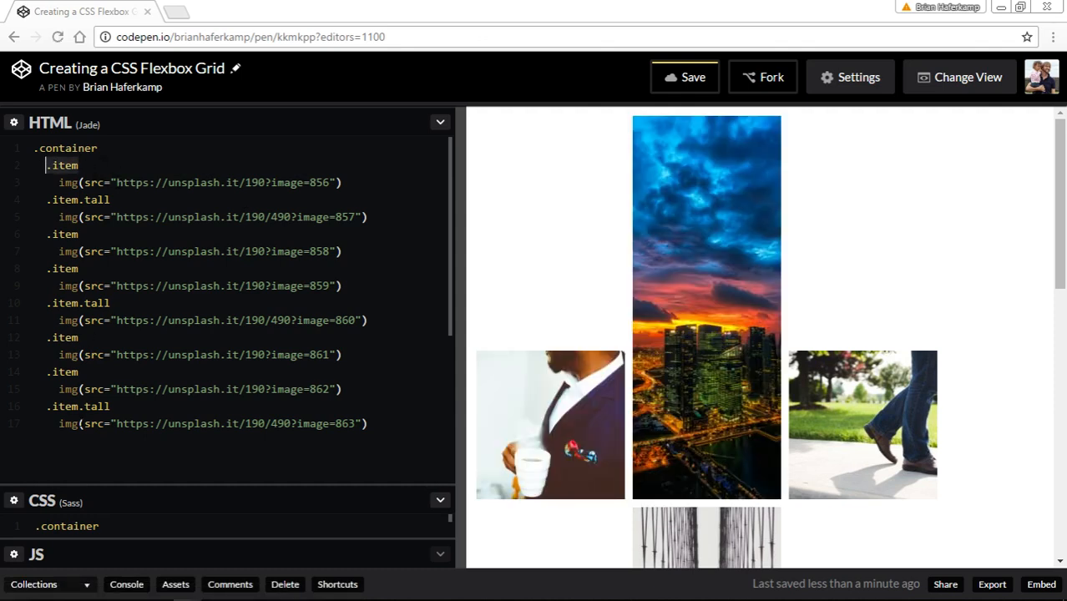
mouse_move(578, 384)
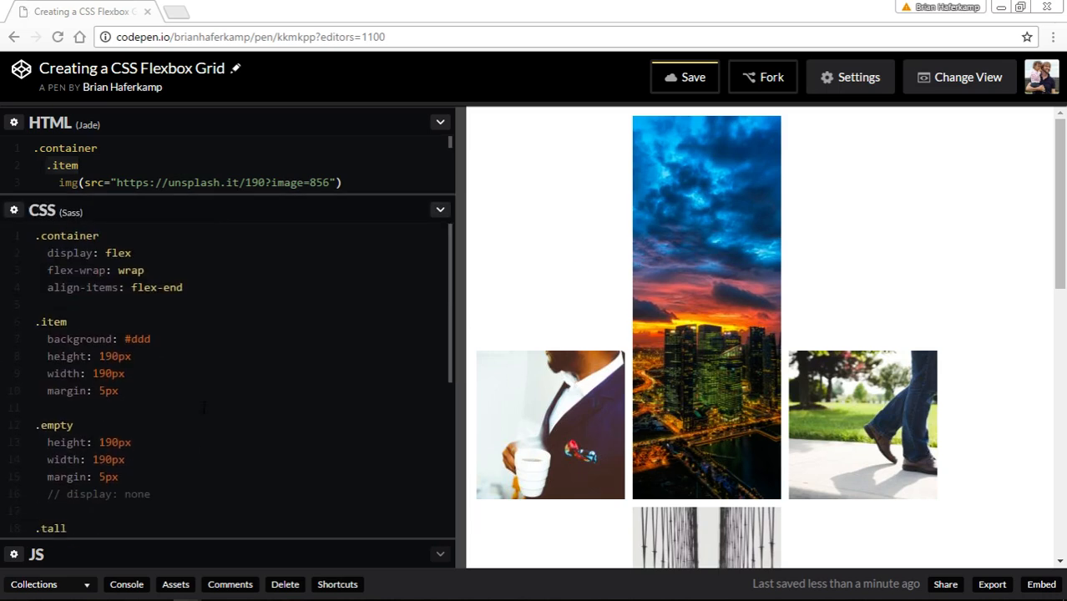
Expand the HTML pane over the styles so the compiled item and item tall divs fit.
double_click(50, 321)
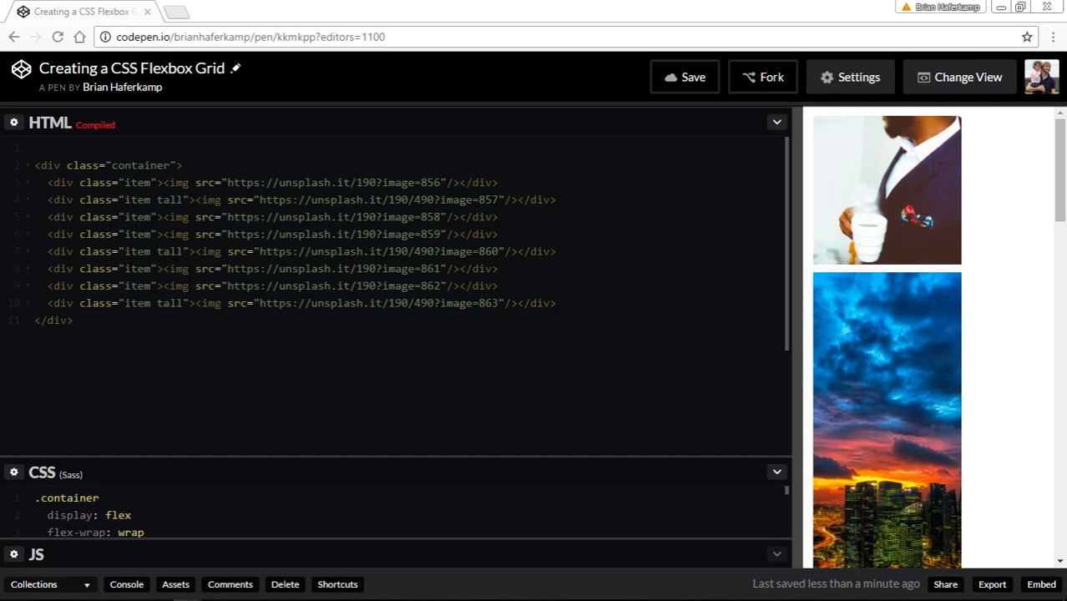
Toggle off View Compiled HTML so the pane shows the Jade source above the Sass rules.
left_click(776, 122)
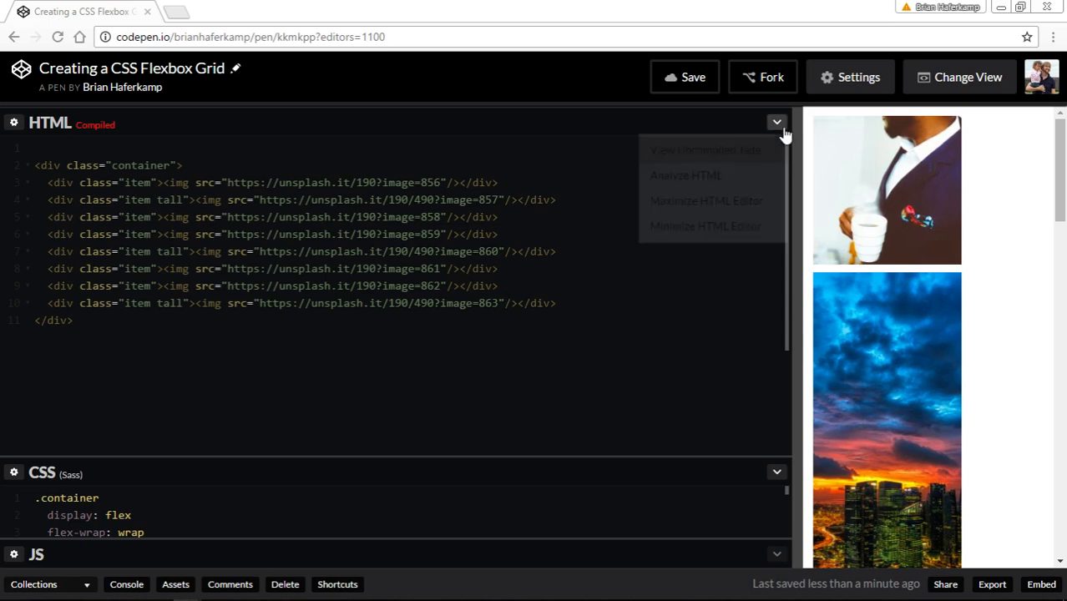
left_click(776, 123)
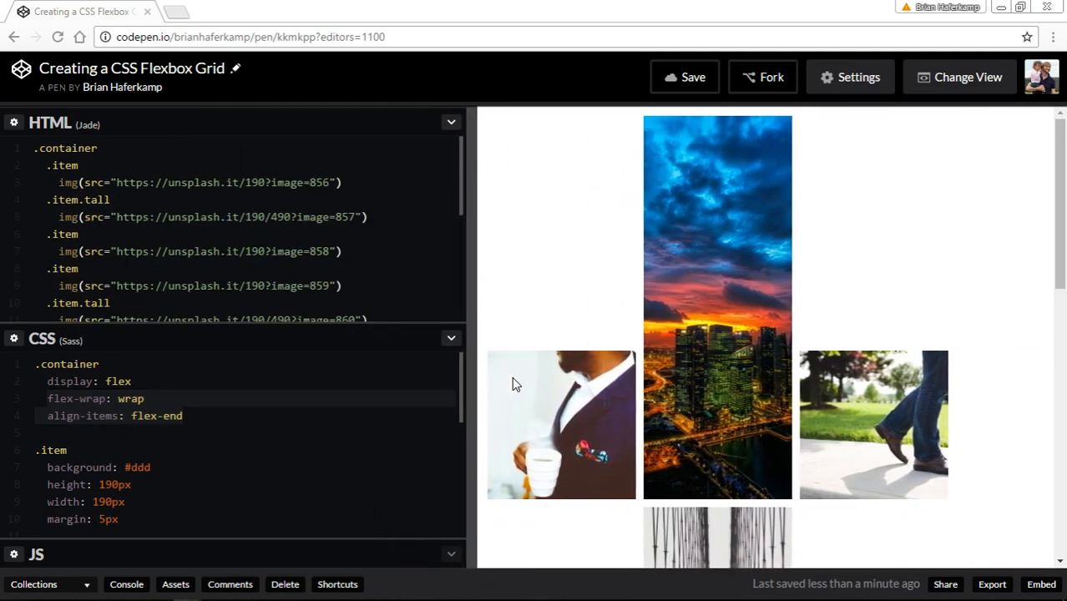
mouse_move(514, 371)
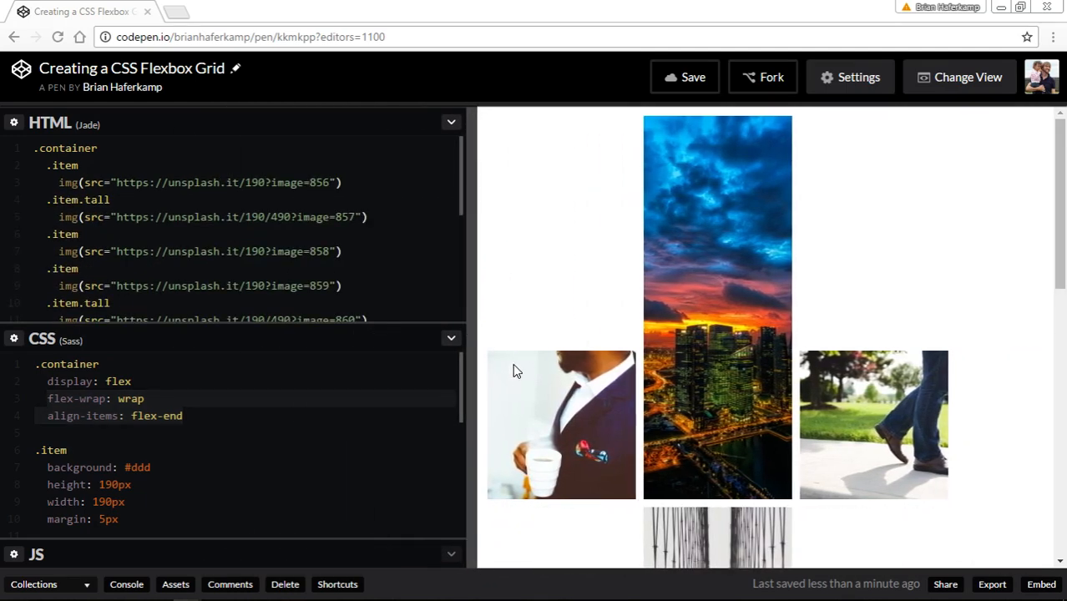
mouse_move(619, 394)
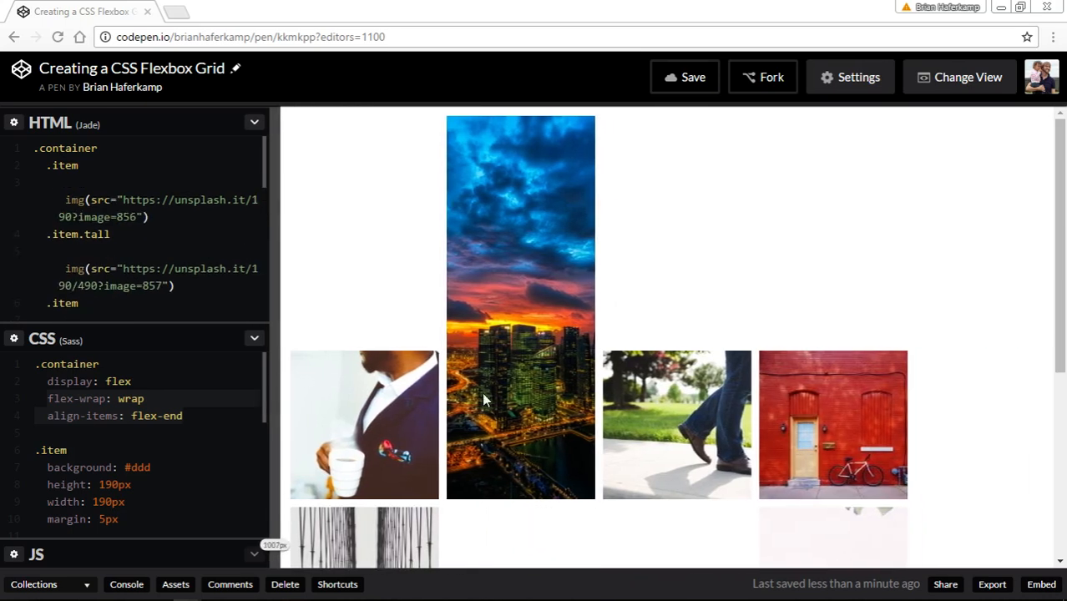
mouse_move(649, 398)
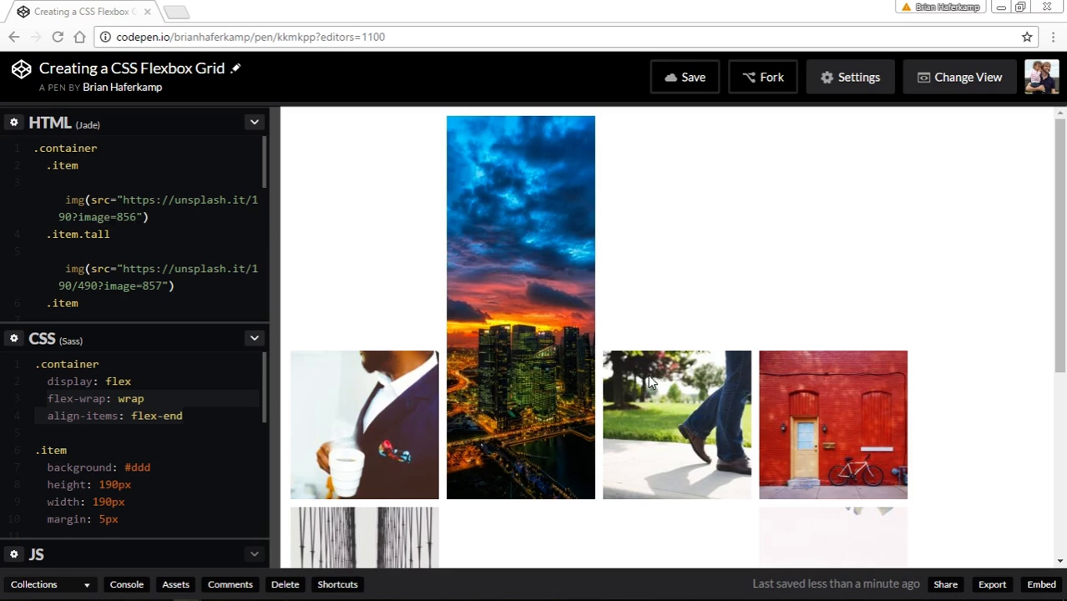
mouse_move(651, 371)
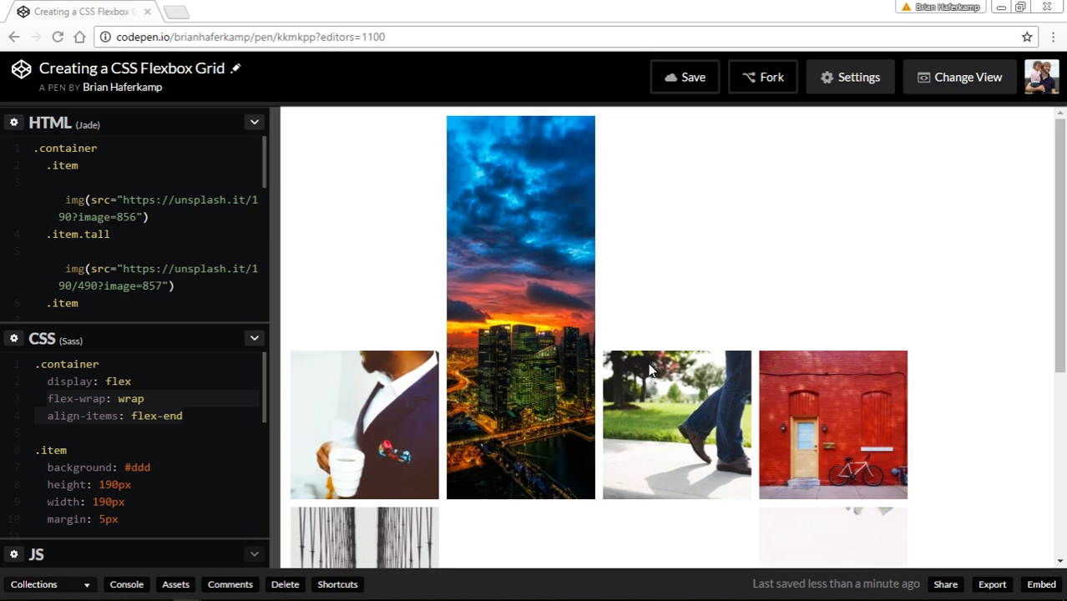
mouse_move(654, 369)
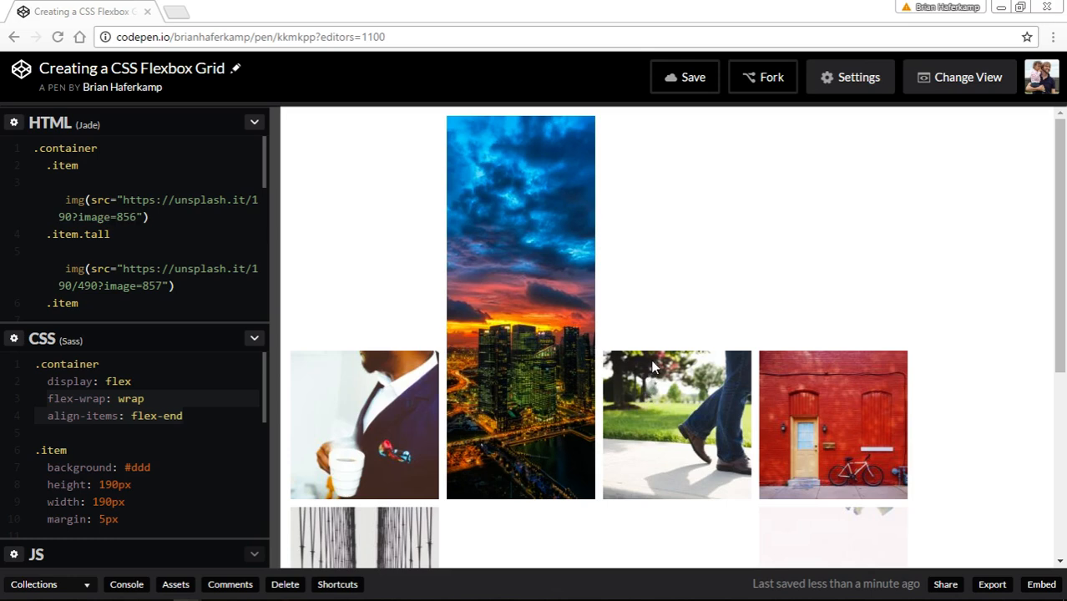
mouse_move(768, 247)
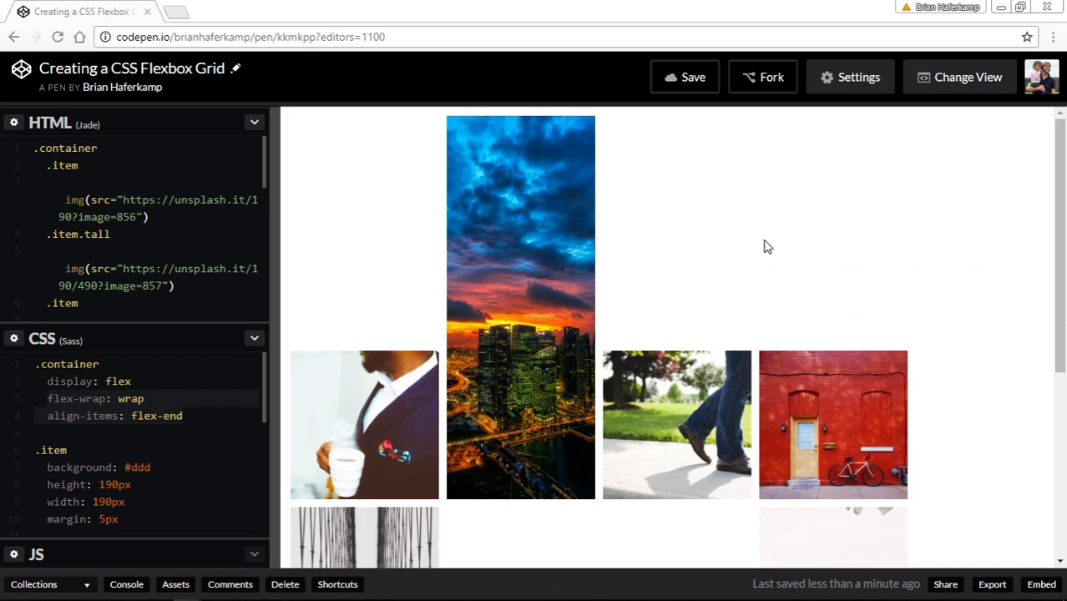
mouse_move(766, 241)
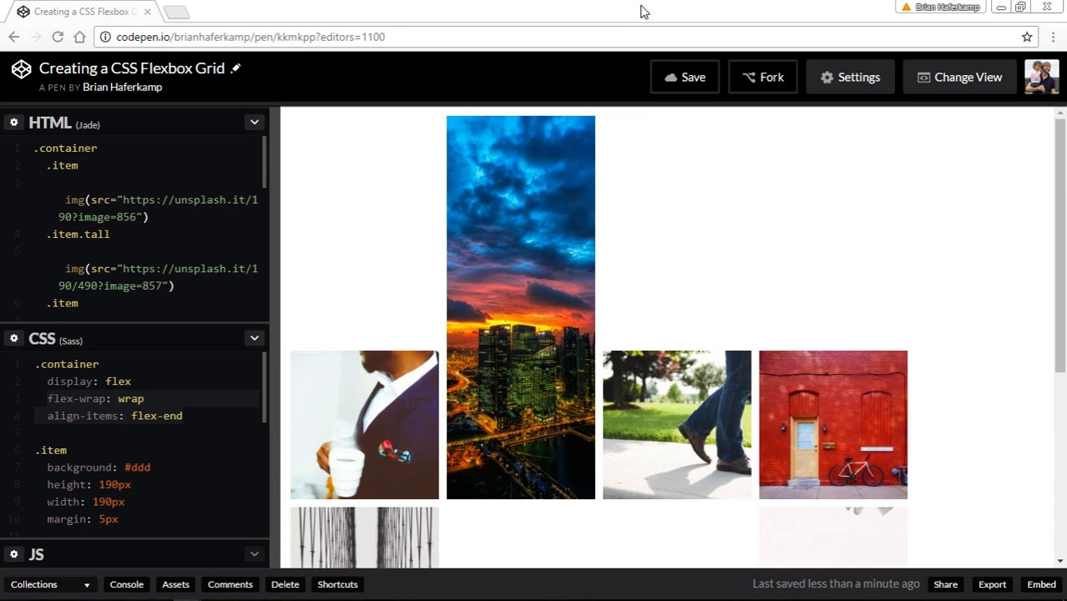
mouse_move(649, 13)
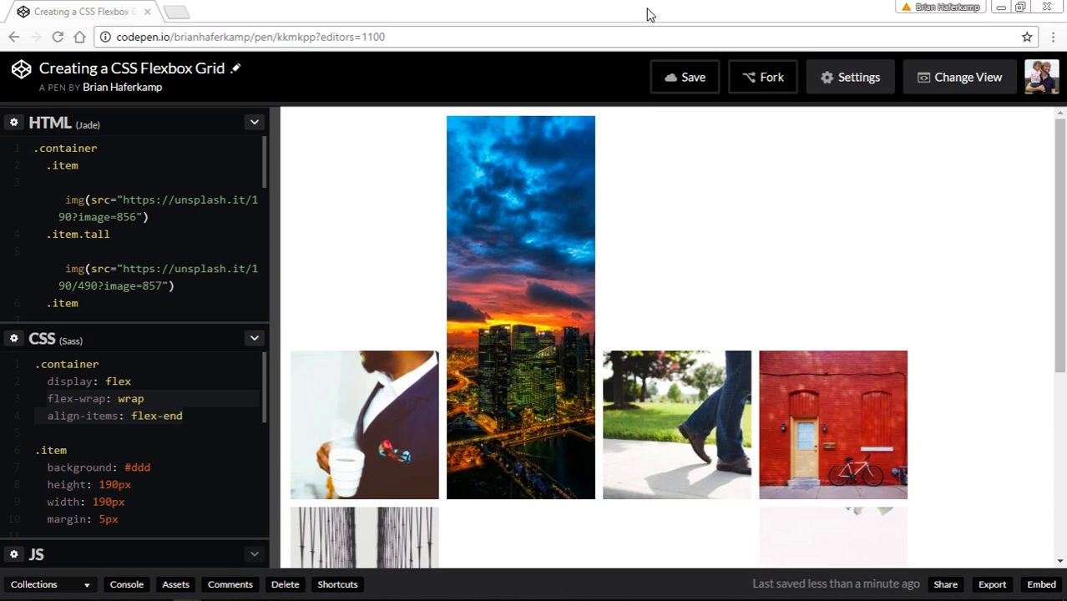